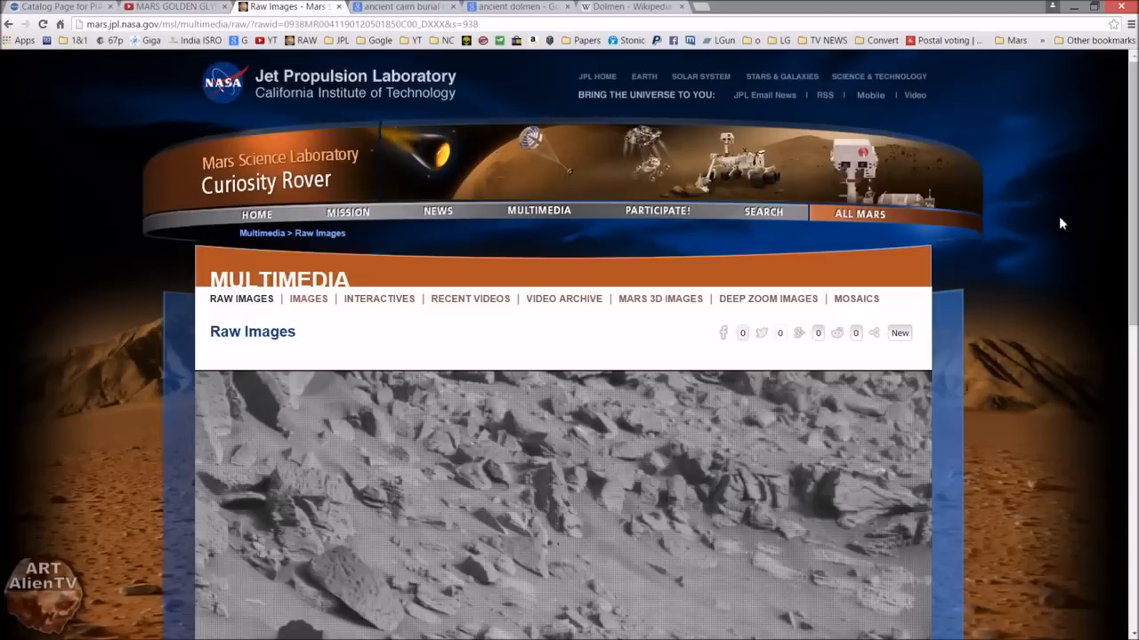
mouse_move(1080, 232)
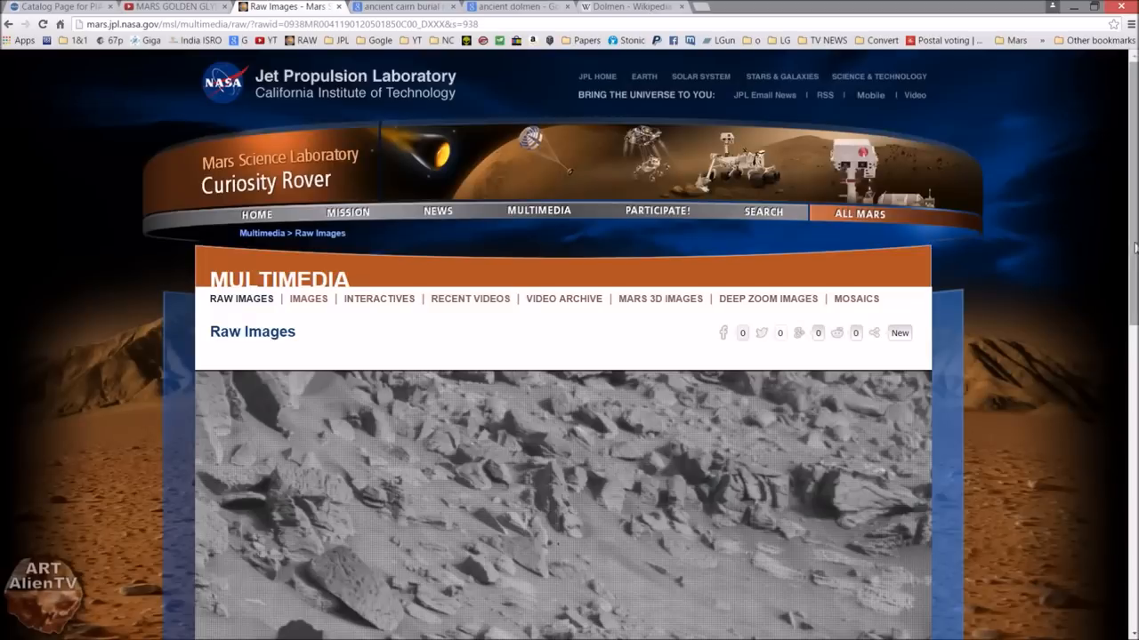
mouse_move(1130, 180)
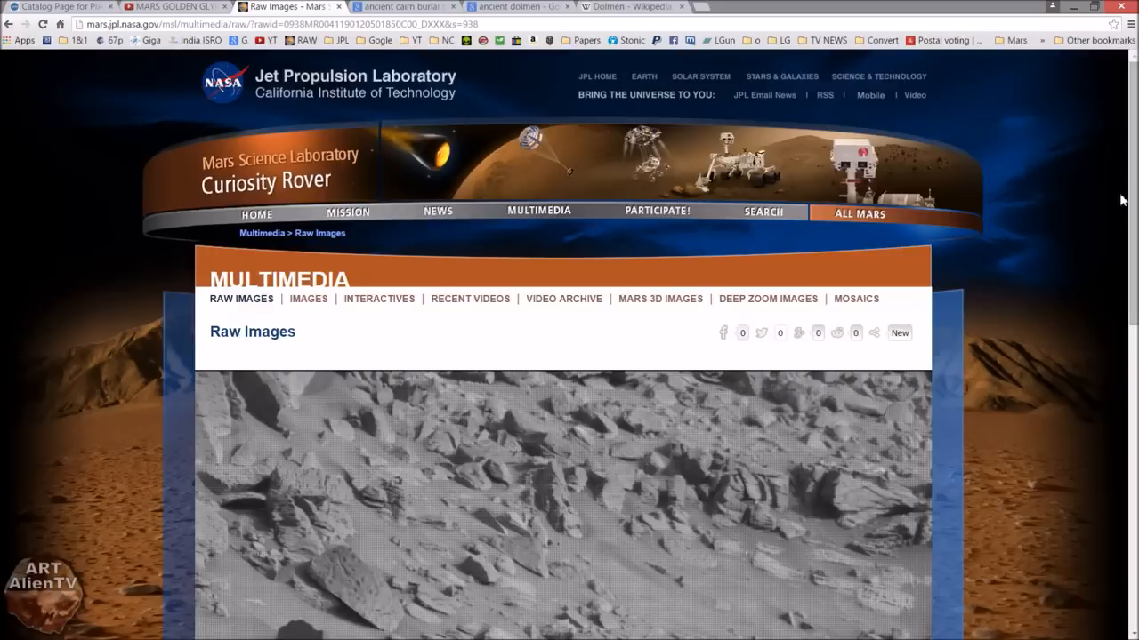
mouse_move(733, 137)
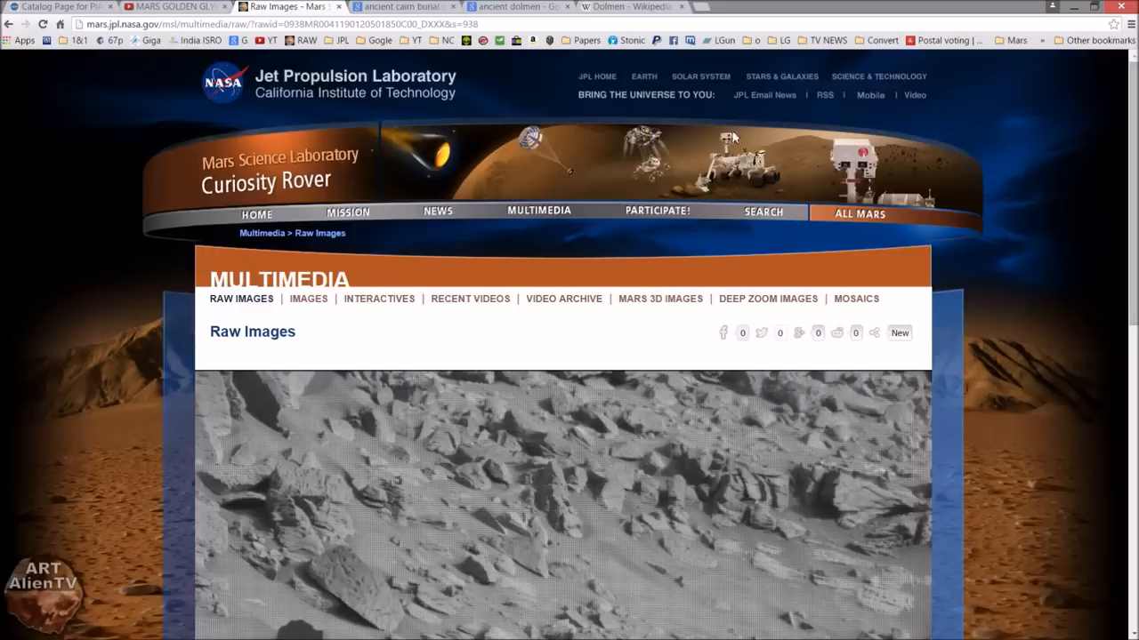
Step: Scroll down through the Mars raw images page
scroll("down", 3)
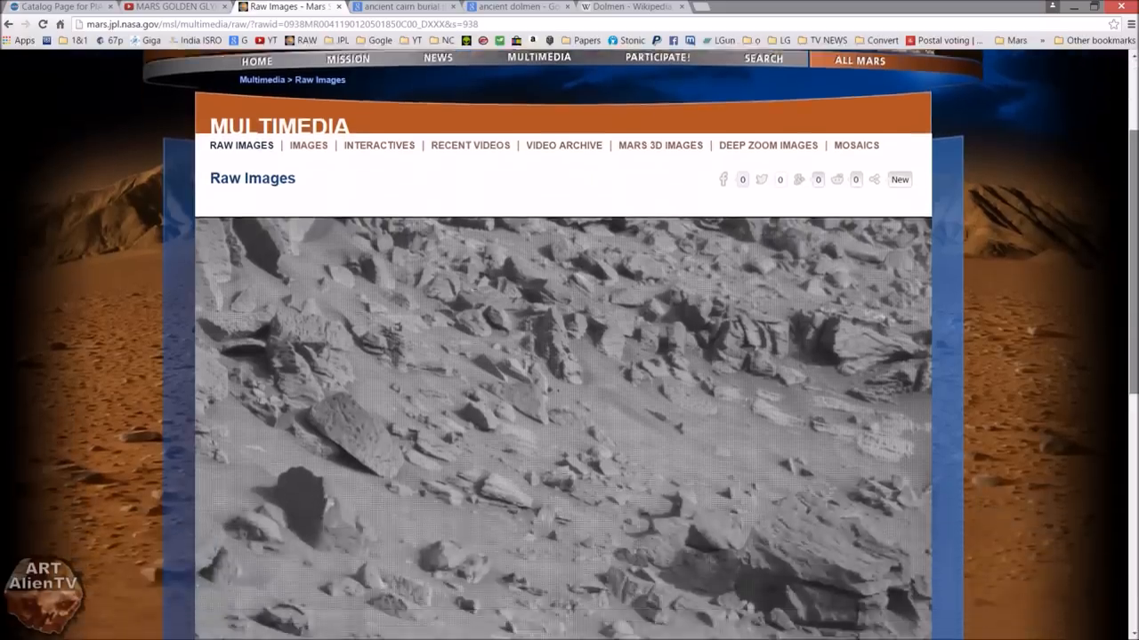
scroll("down", 3)
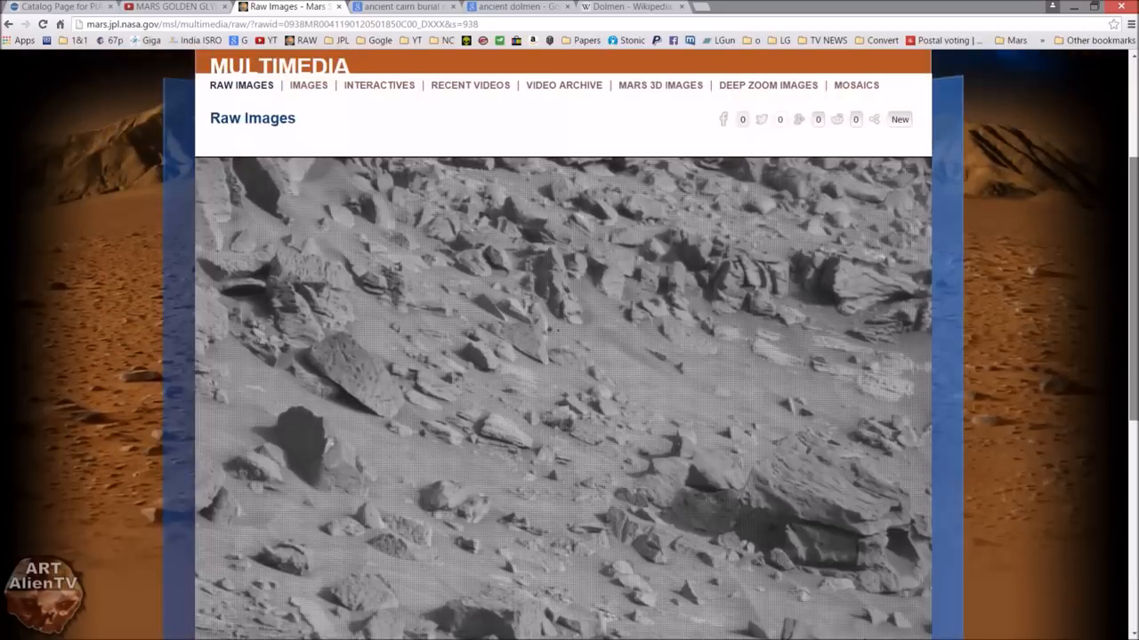
scroll("down", 3)
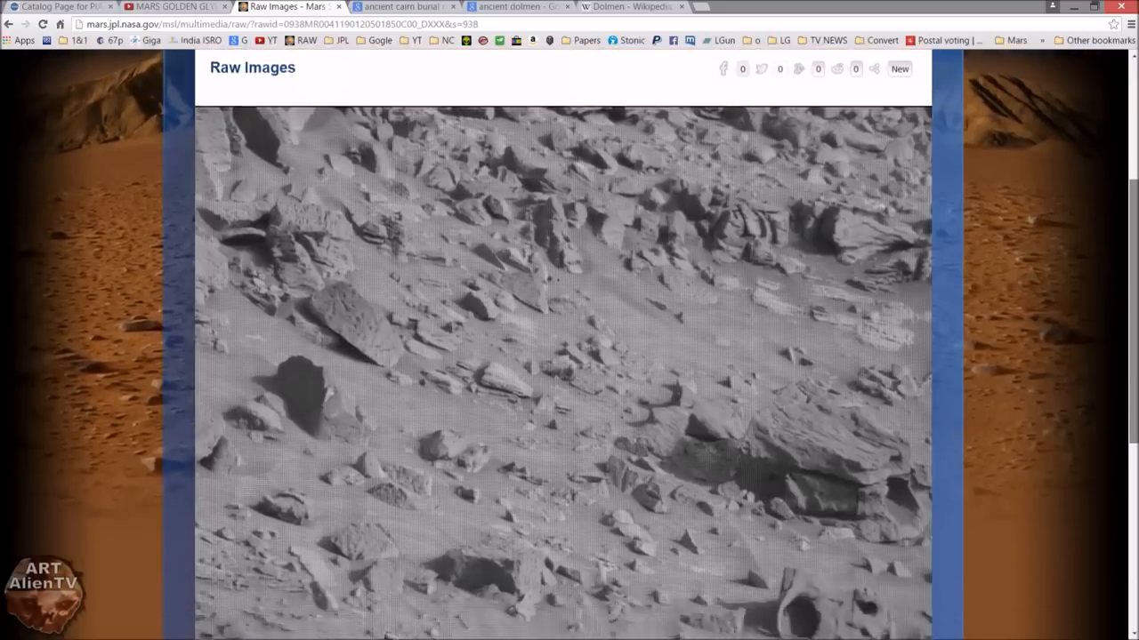
scroll("down", 3)
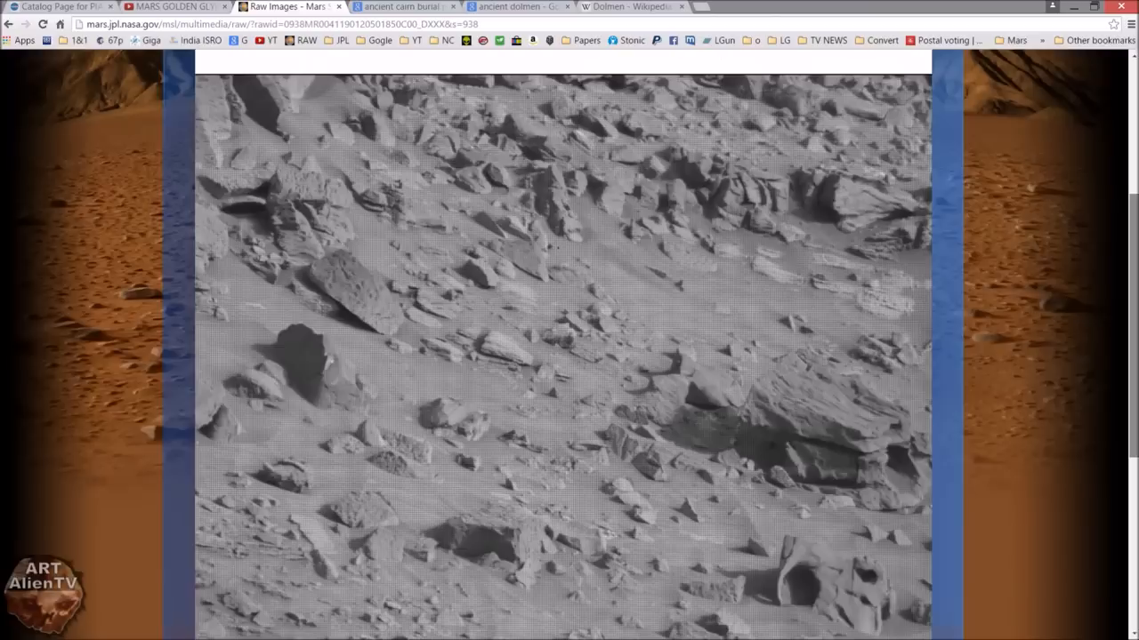
mouse_move(318, 256)
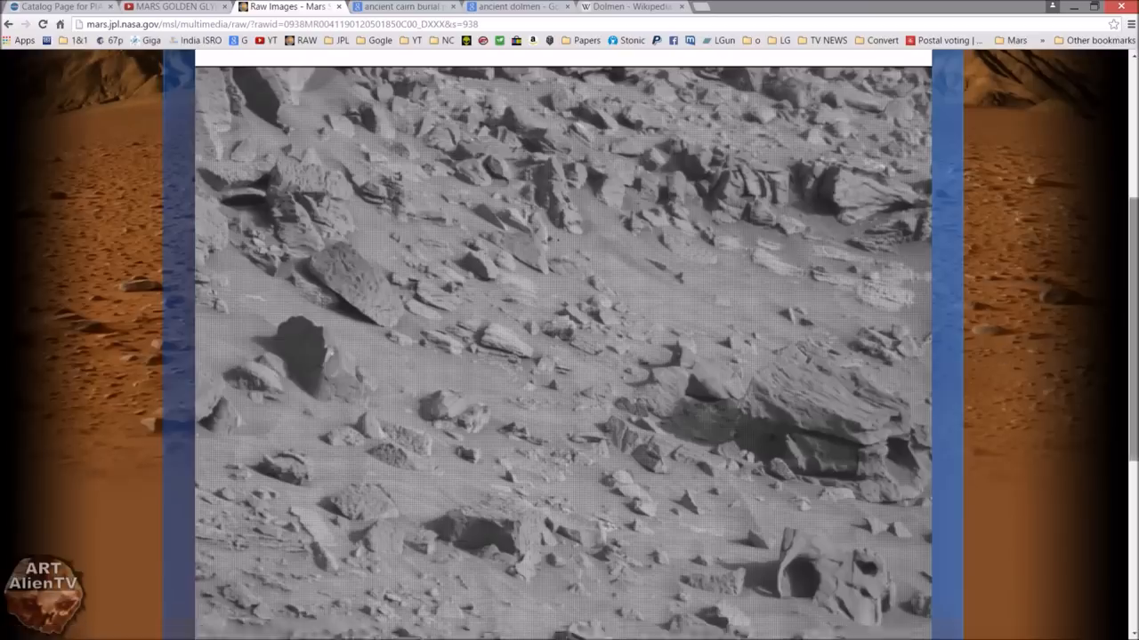
scroll("down", 3)
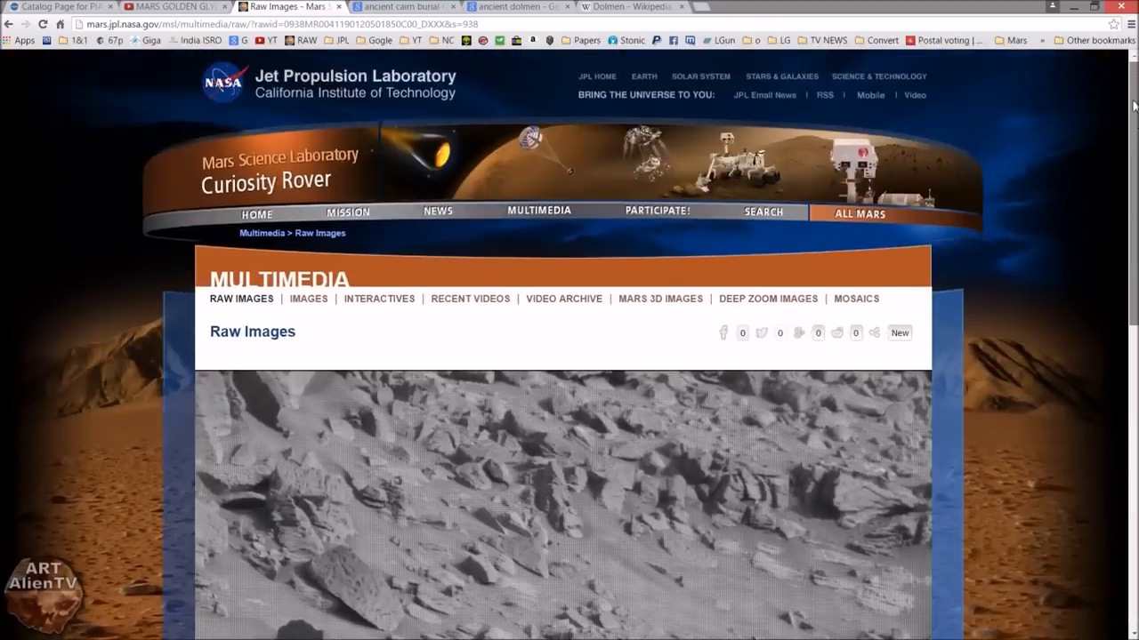
mouse_move(1052, 351)
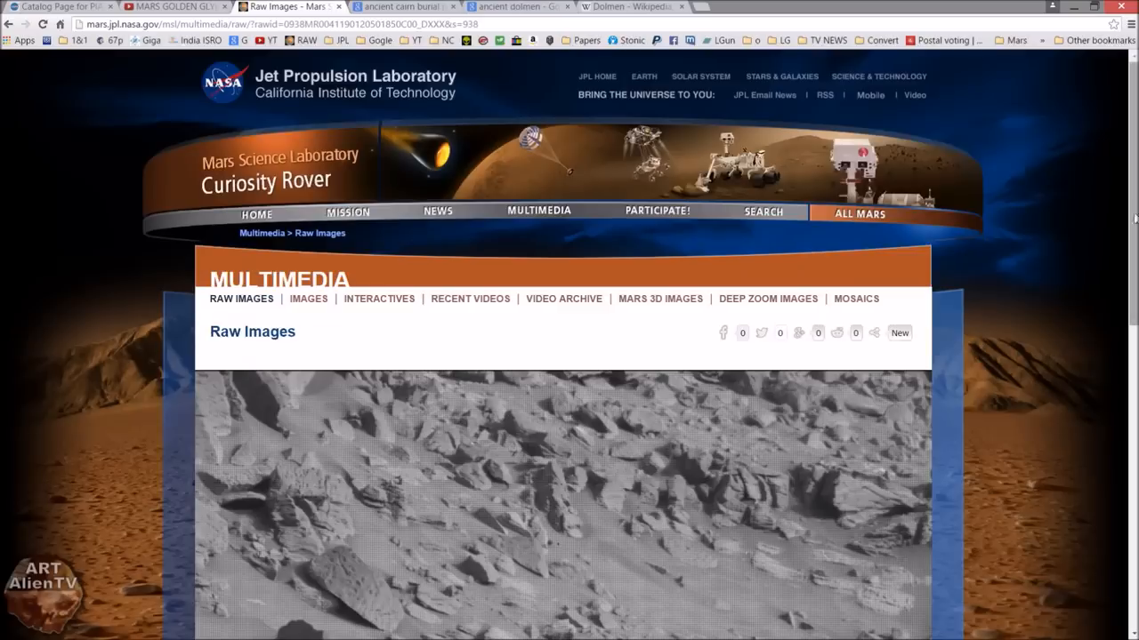
mouse_move(1091, 285)
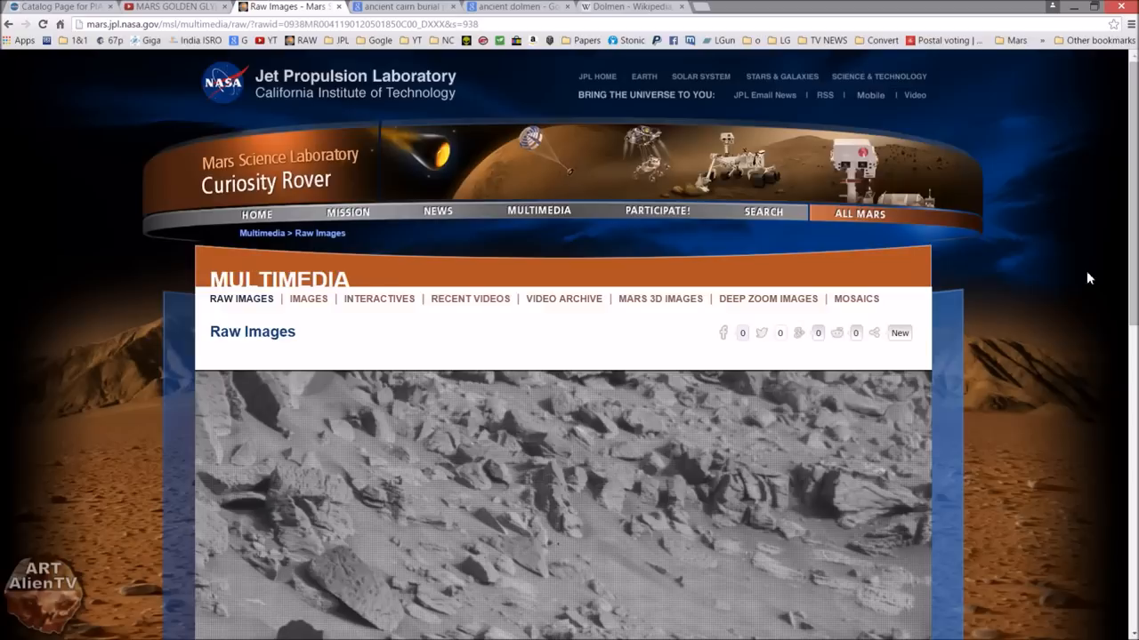
mouse_move(1094, 283)
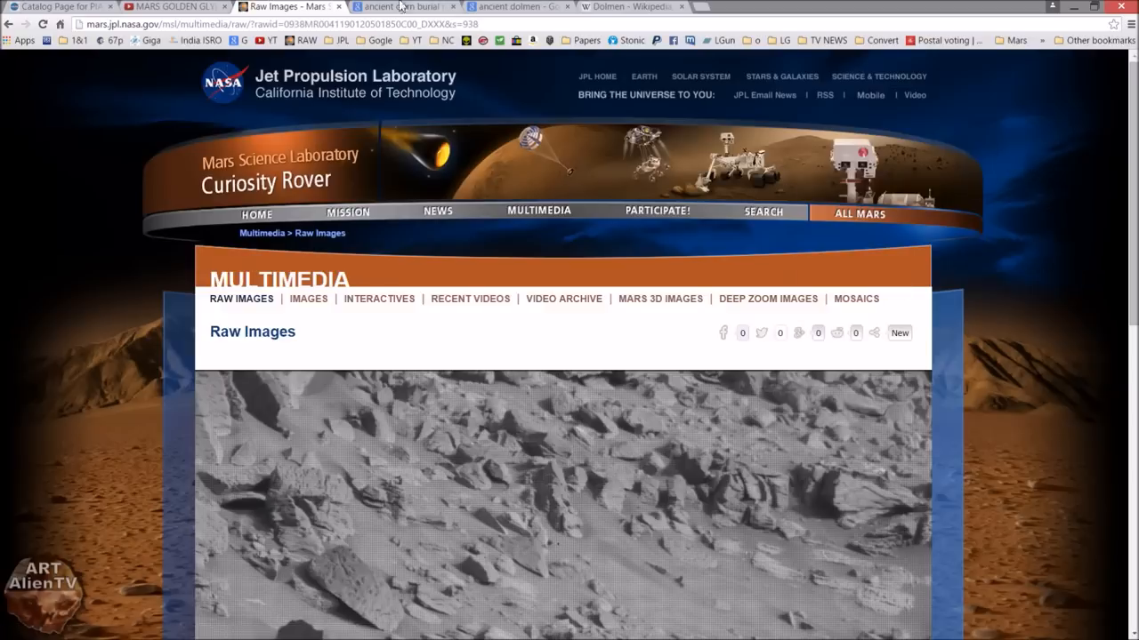
Step: Glance at the dolmen results, then open the Curiosity rover homepage in a new tab
left_click(402, 6)
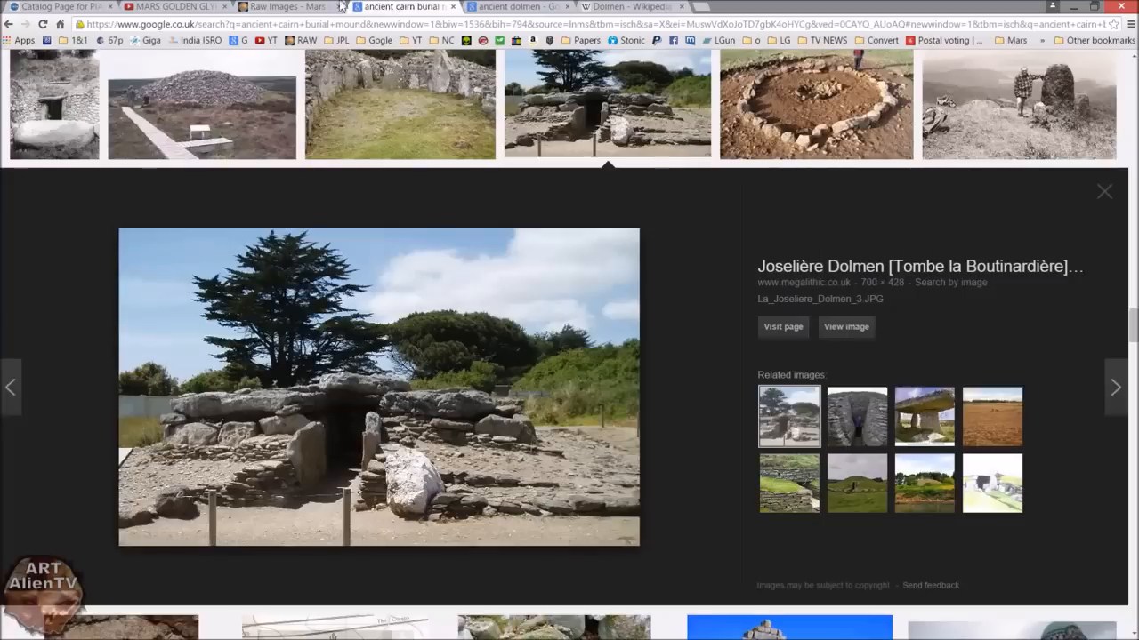
left_click(285, 7)
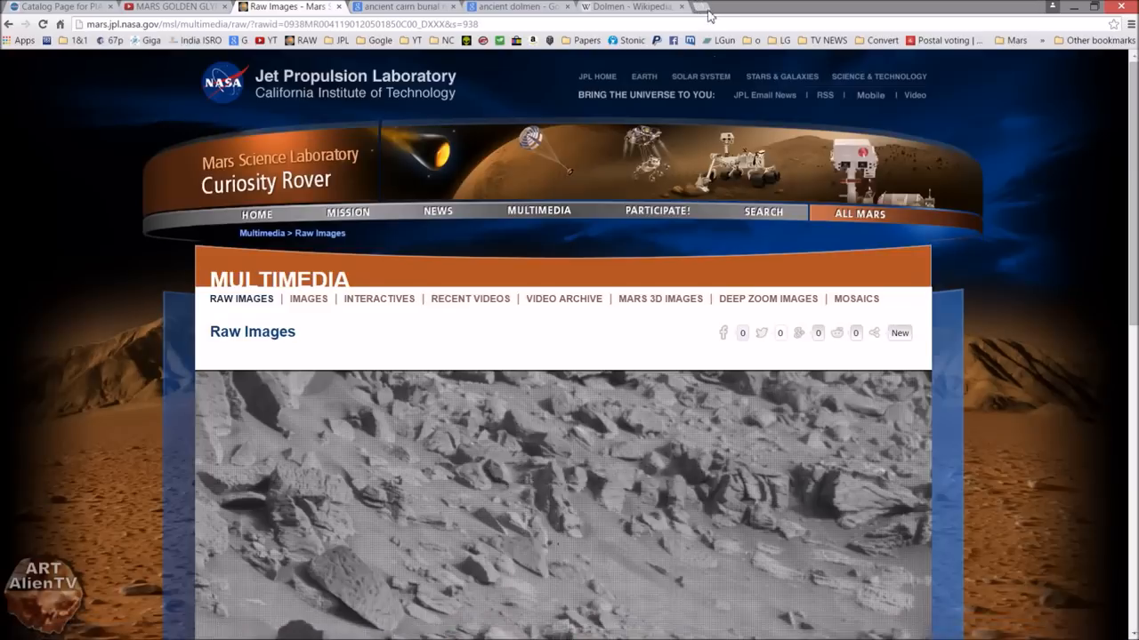
left_click(705, 6)
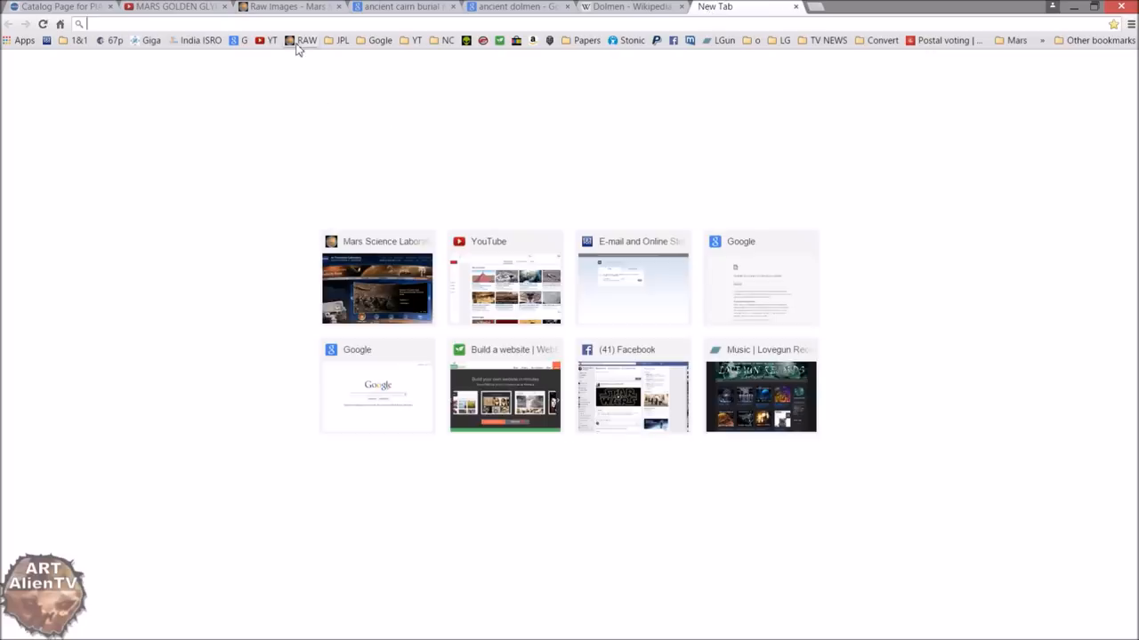
left_click(376, 288)
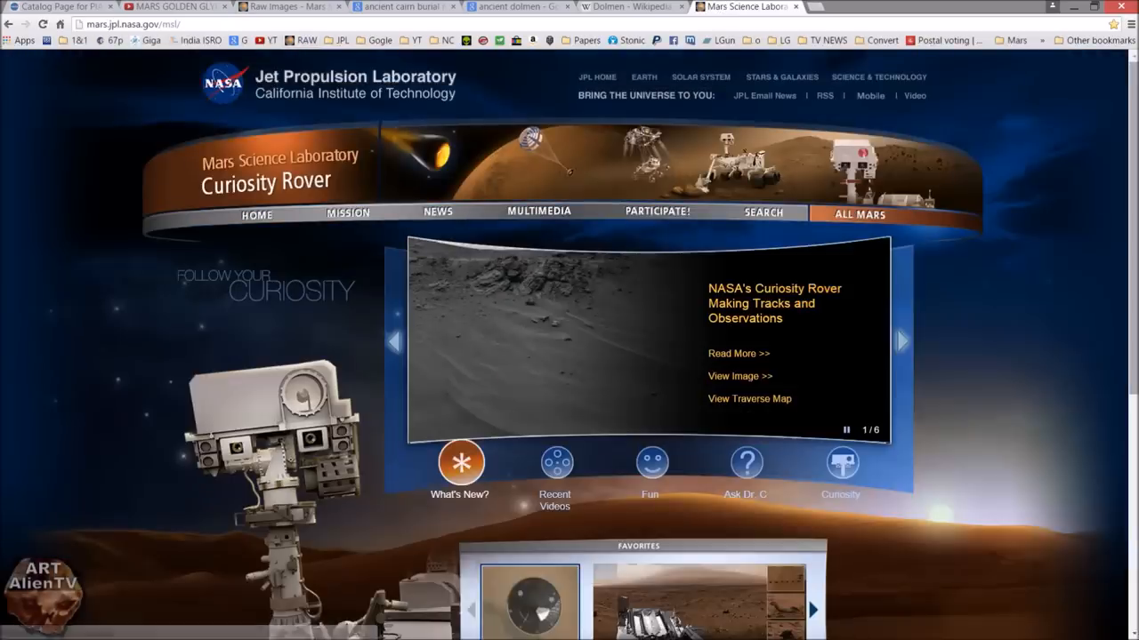
scroll("down", 3)
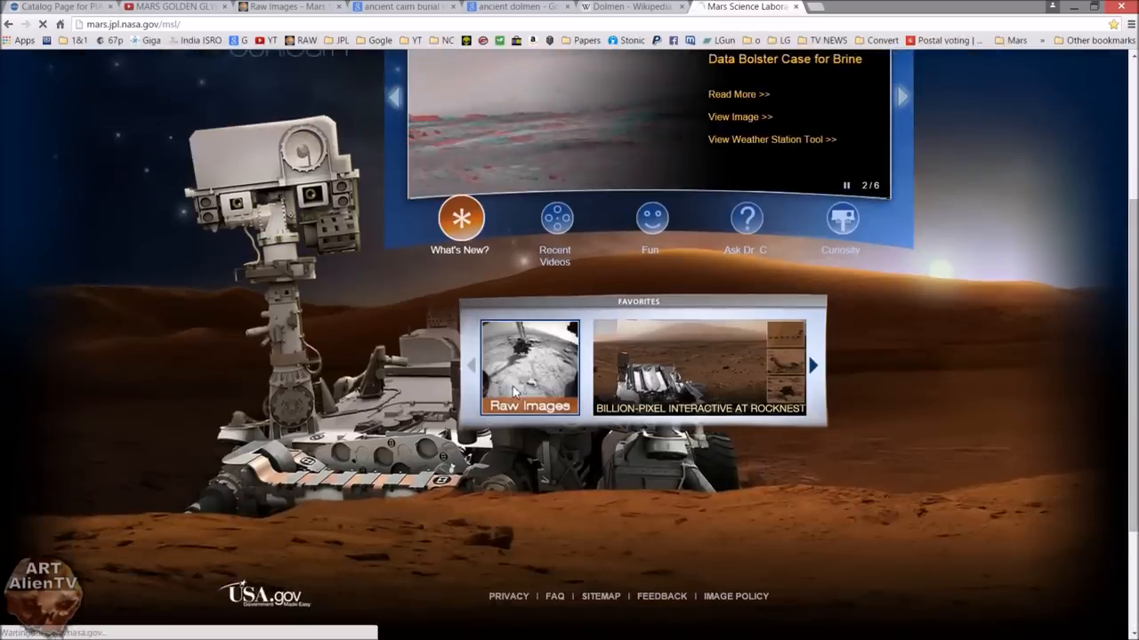
Step: Open the Raw Images catalogue and browse the Sol 956 Mastcam thumbnails
left_click(529, 367)
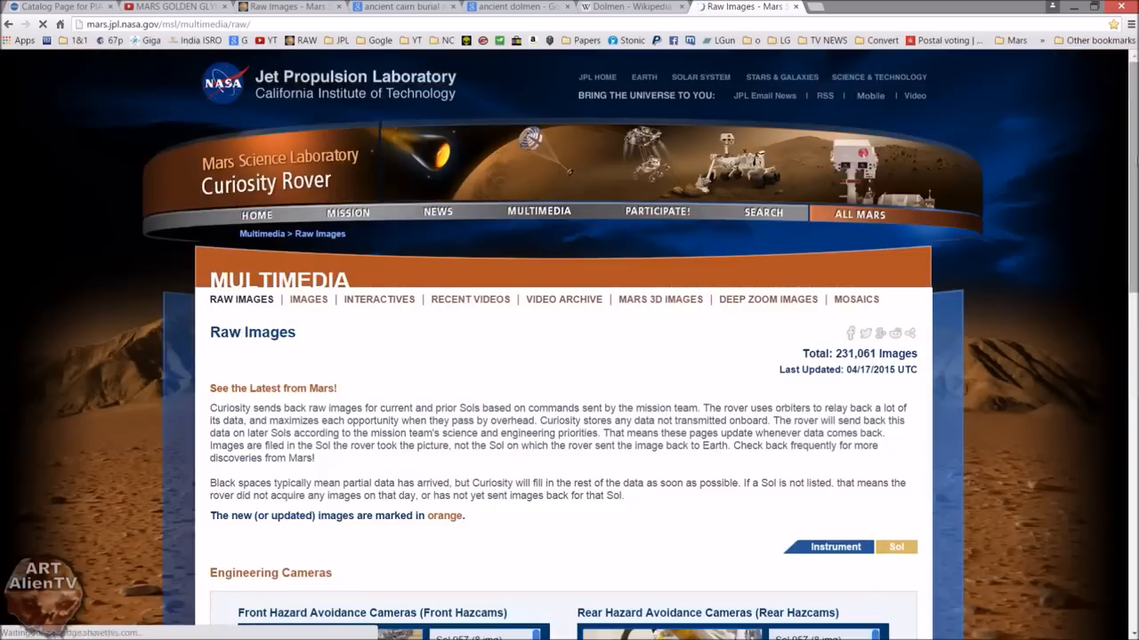
scroll("down", 3)
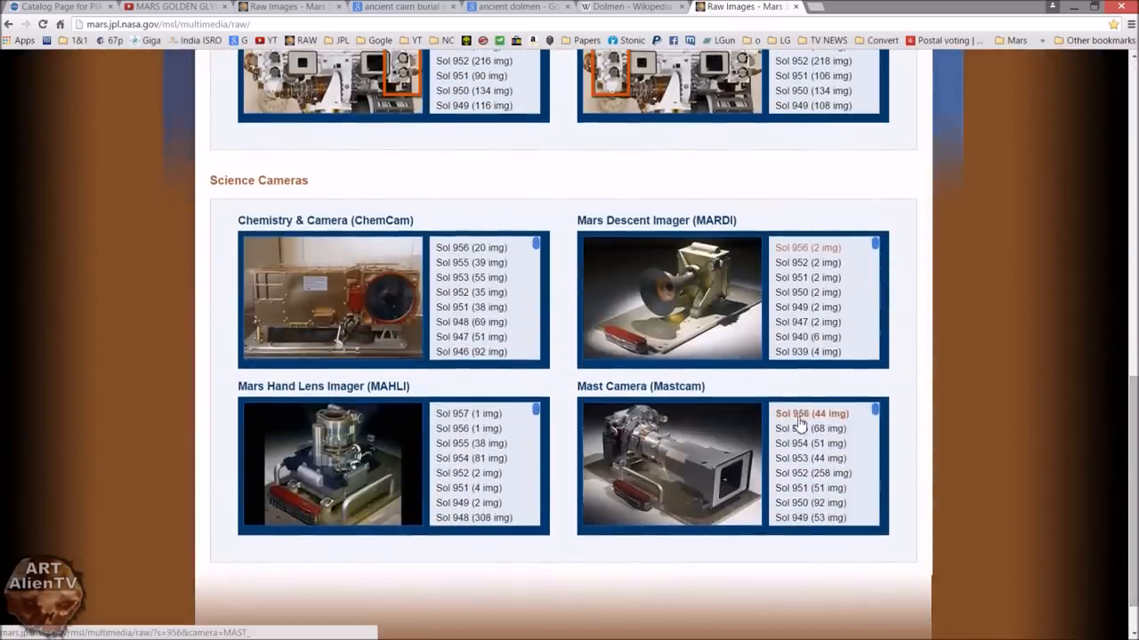
left_click(810, 412)
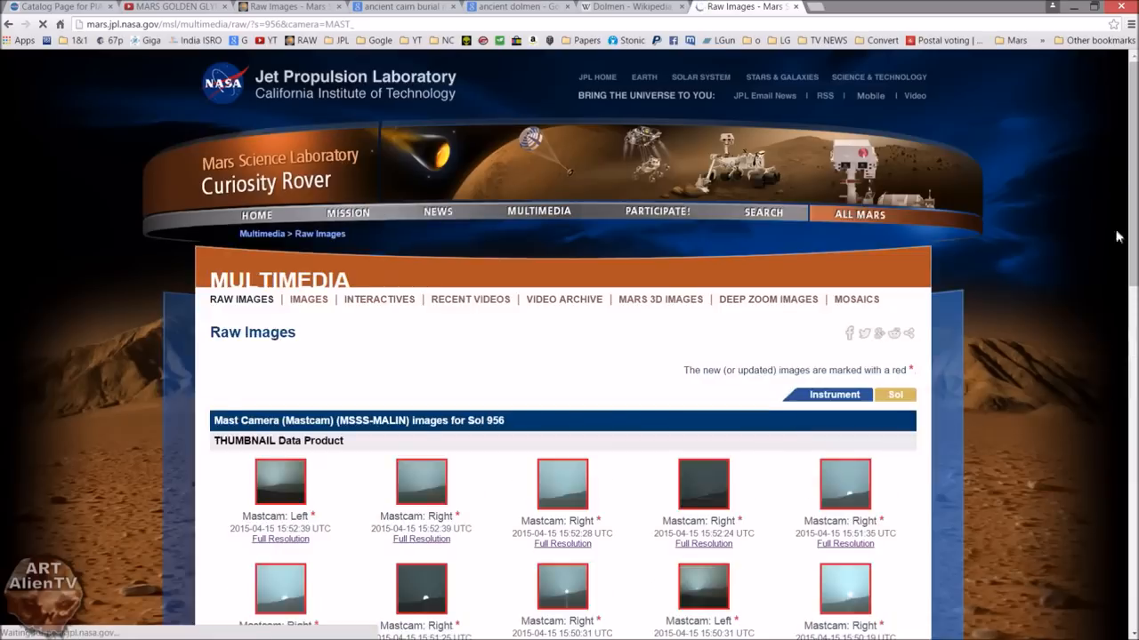
scroll("down", 3)
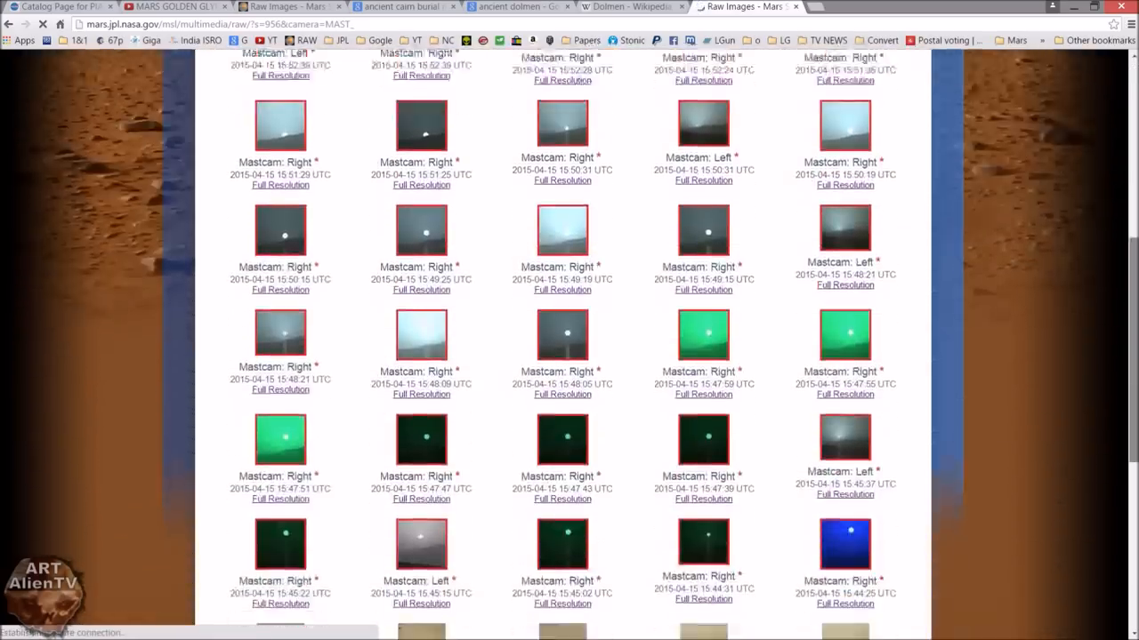
scroll("down", 3)
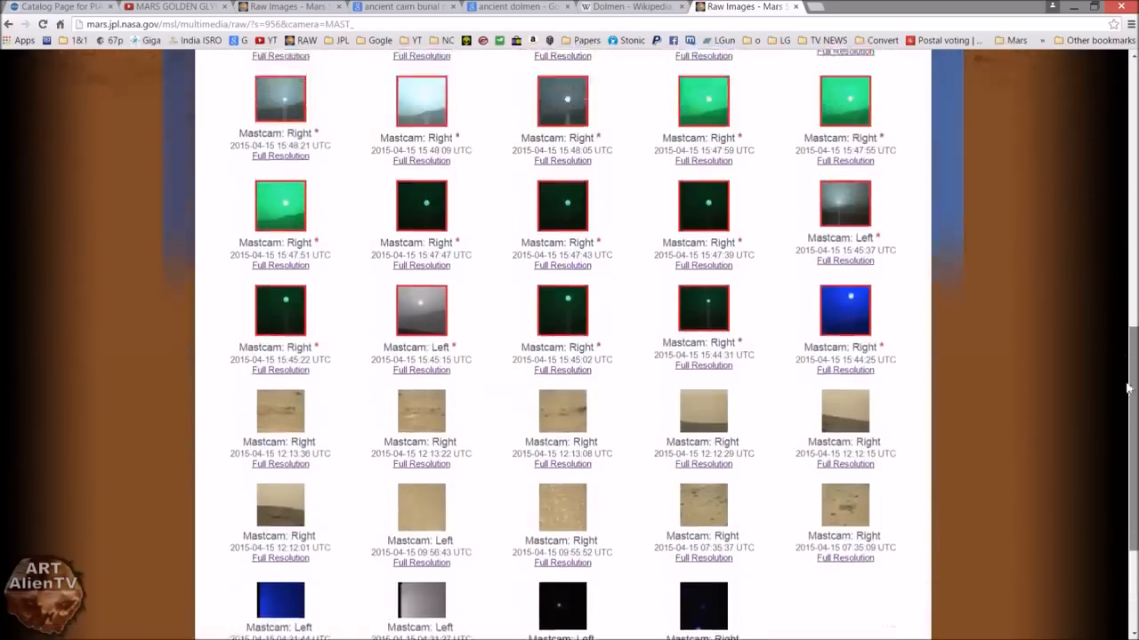
scroll("up", 3)
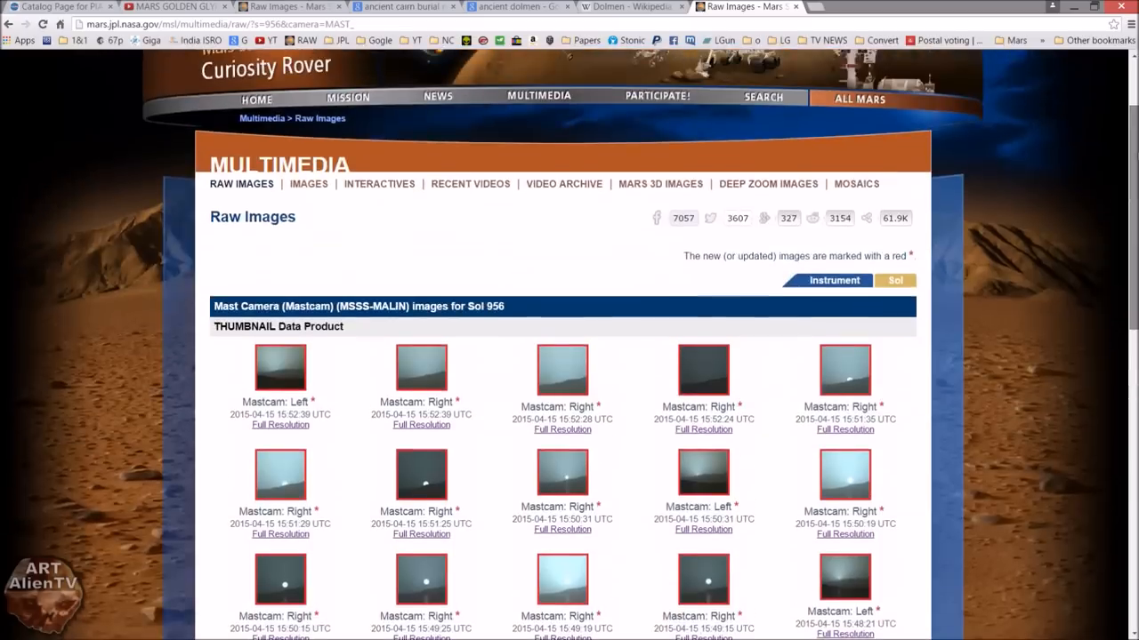
mouse_move(585, 291)
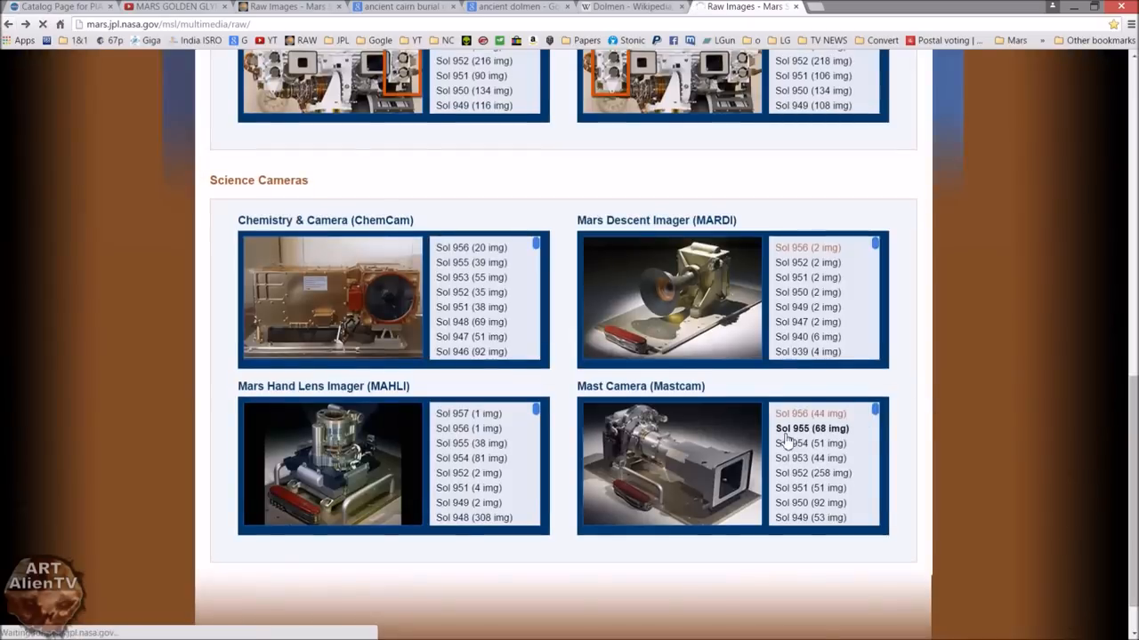
Step: Open the Sol 955 Mastcam raw images and scroll through the thumbnails
left_click(811, 428)
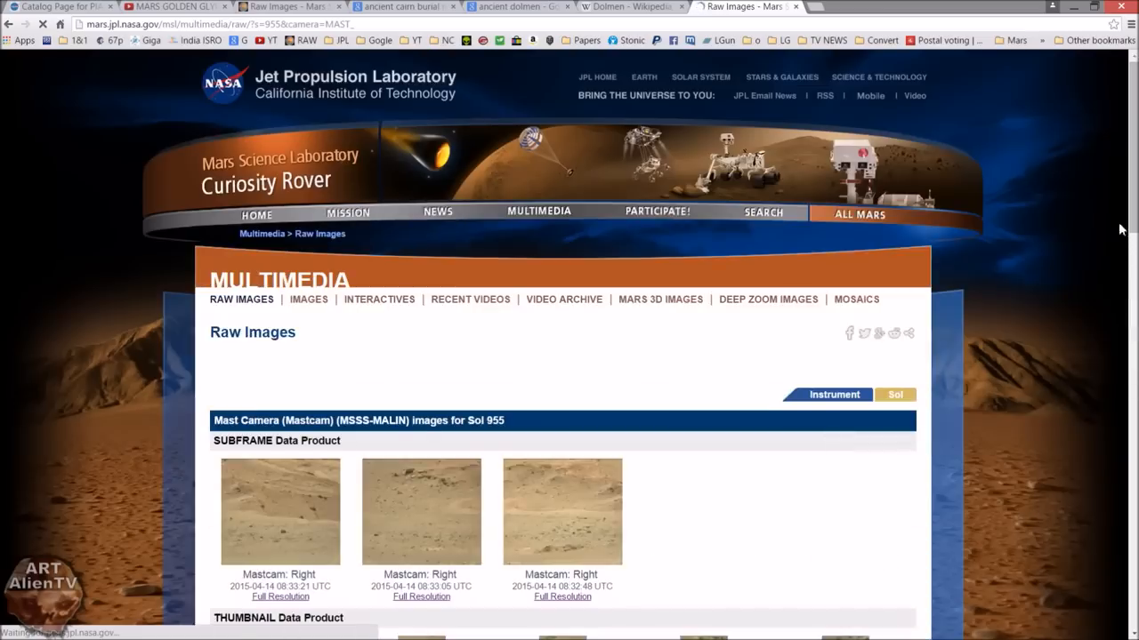
scroll("down", 3)
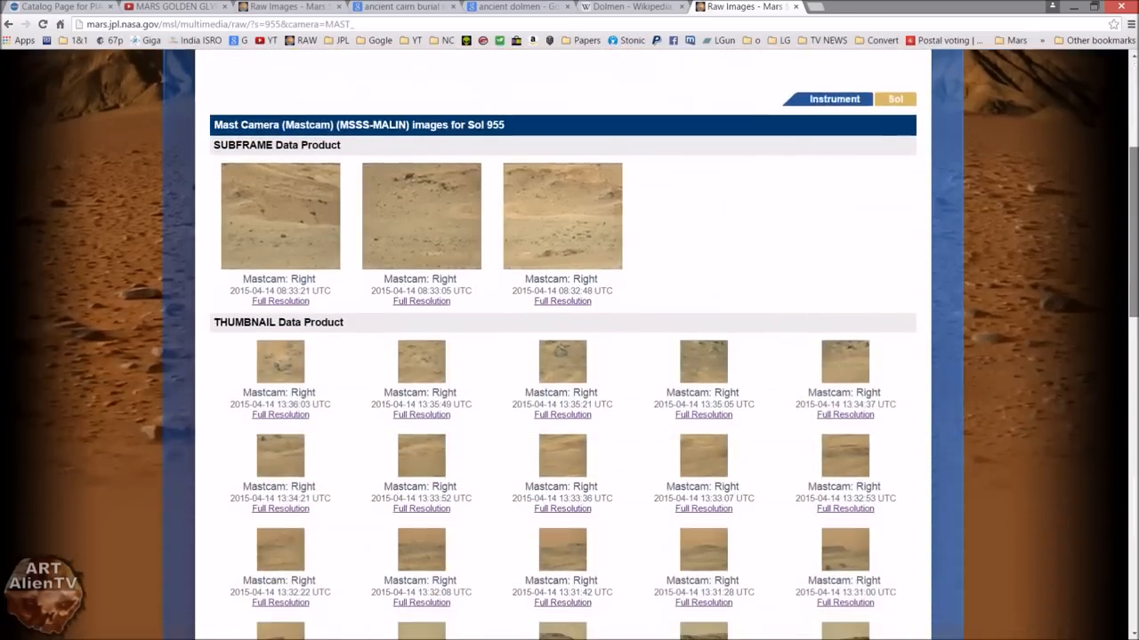
scroll("down", 3)
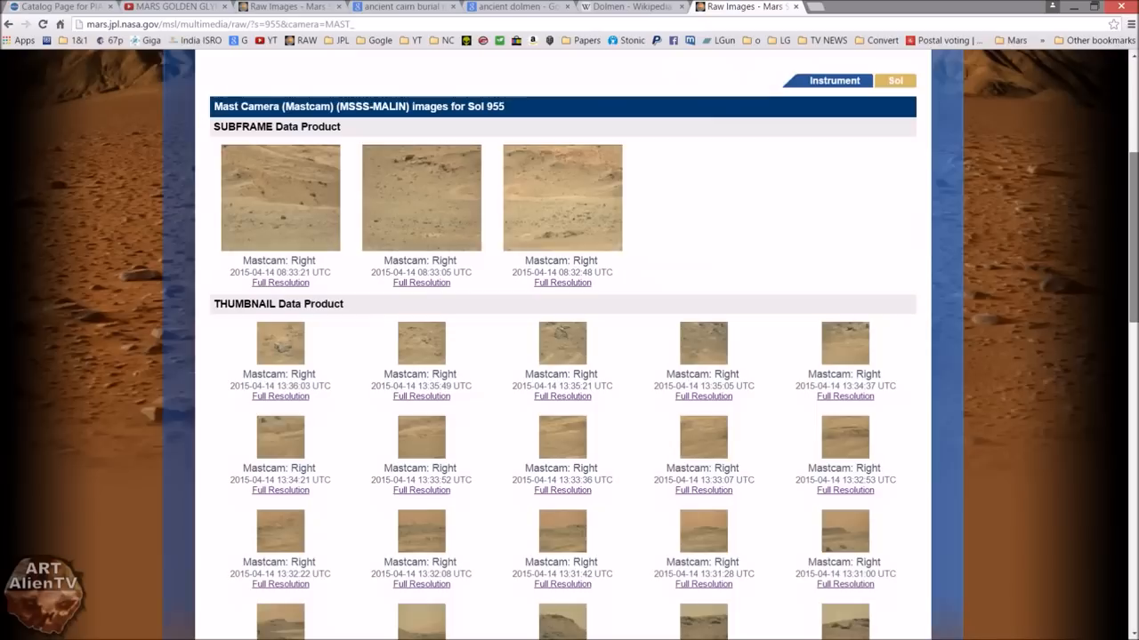
scroll("down", 3)
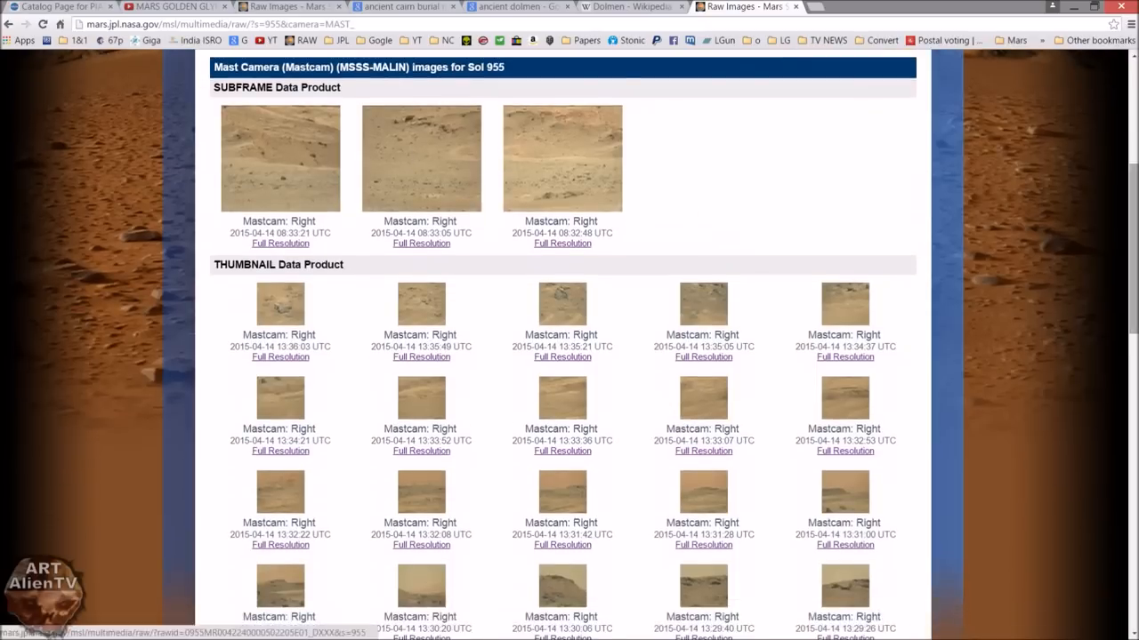
scroll("down", 3)
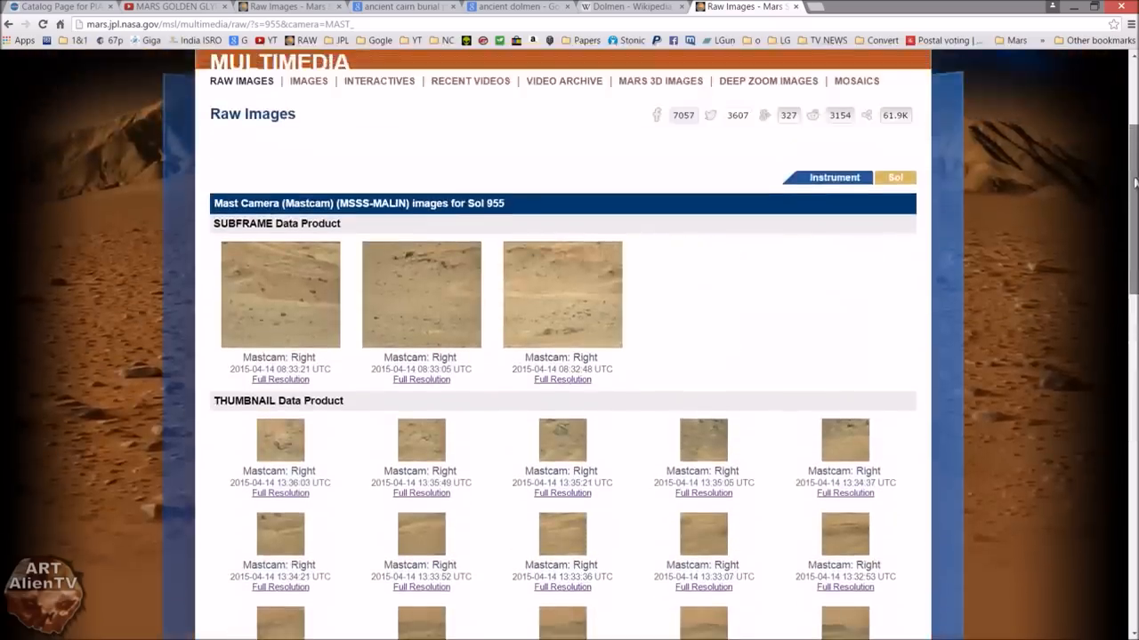
scroll("up", 3)
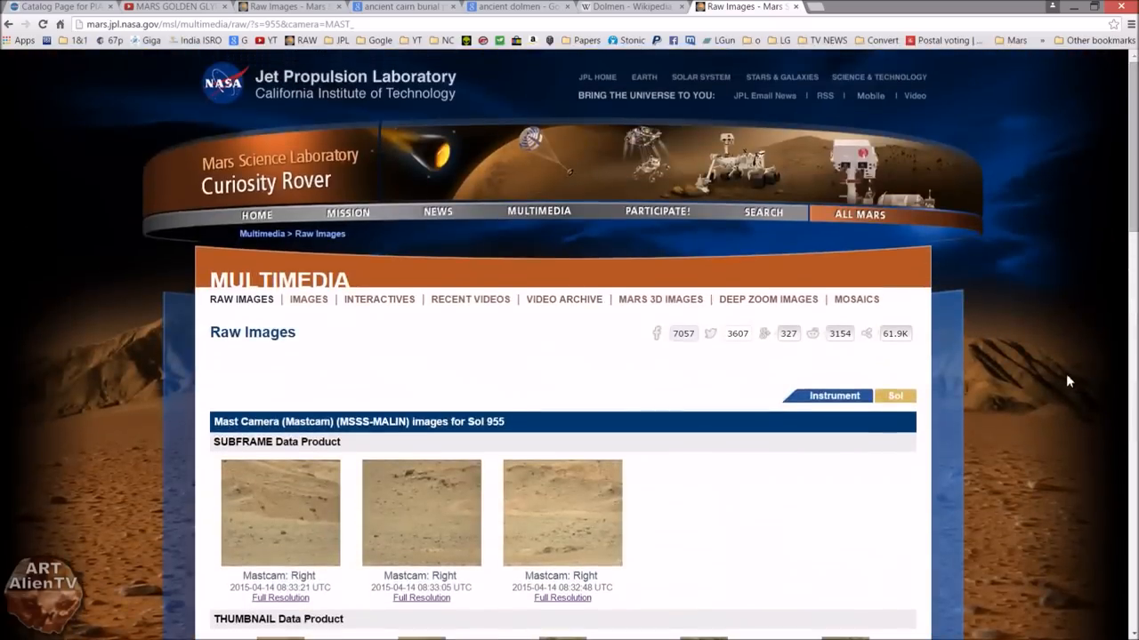
mouse_move(89, 147)
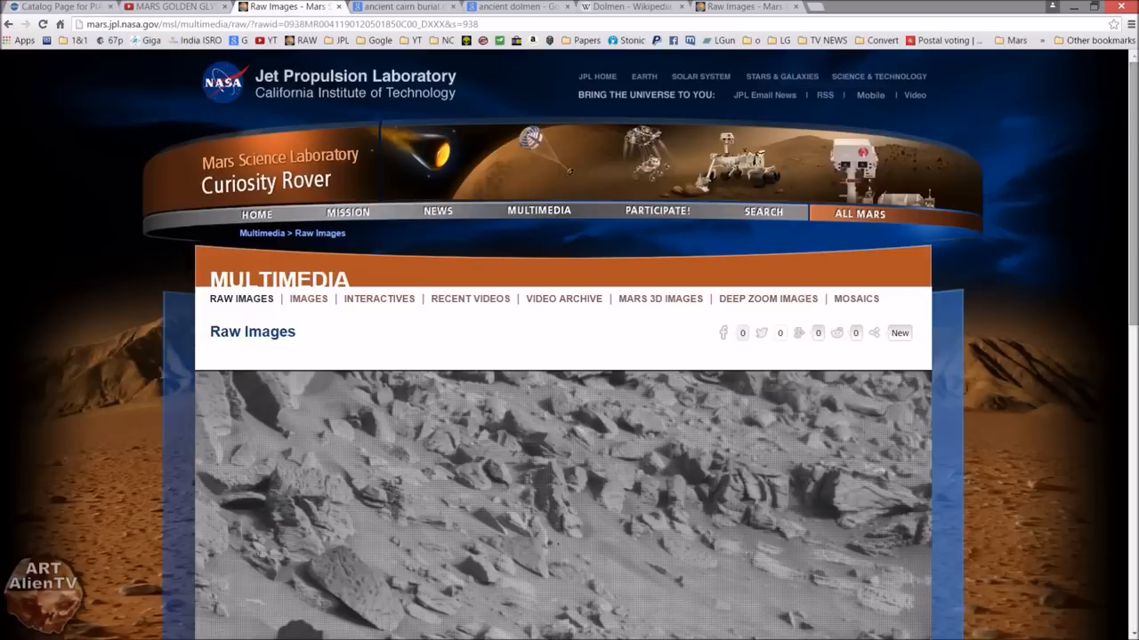
mouse_move(1110, 173)
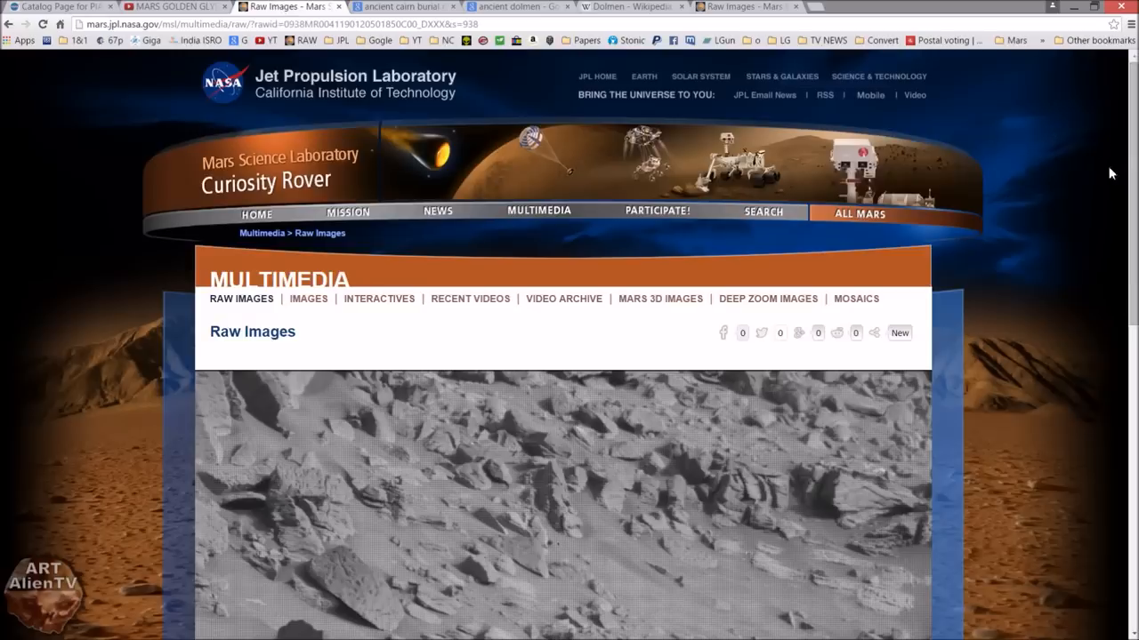
mouse_move(1125, 171)
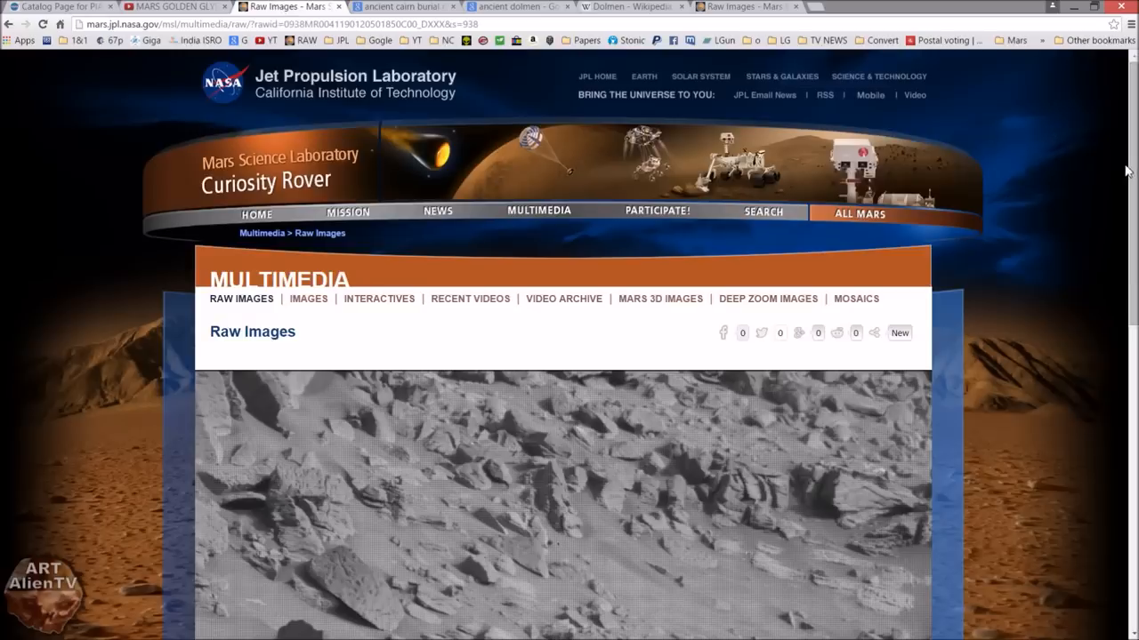
scroll("down", 3)
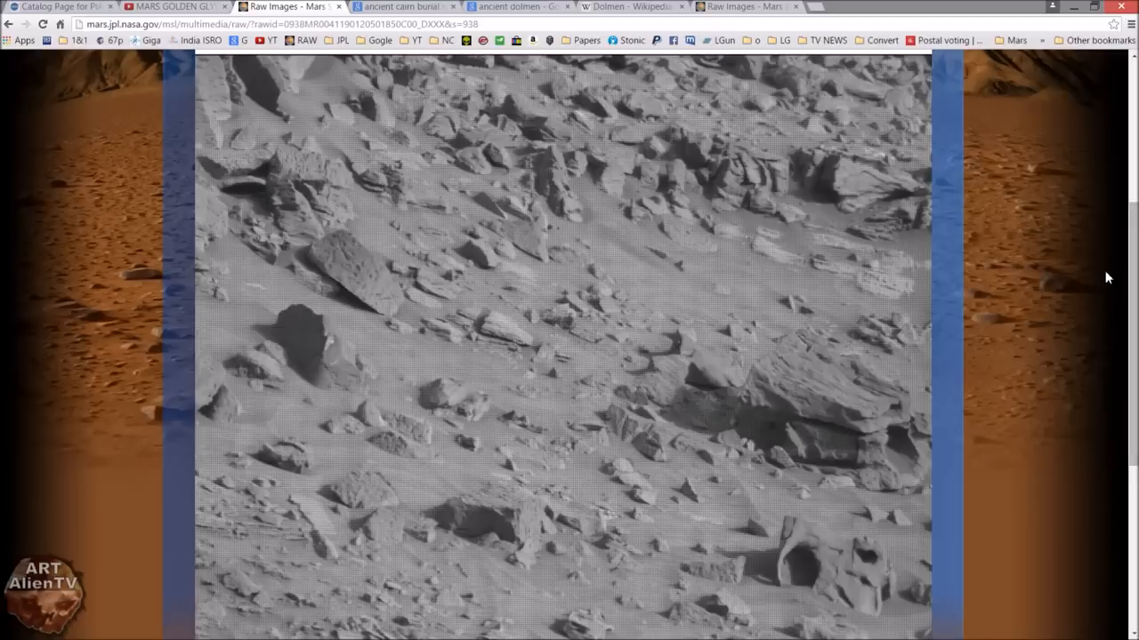
mouse_move(1090, 348)
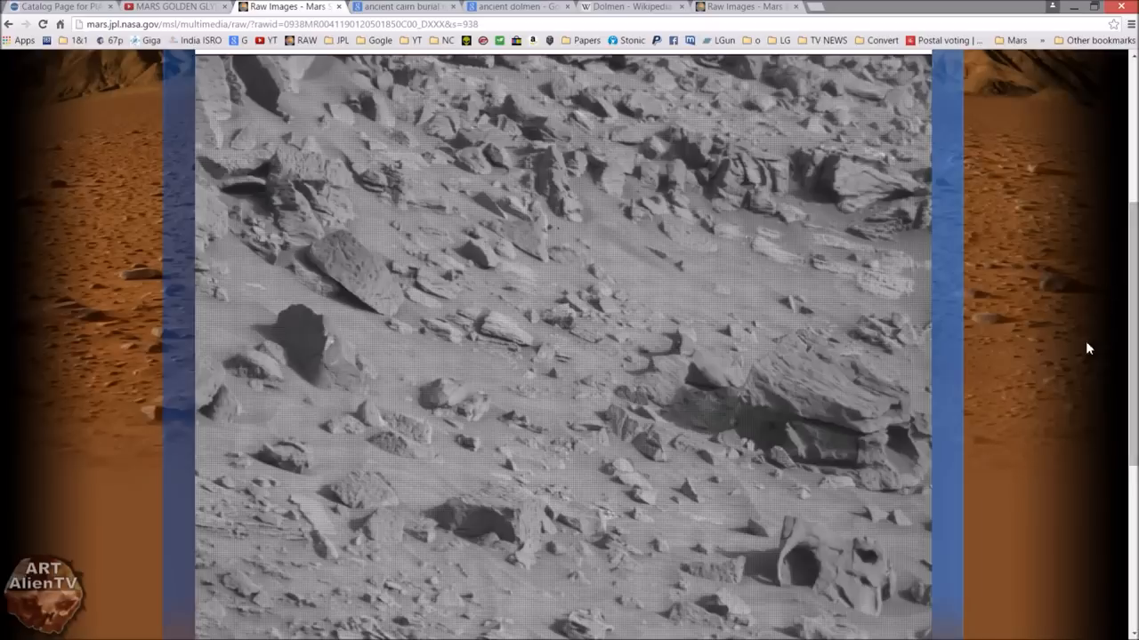
mouse_move(1085, 383)
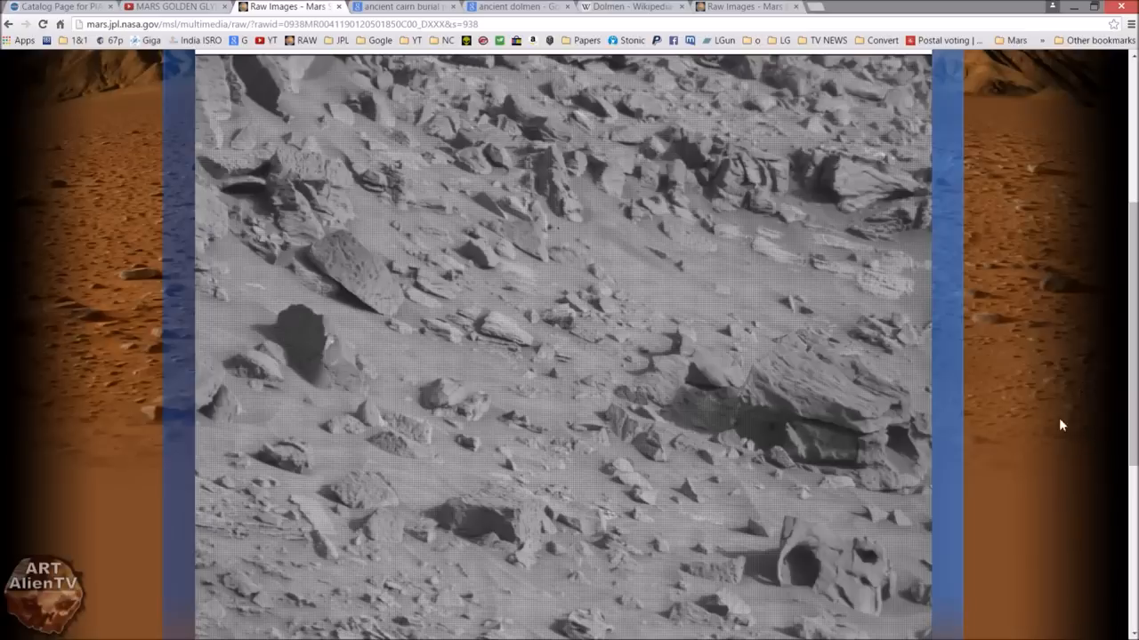
mouse_move(1062, 435)
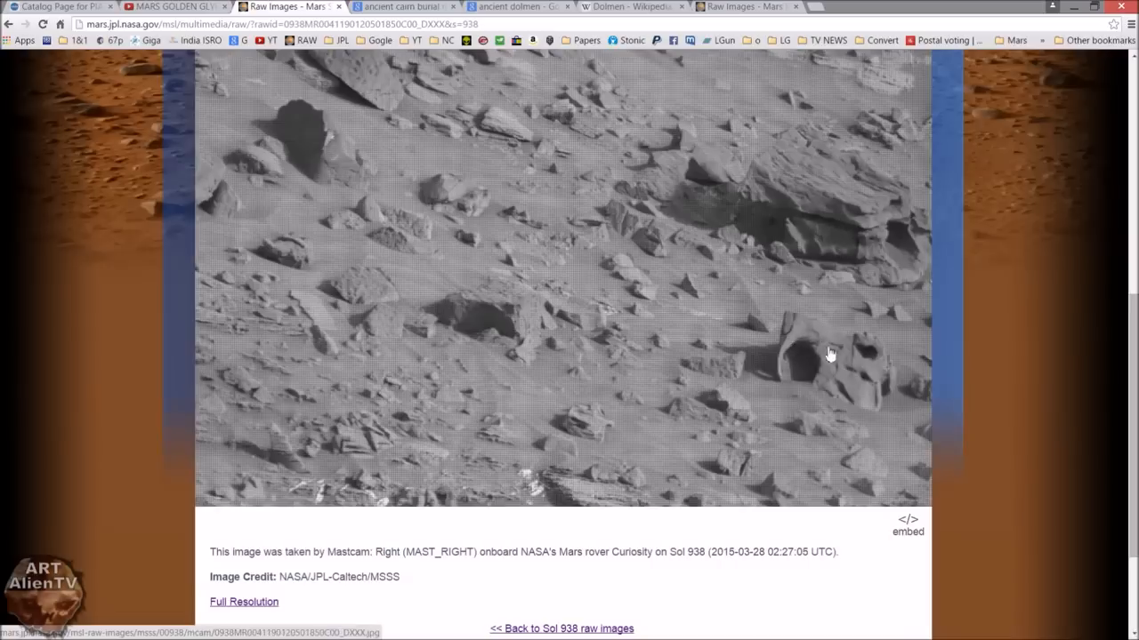
mouse_move(786, 361)
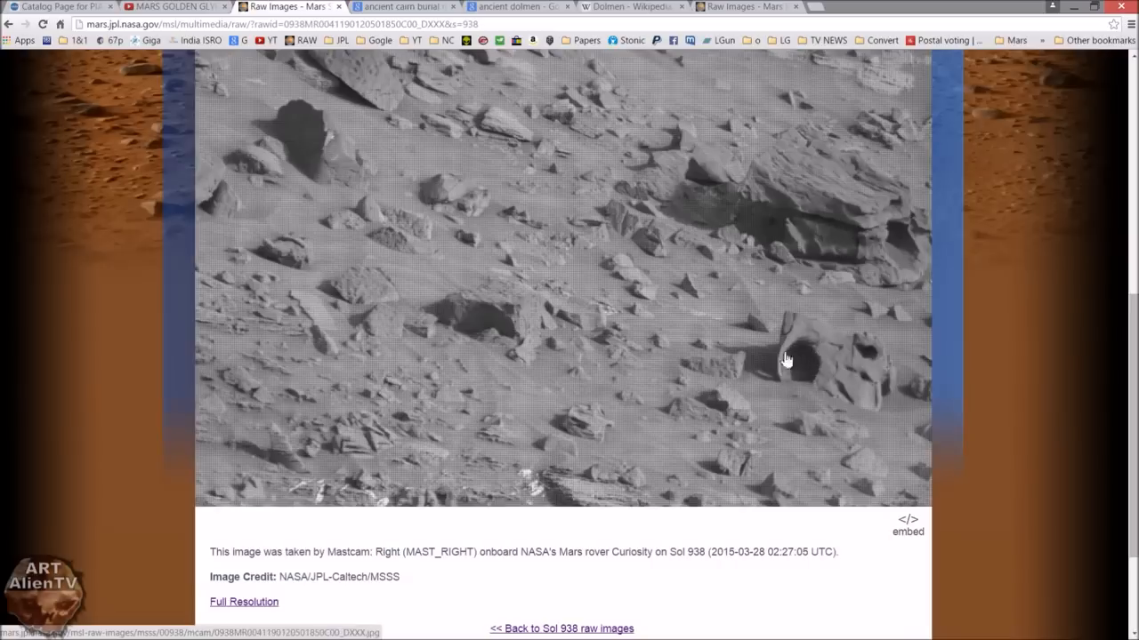
mouse_move(888, 217)
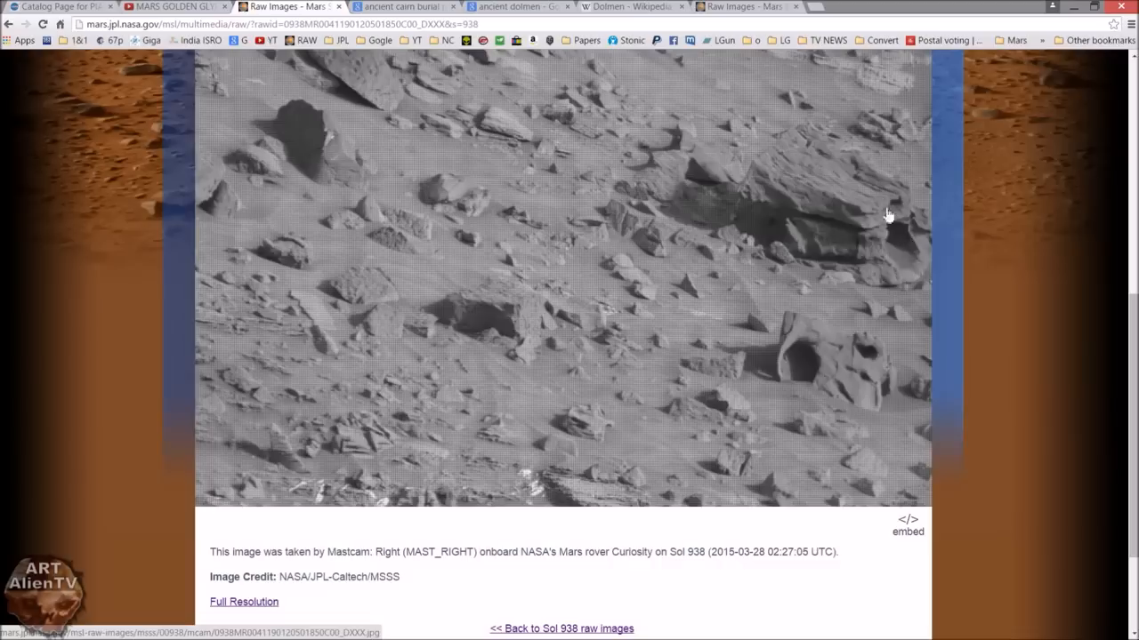
mouse_move(905, 231)
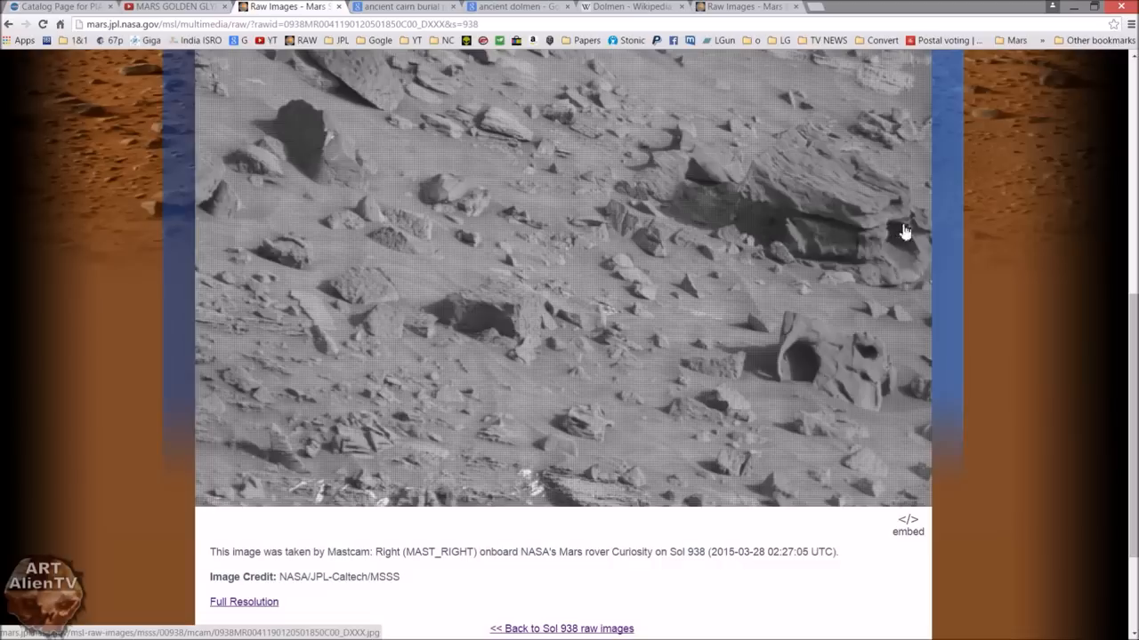
mouse_move(848, 222)
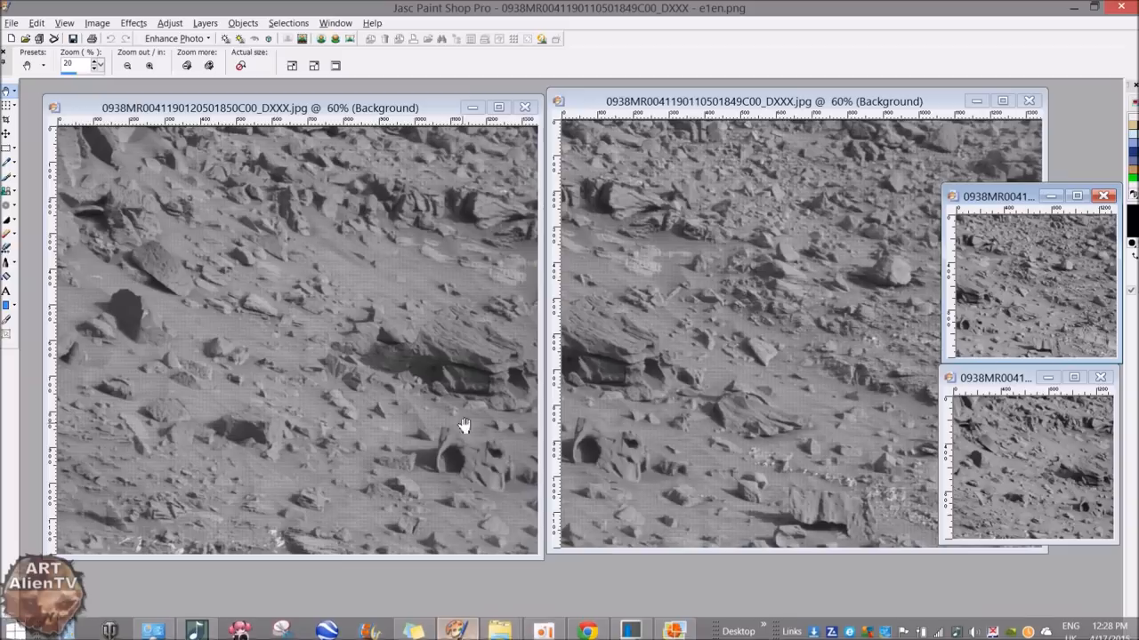
mouse_move(505, 273)
type("500")
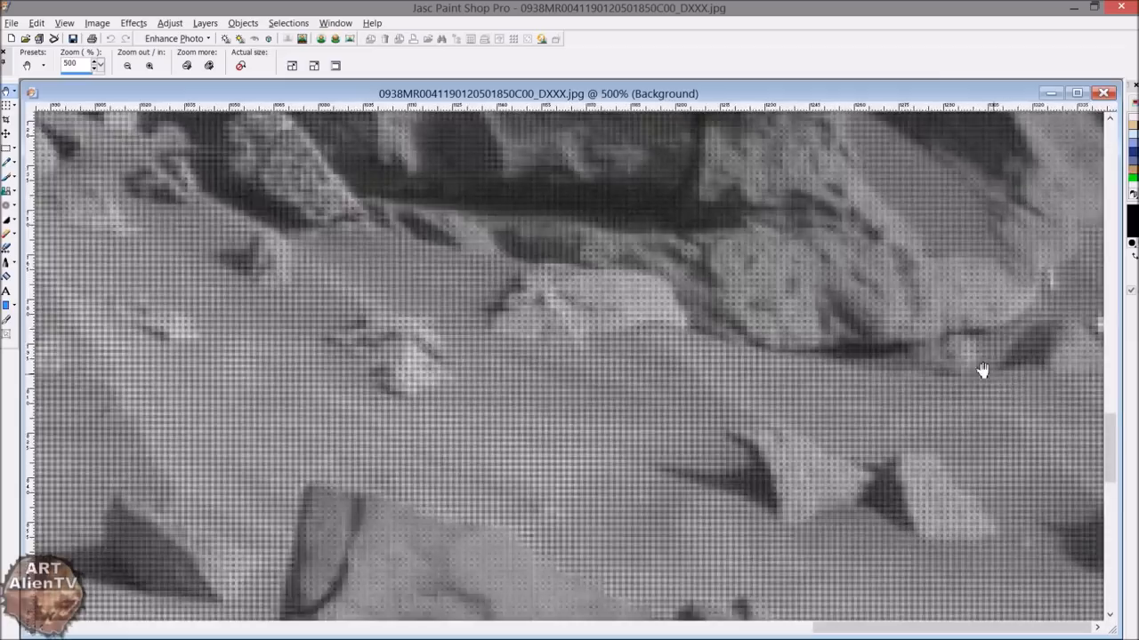
Step: Reduce the Sol 938 image's zoom to see more of the rocks
left_click(127, 65)
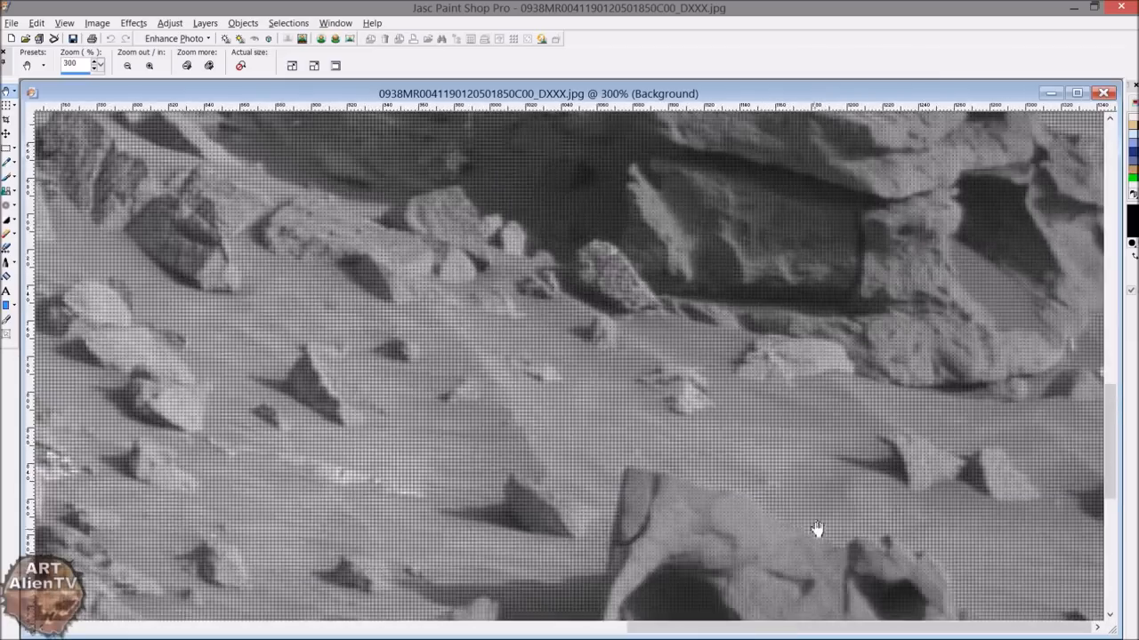
Step: Zoom out and apply a radius 1.00 Gaussian blur to the Sol 938 rock image
left_click(126, 65)
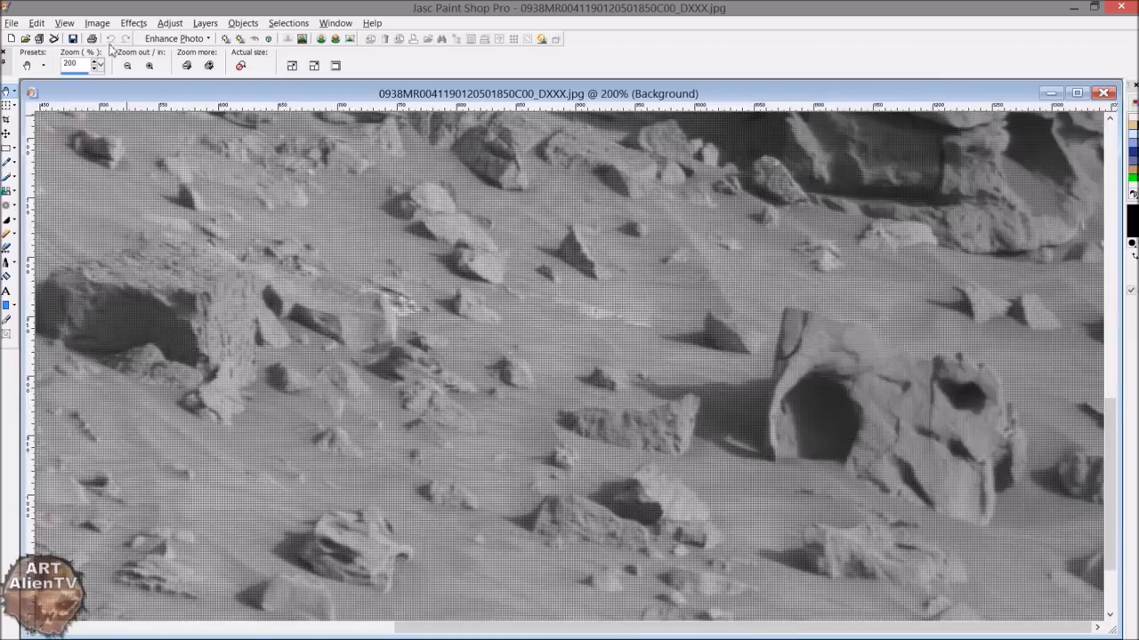
left_click(169, 22)
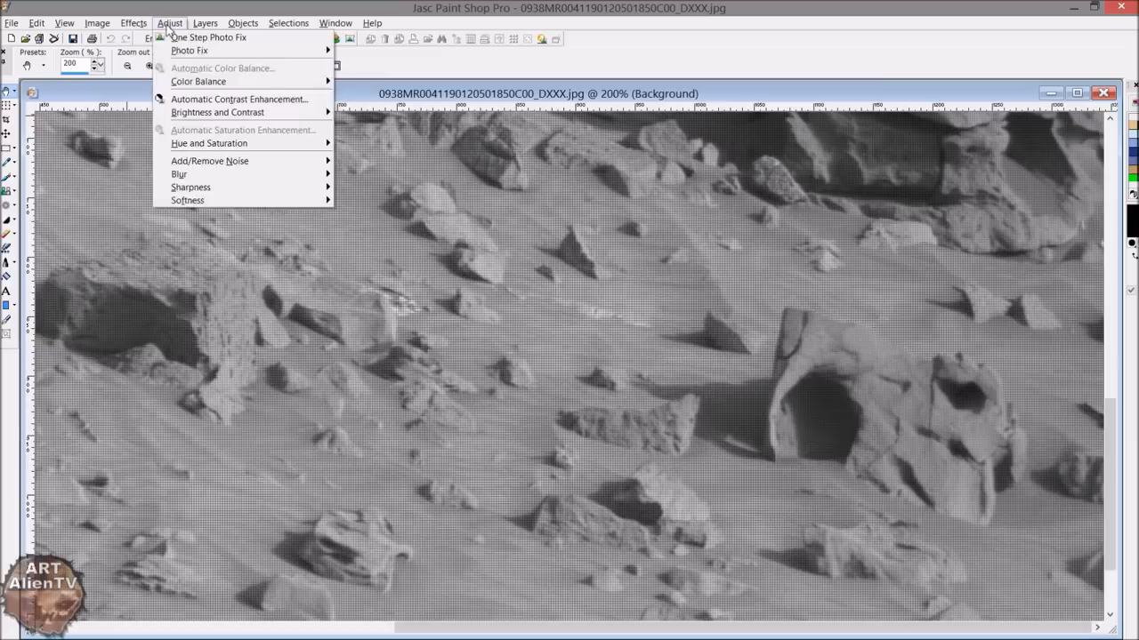
mouse_move(179, 173)
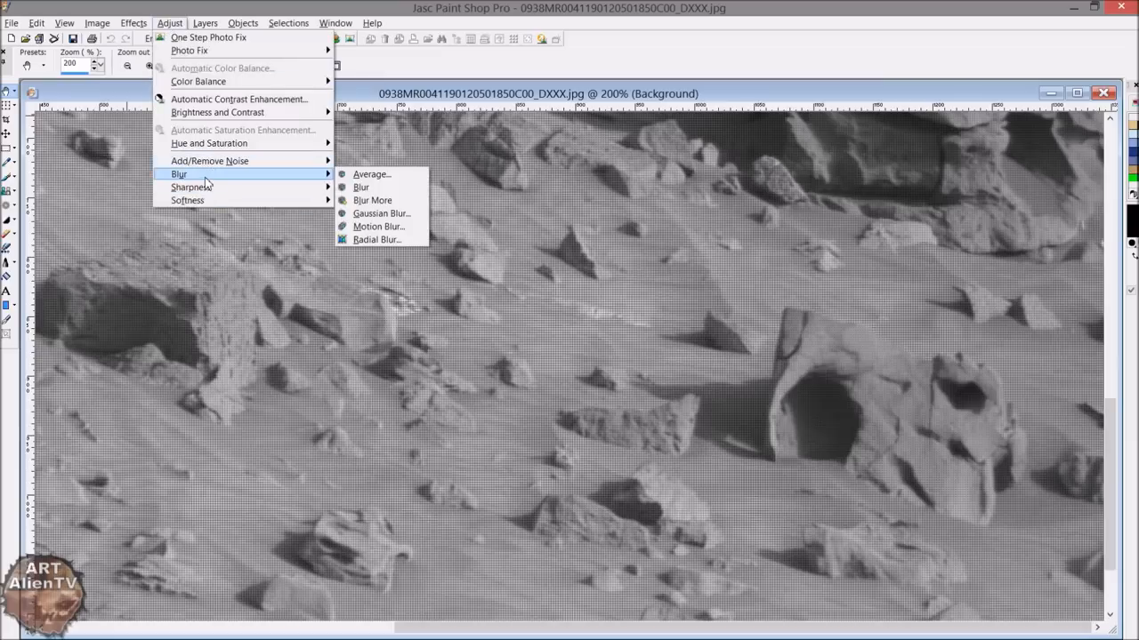
left_click(382, 213)
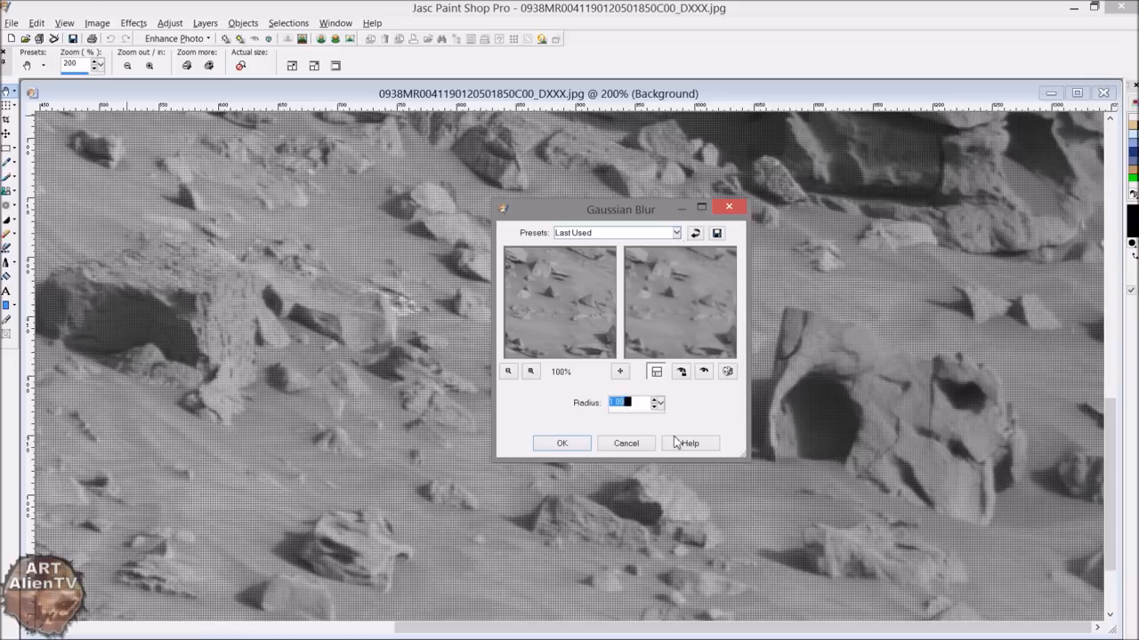
mouse_move(678, 430)
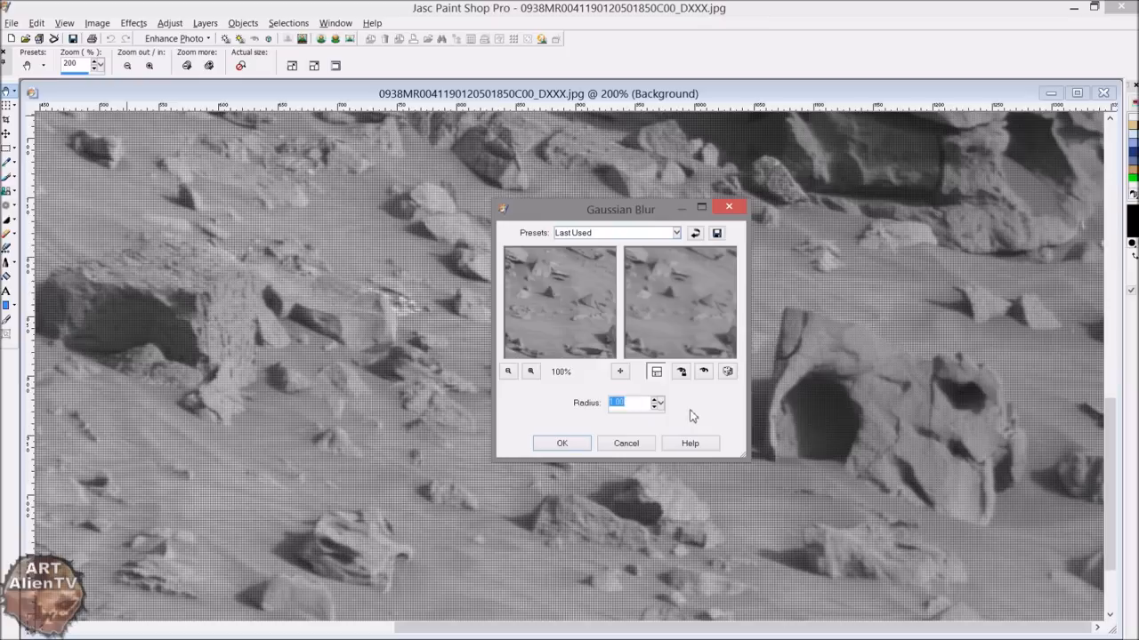
left_click(678, 232)
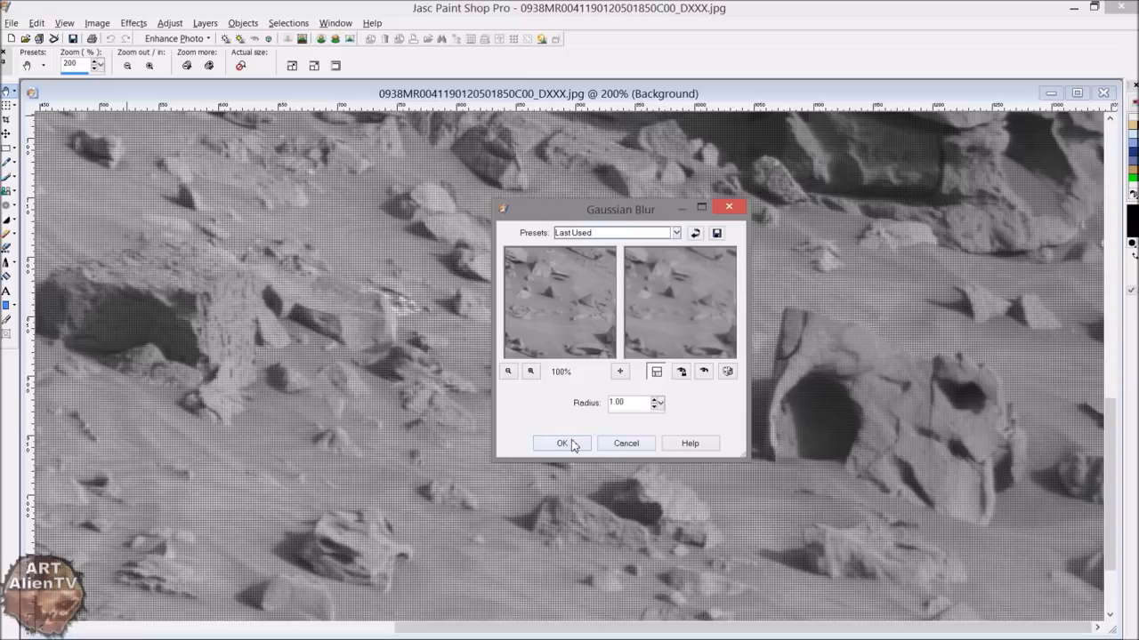
left_click(562, 443)
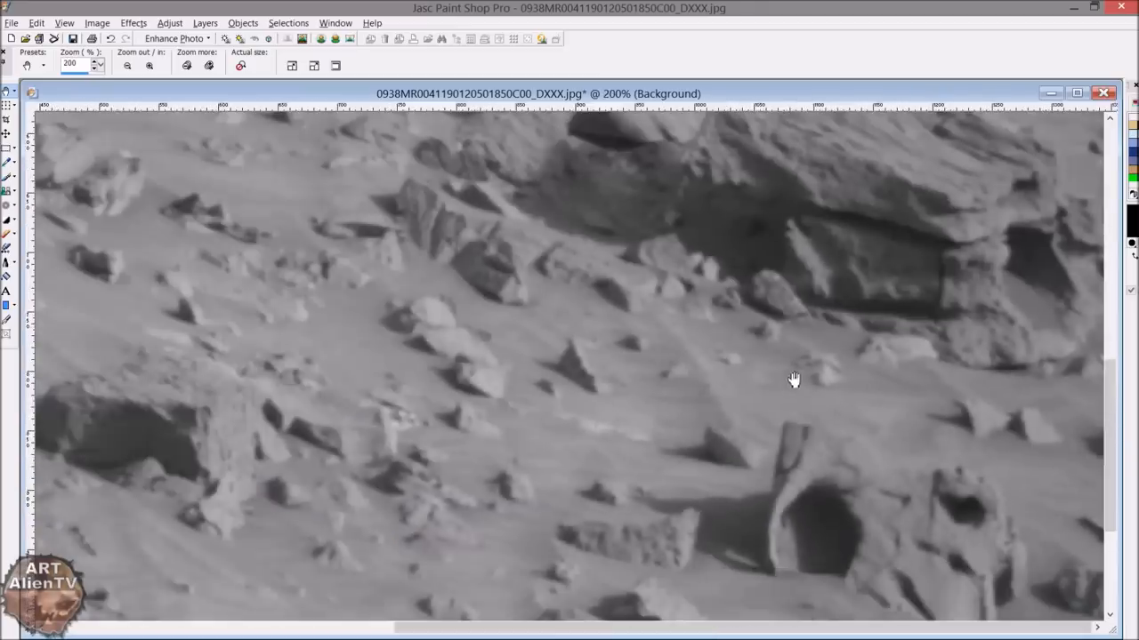
Step: Zoom in on the blurred rocks, then shrink the image back to a smaller window
left_click(99, 64)
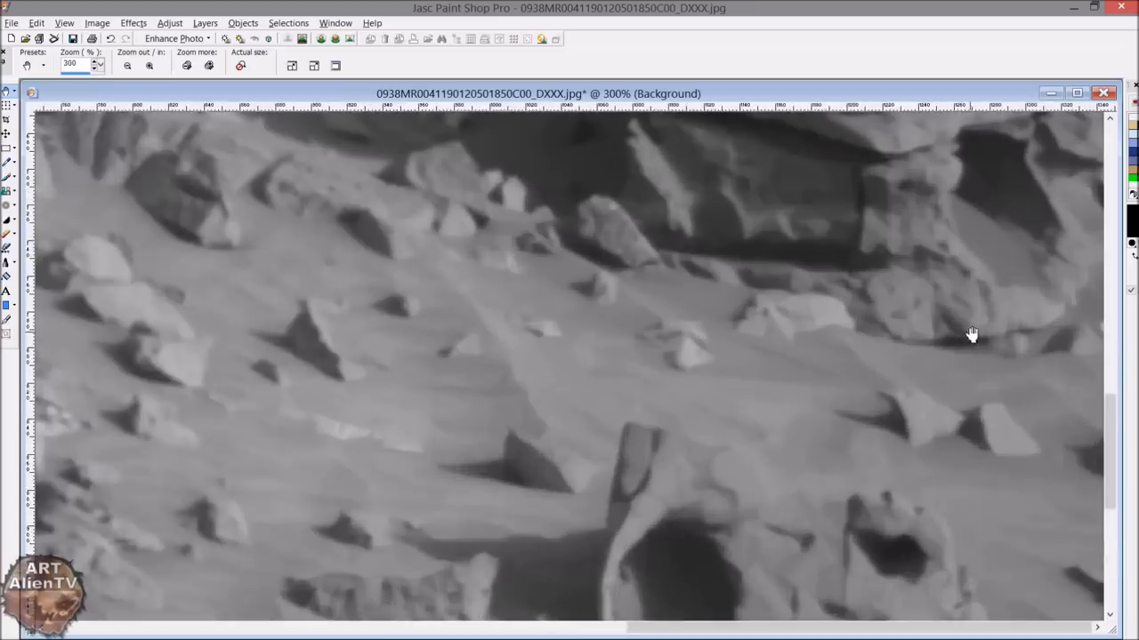
left_click(127, 65)
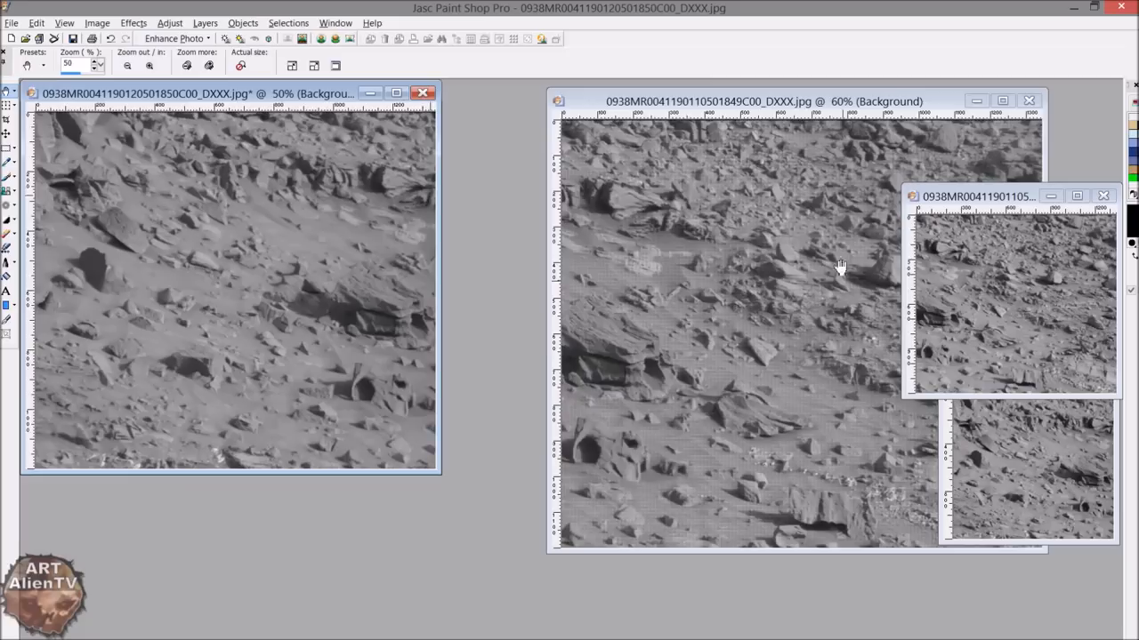
mouse_move(260, 173)
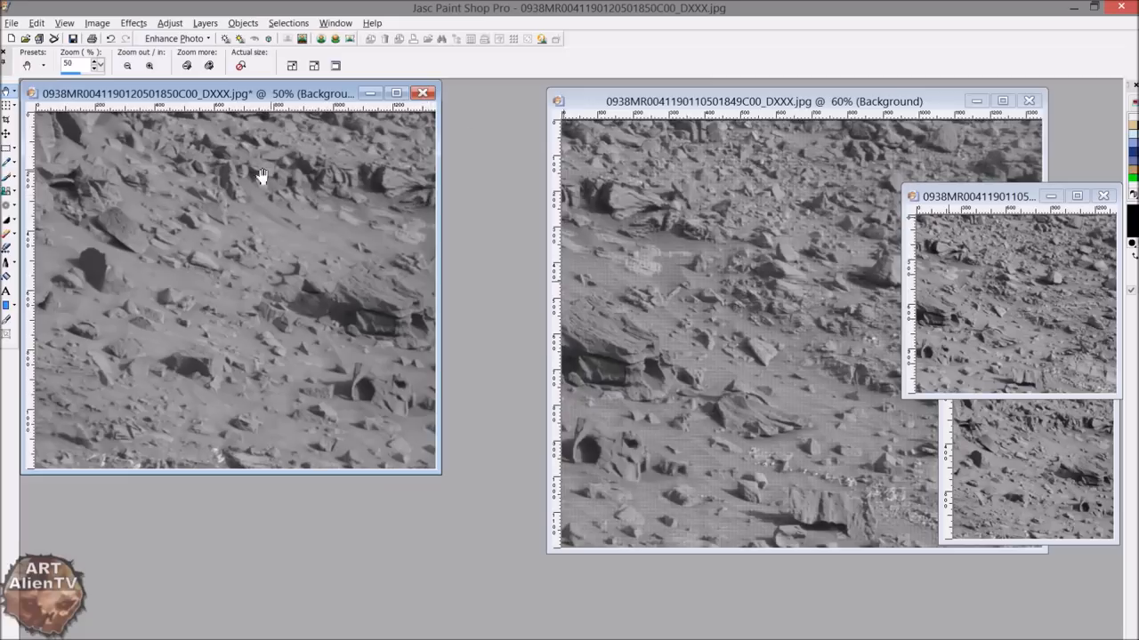
mouse_move(429, 464)
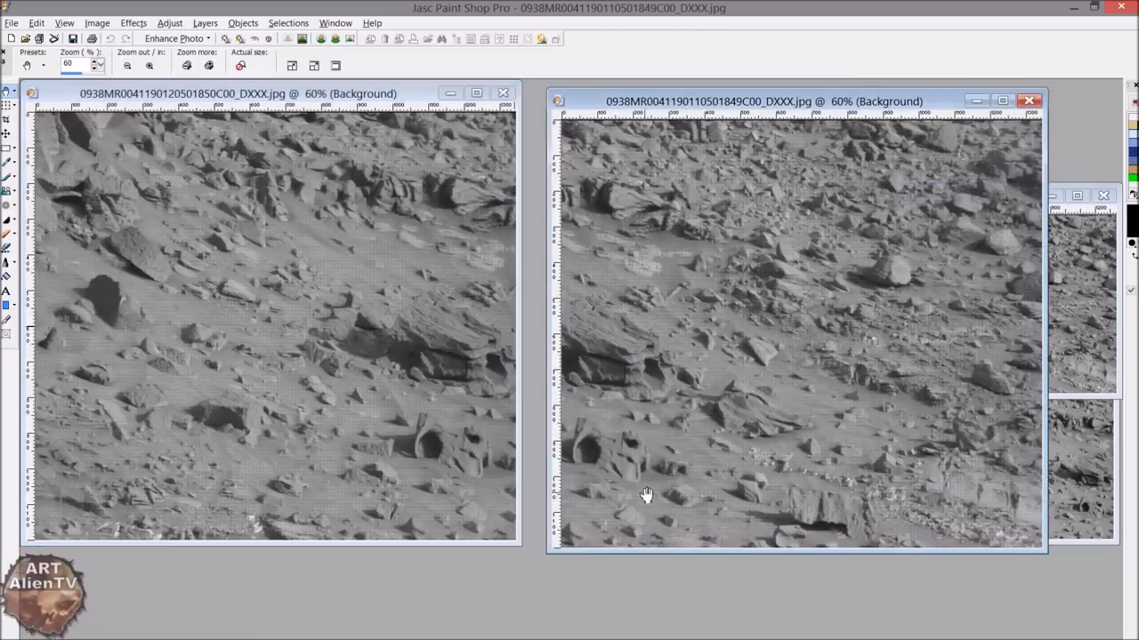
mouse_move(609, 483)
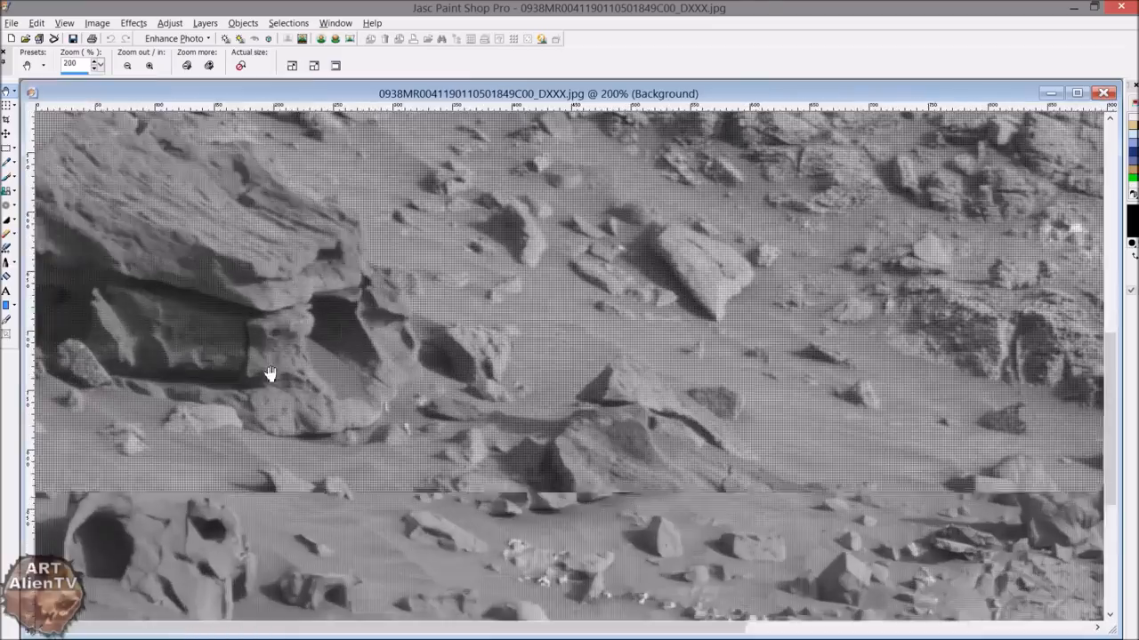
Step: Zoom in on the large rock ledge and centre it in the view
left_click(127, 65)
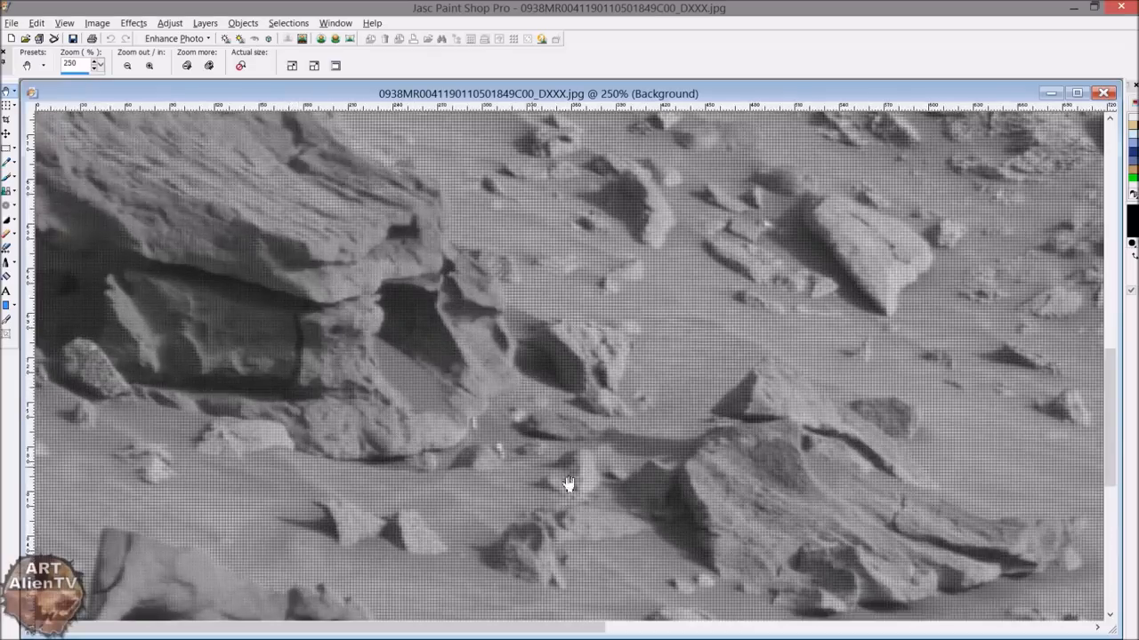
left_click_drag(569, 483, 347, 344)
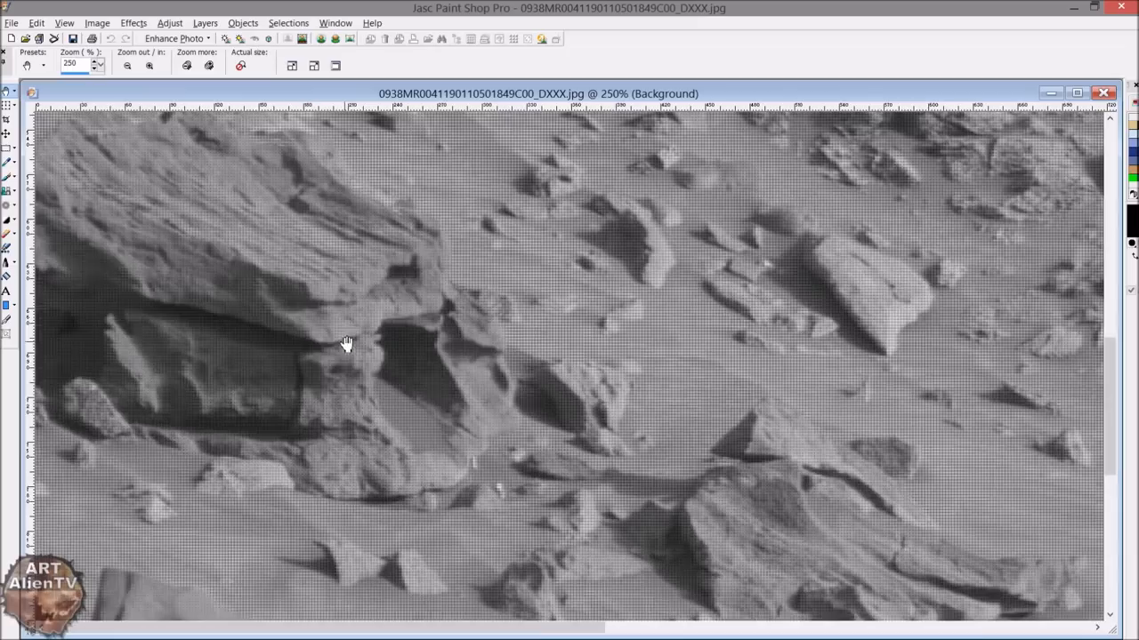
left_click(126, 65)
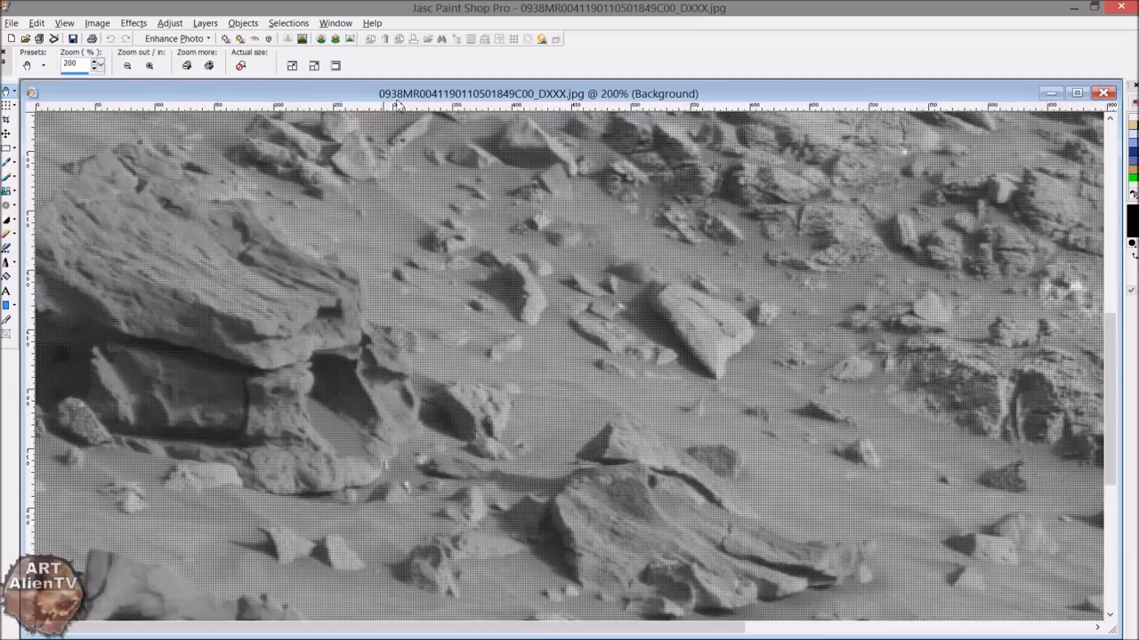
mouse_move(385, 206)
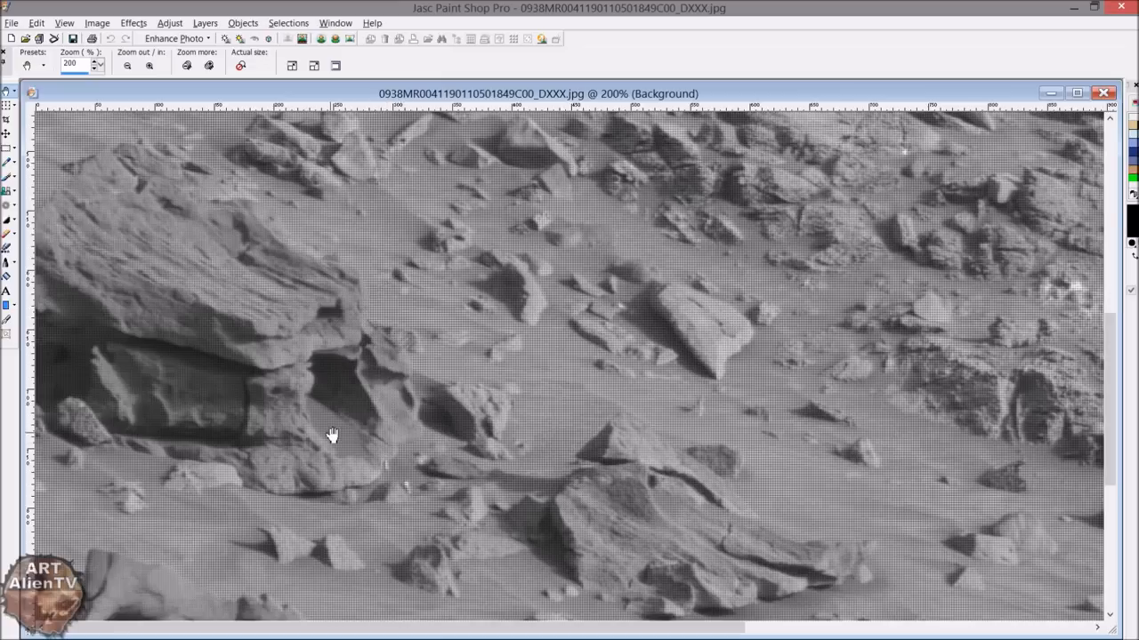
left_click(150, 63)
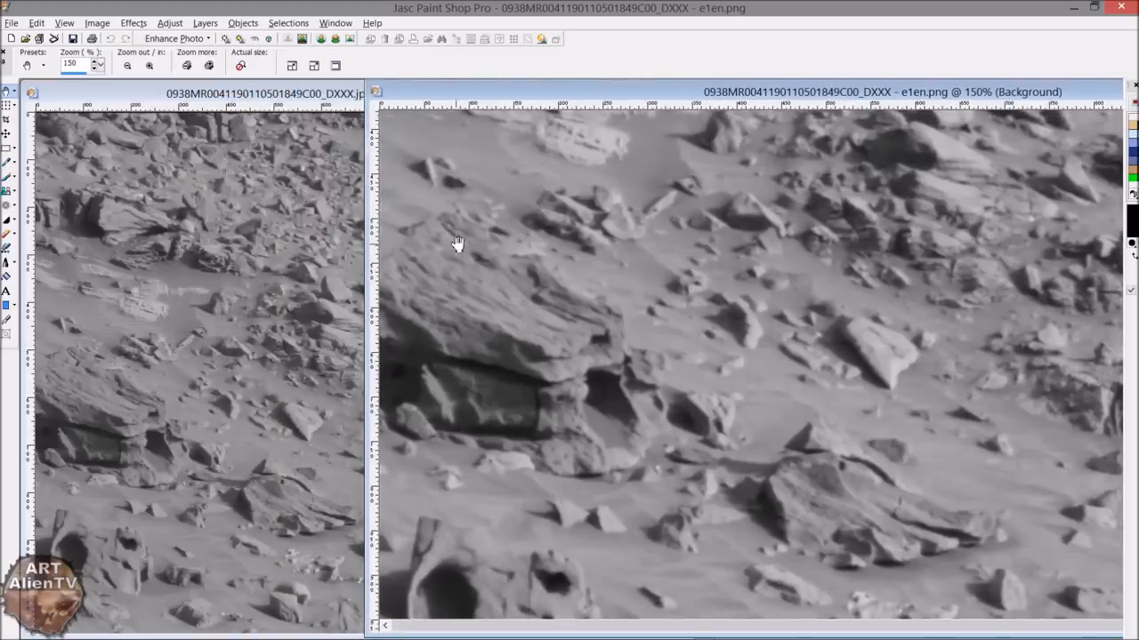
mouse_move(462, 373)
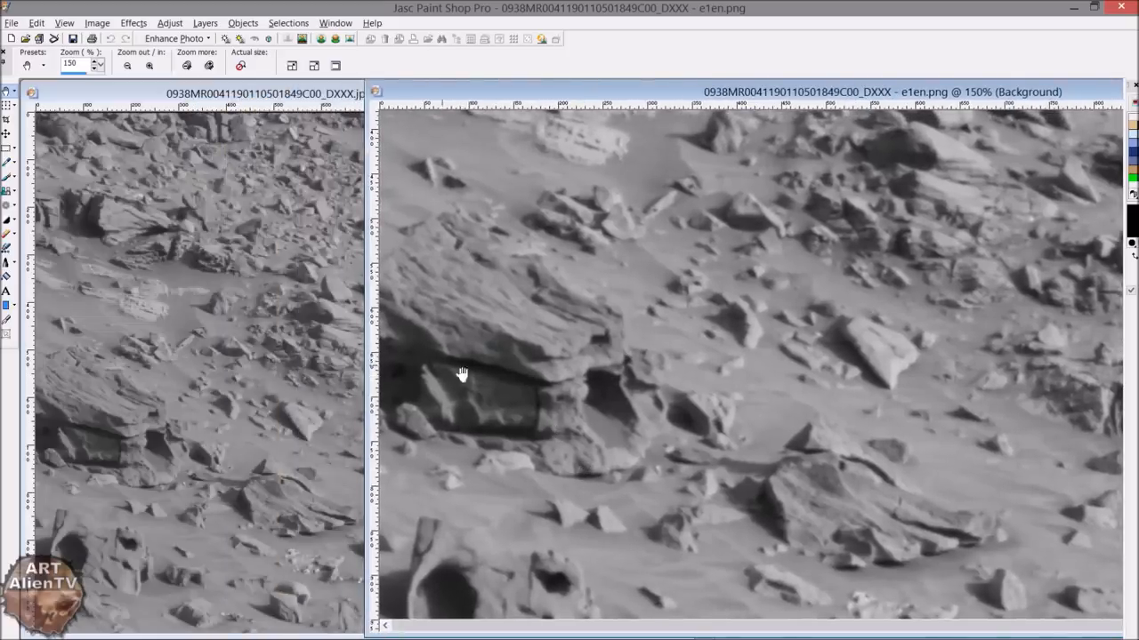
mouse_move(569, 428)
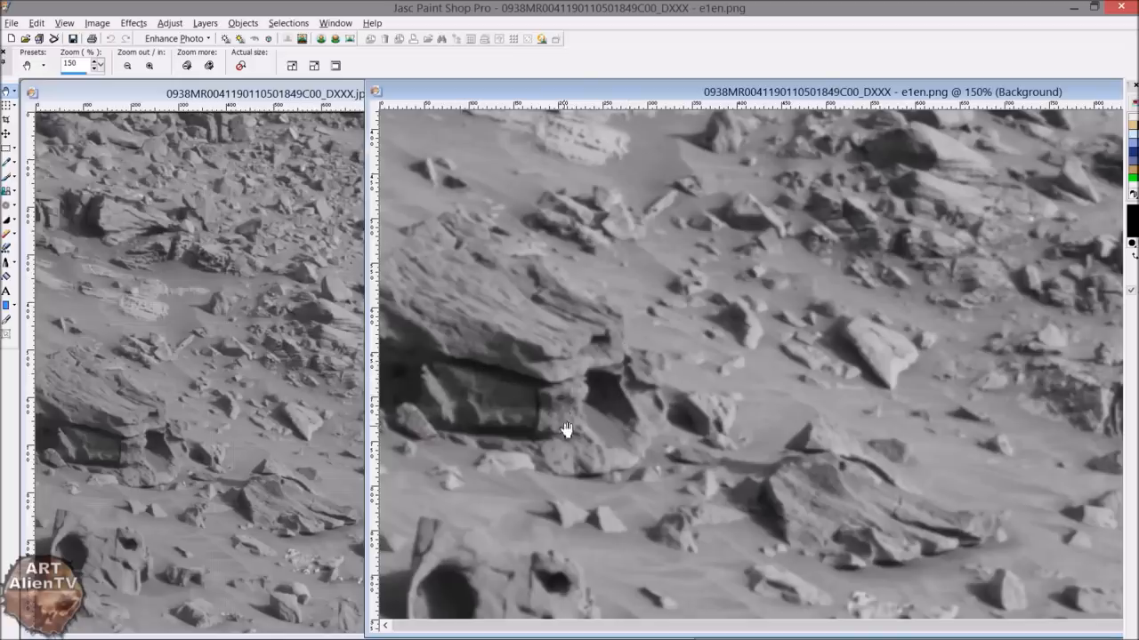
left_click(149, 65)
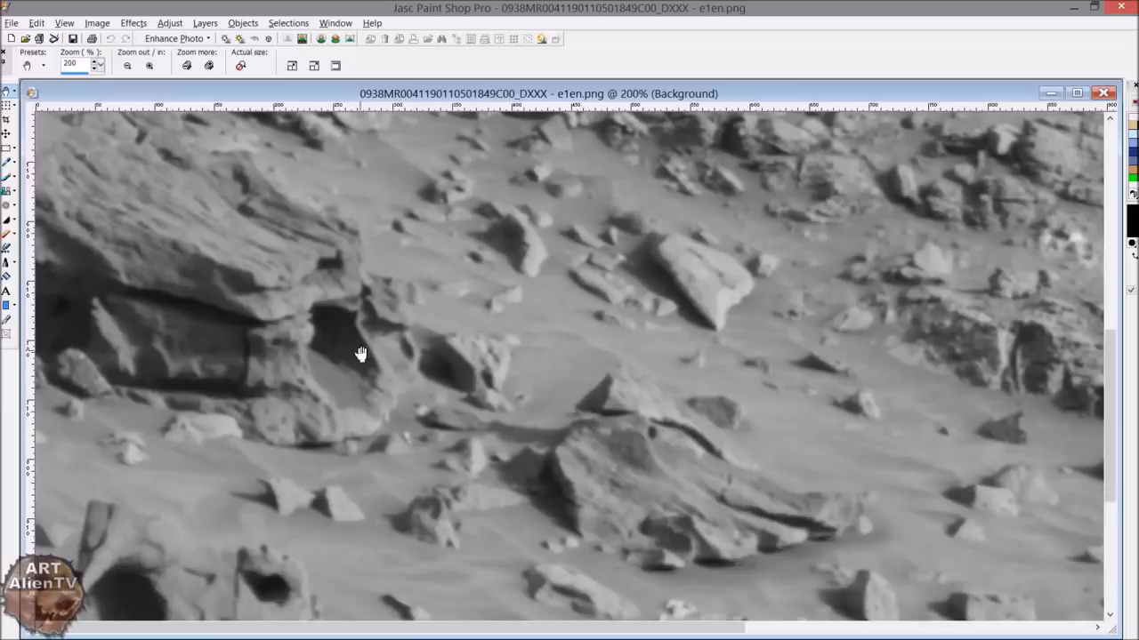
left_click(150, 65)
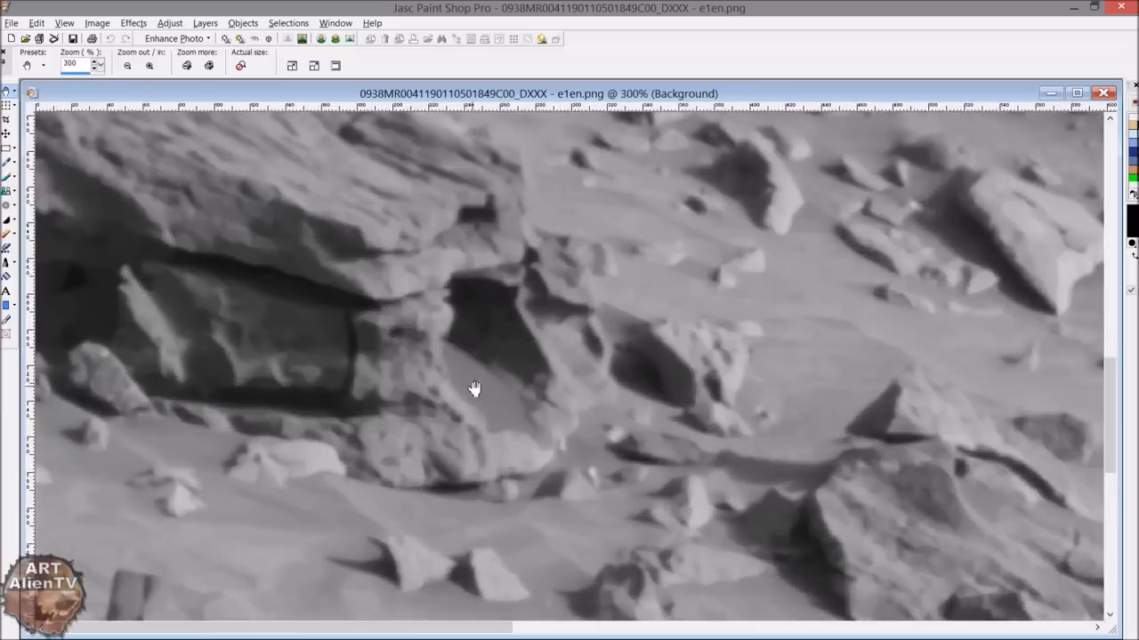
left_click(128, 64)
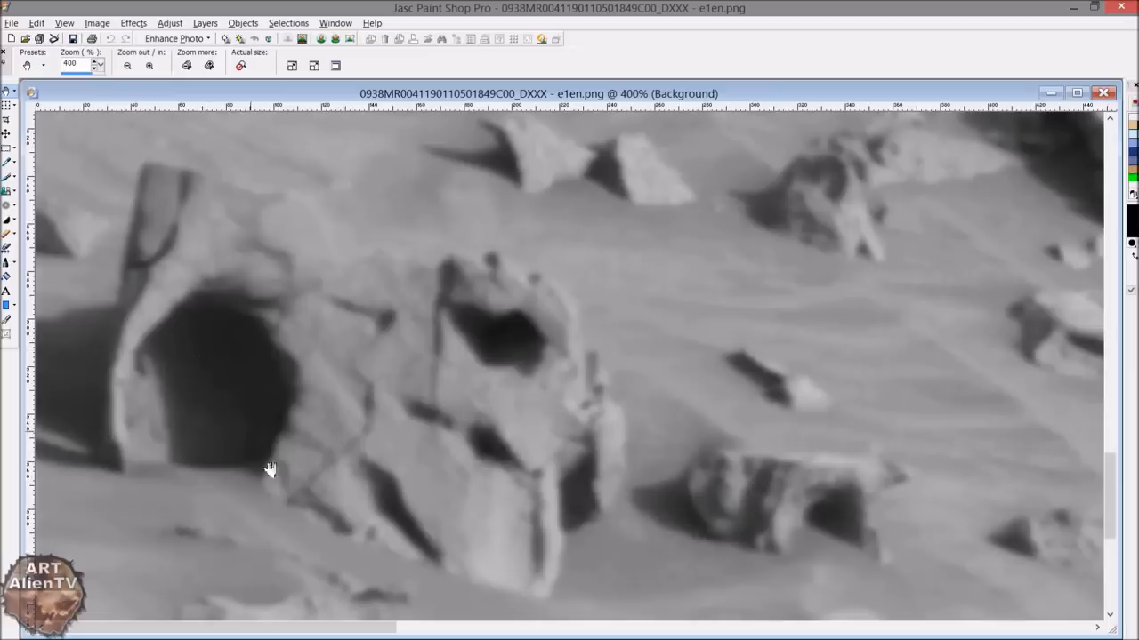
mouse_move(137, 356)
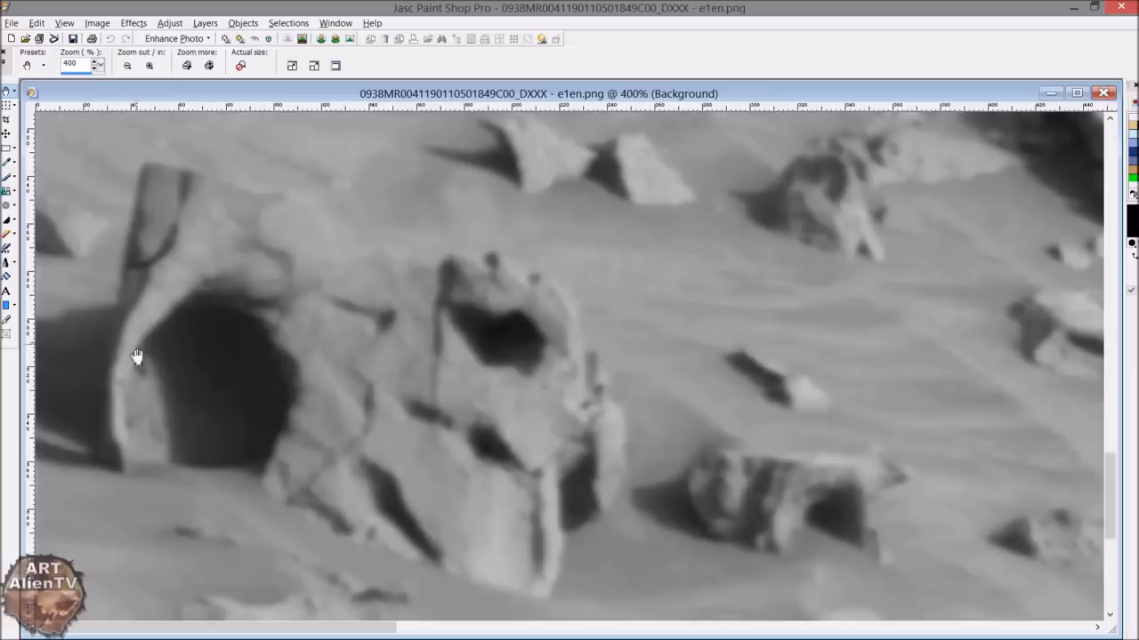
mouse_move(294, 497)
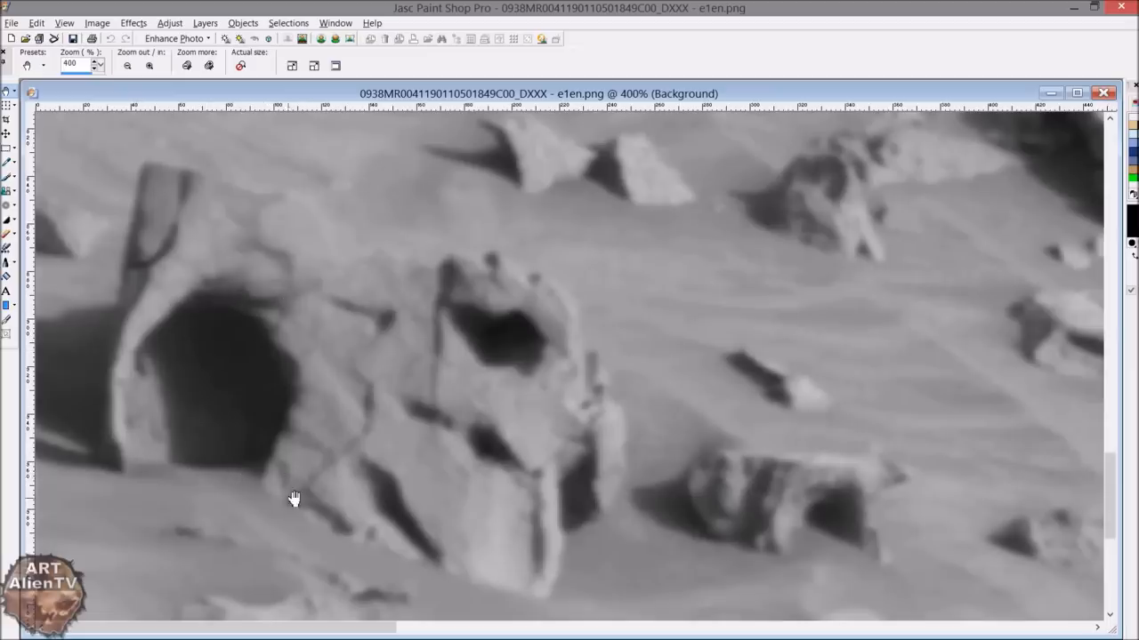
mouse_move(326, 480)
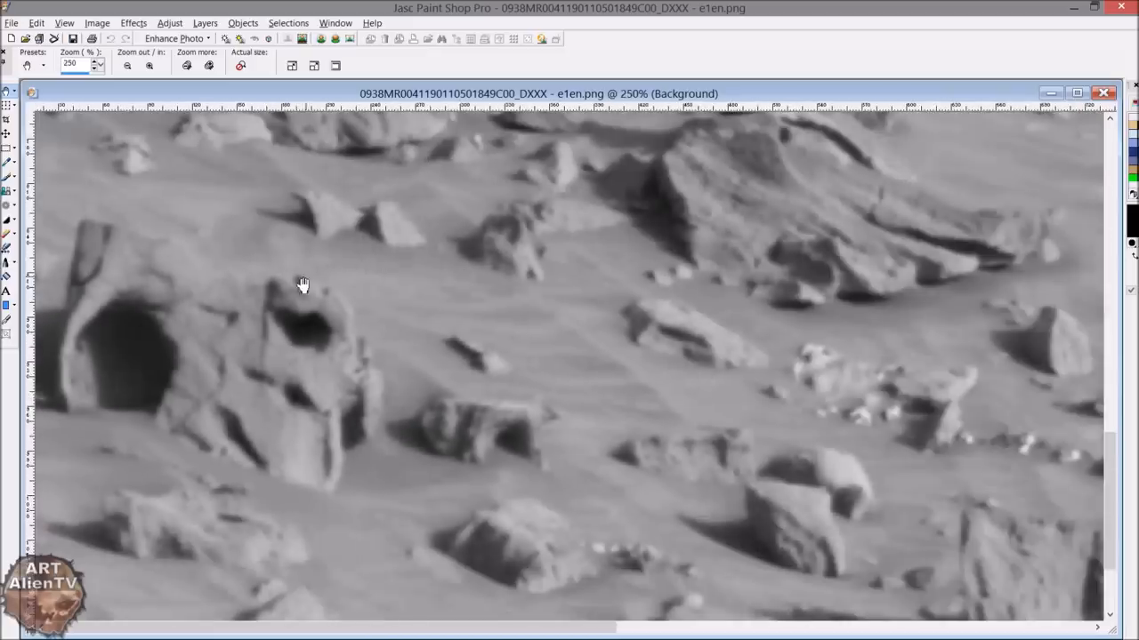
left_click(127, 65)
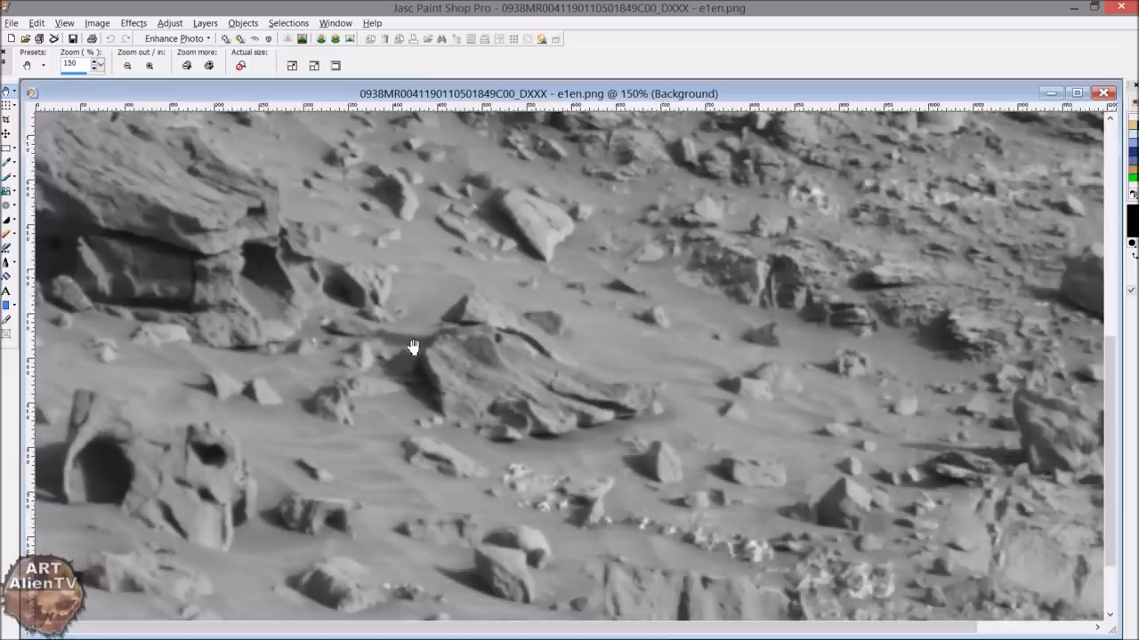
mouse_move(311, 258)
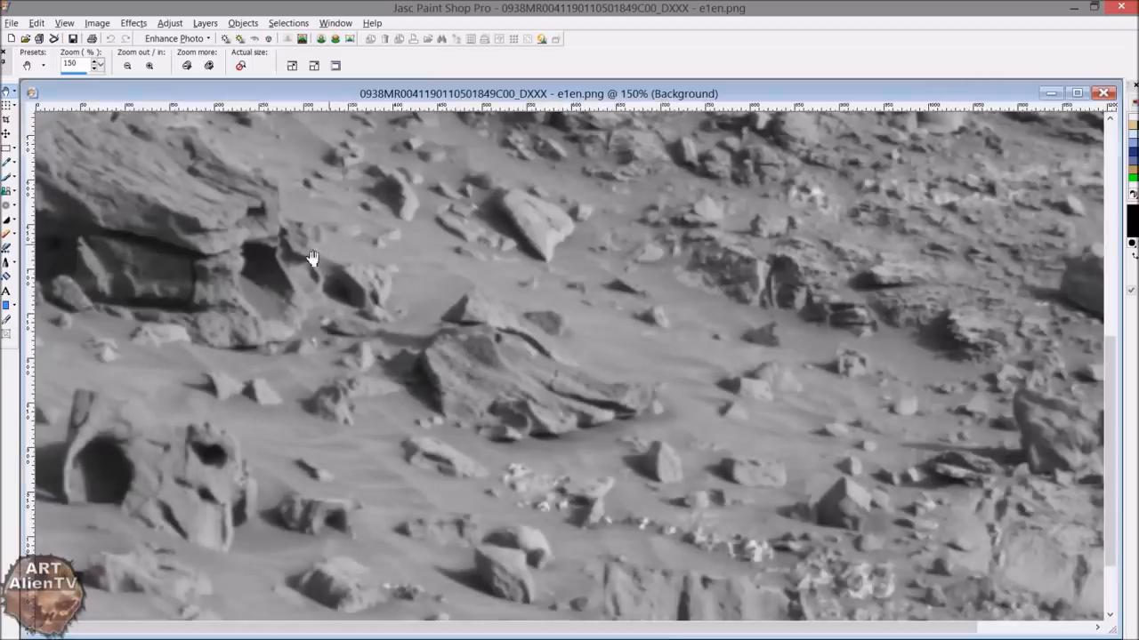
left_click(149, 65)
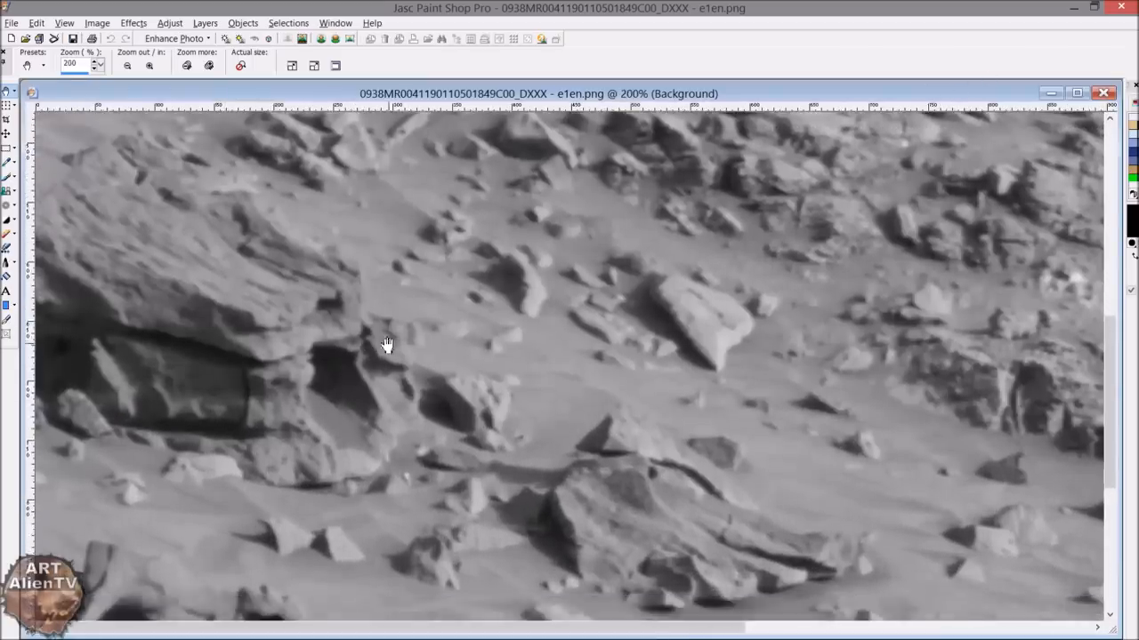
left_click(150, 65)
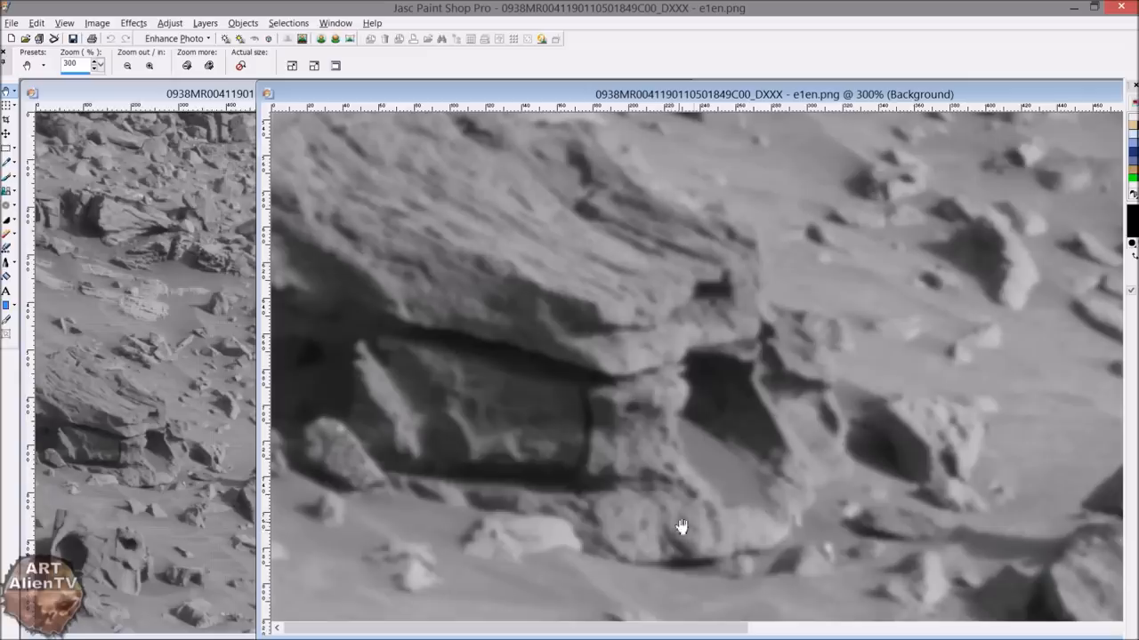
mouse_move(734, 231)
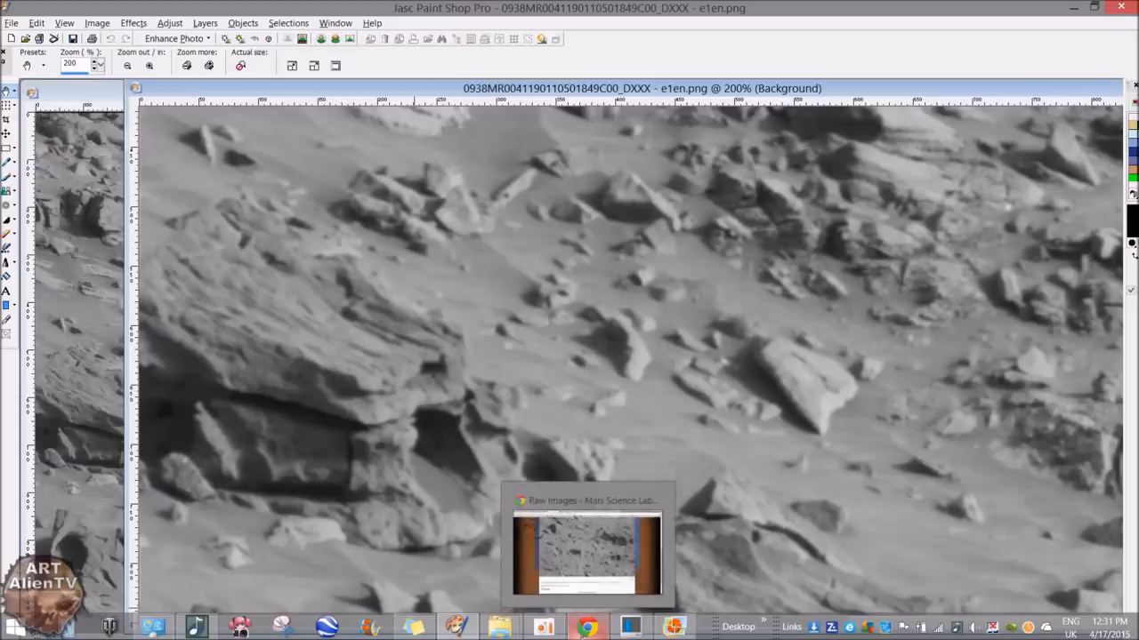
Step: Switch to Chrome's Dolmen Wikipedia tab and scroll down to the Korea section
left_click(586, 628)
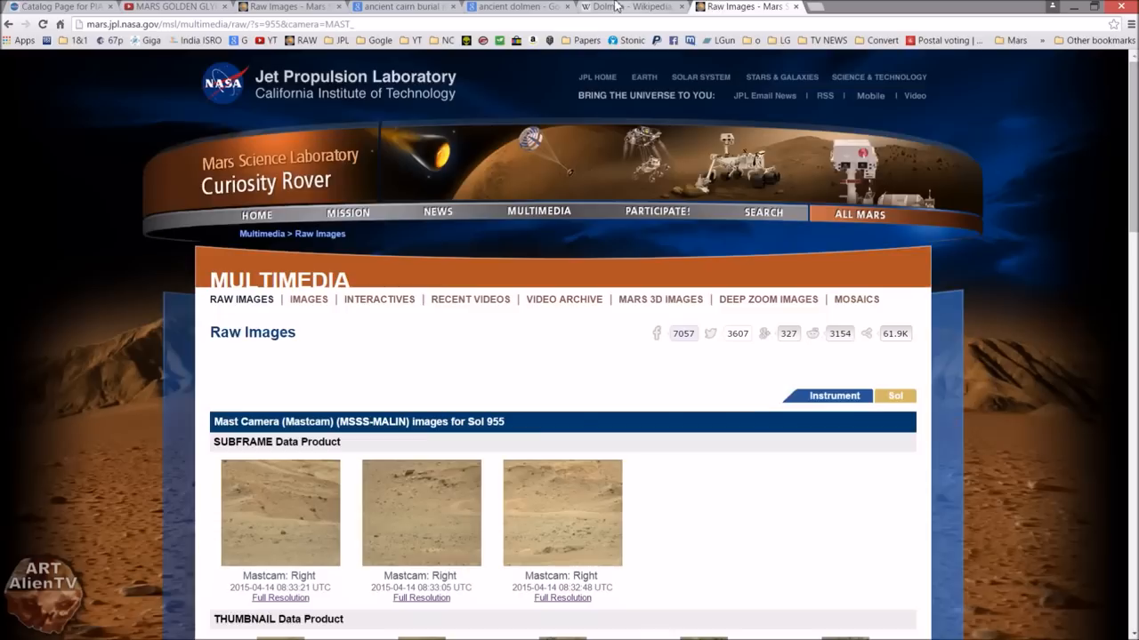
left_click(627, 6)
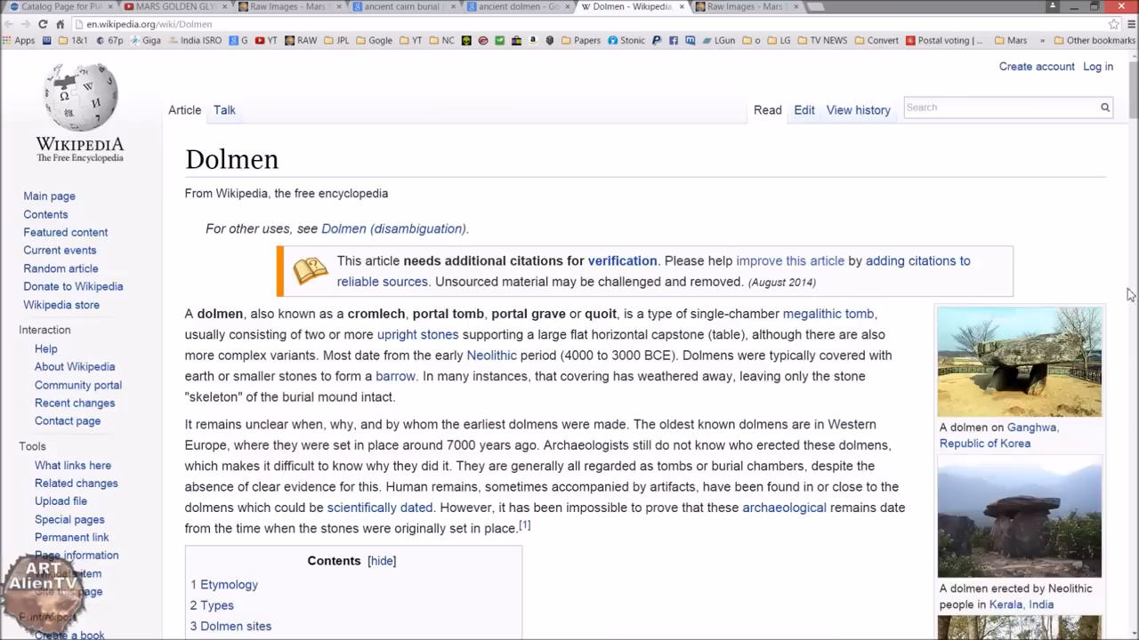
mouse_move(837, 331)
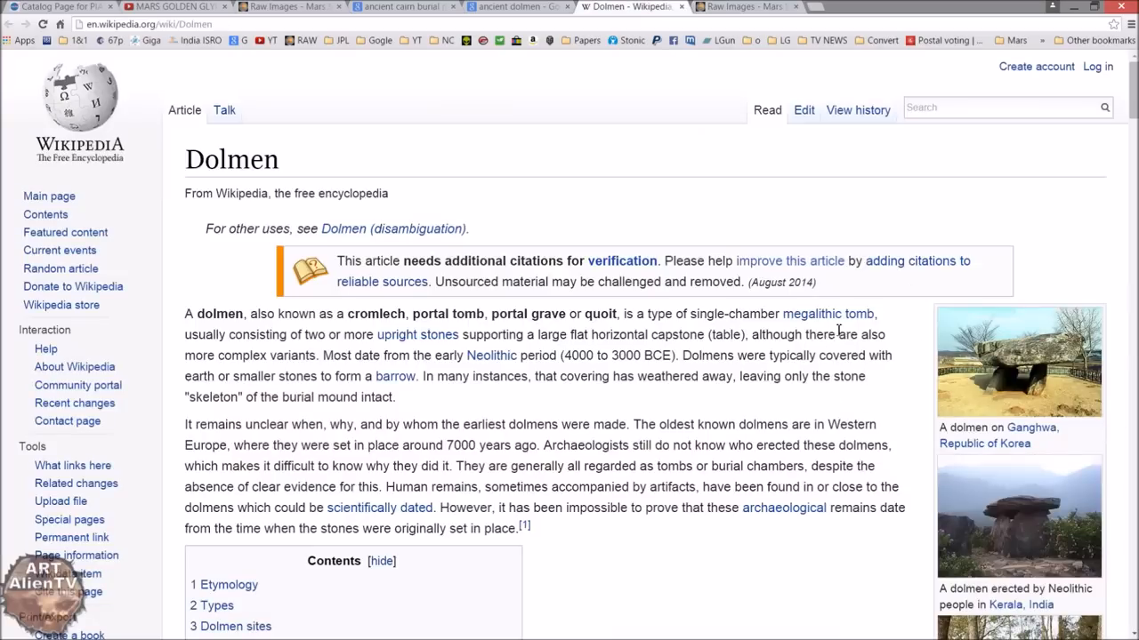
scroll("down", 3)
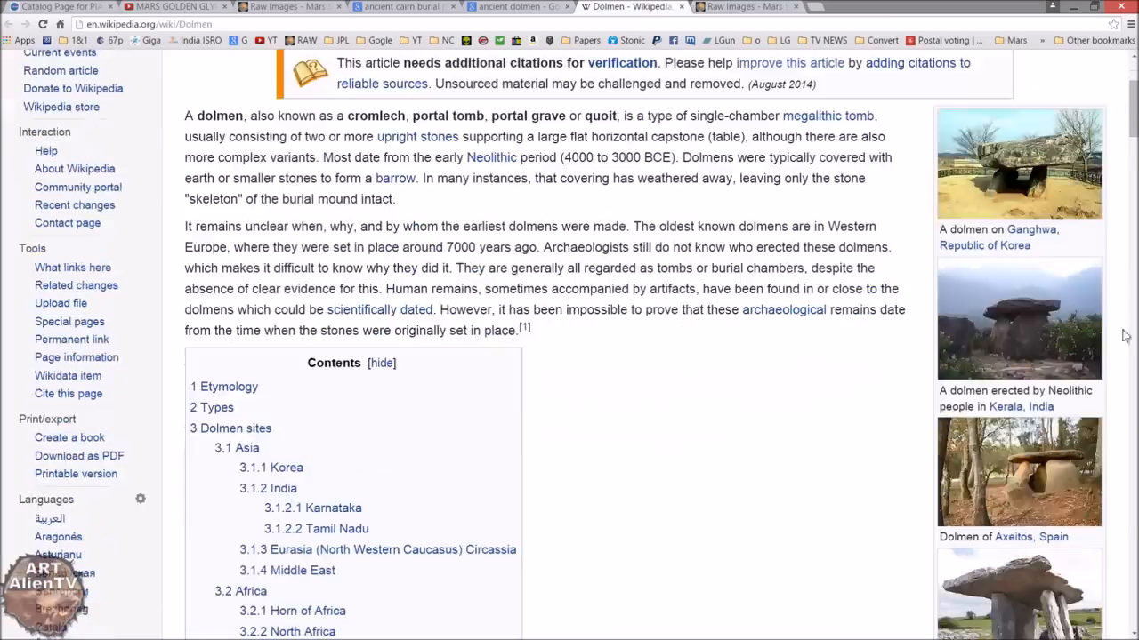
scroll("down", 3)
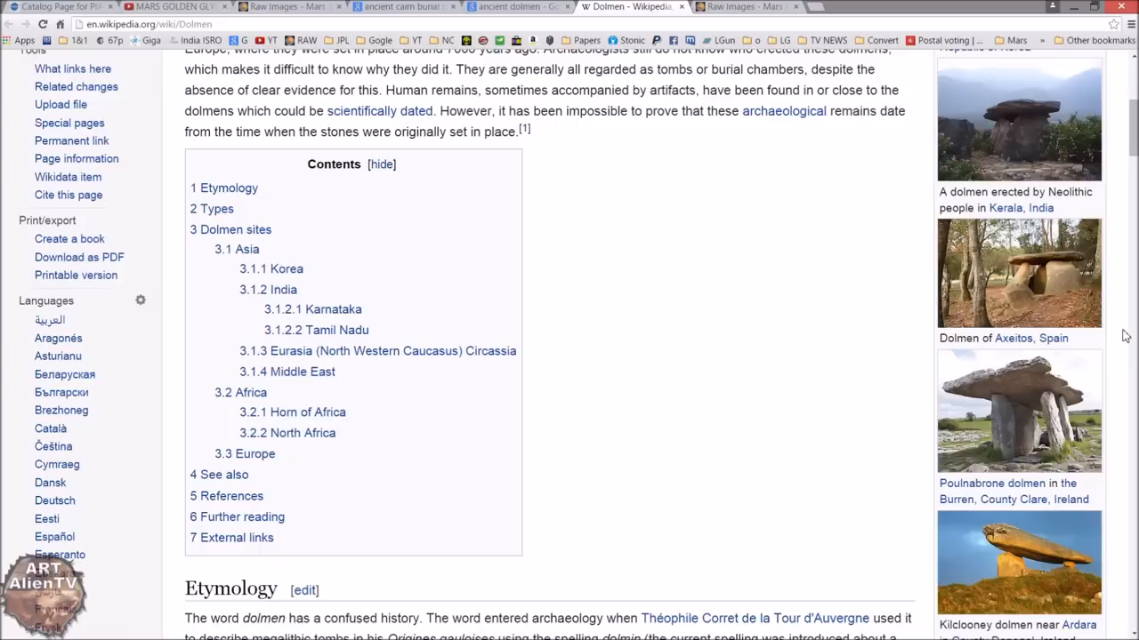
scroll("down", 3)
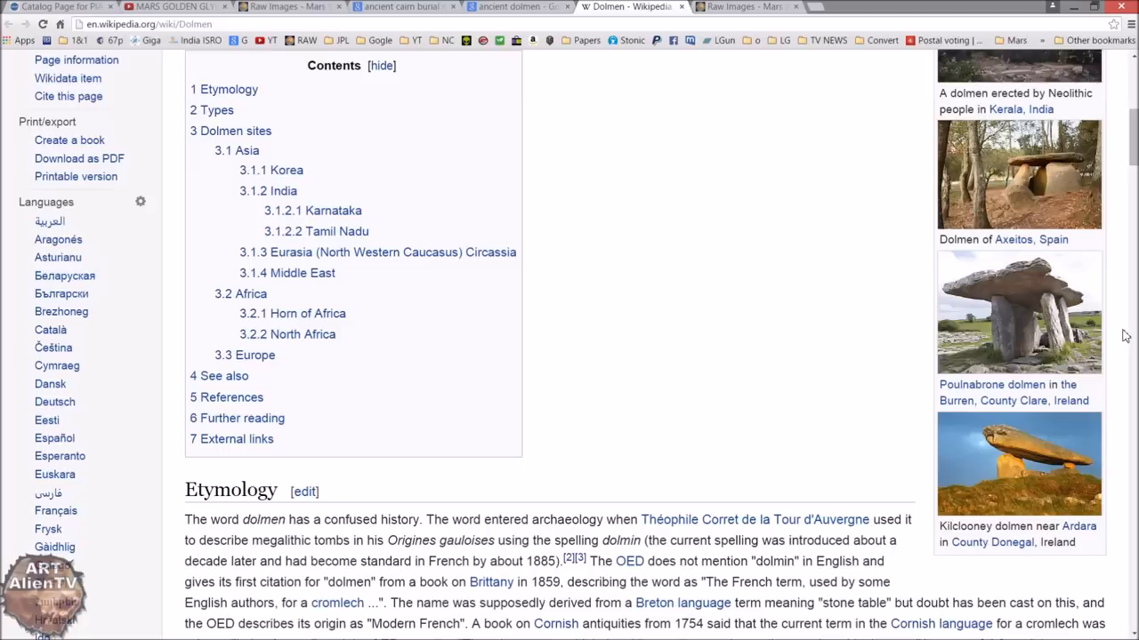
scroll("down", 3)
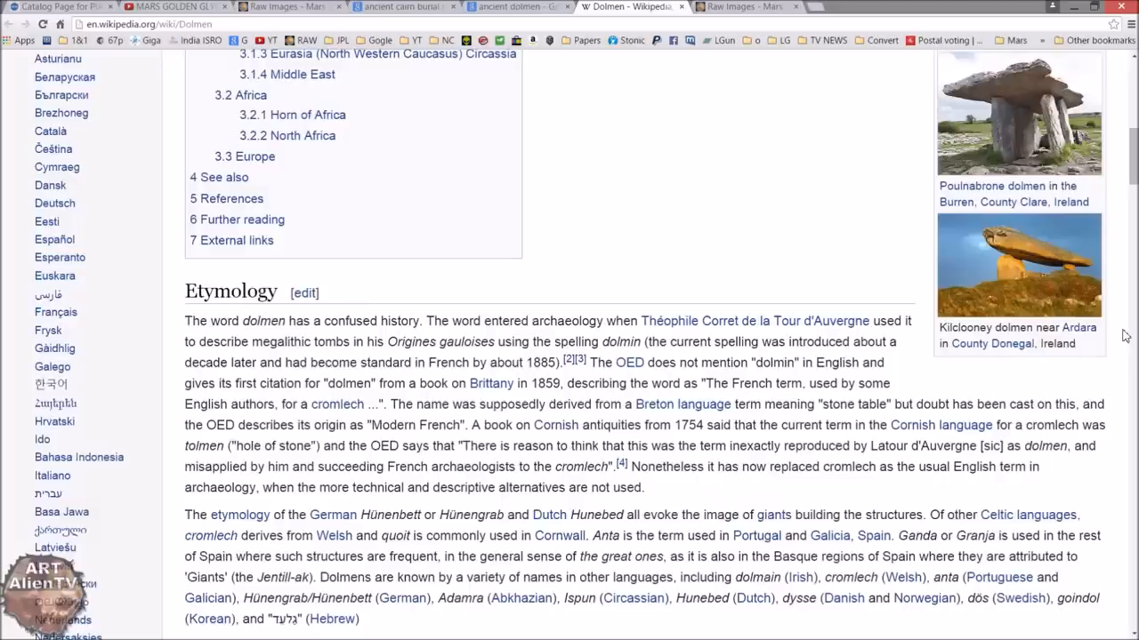
scroll("down", 3)
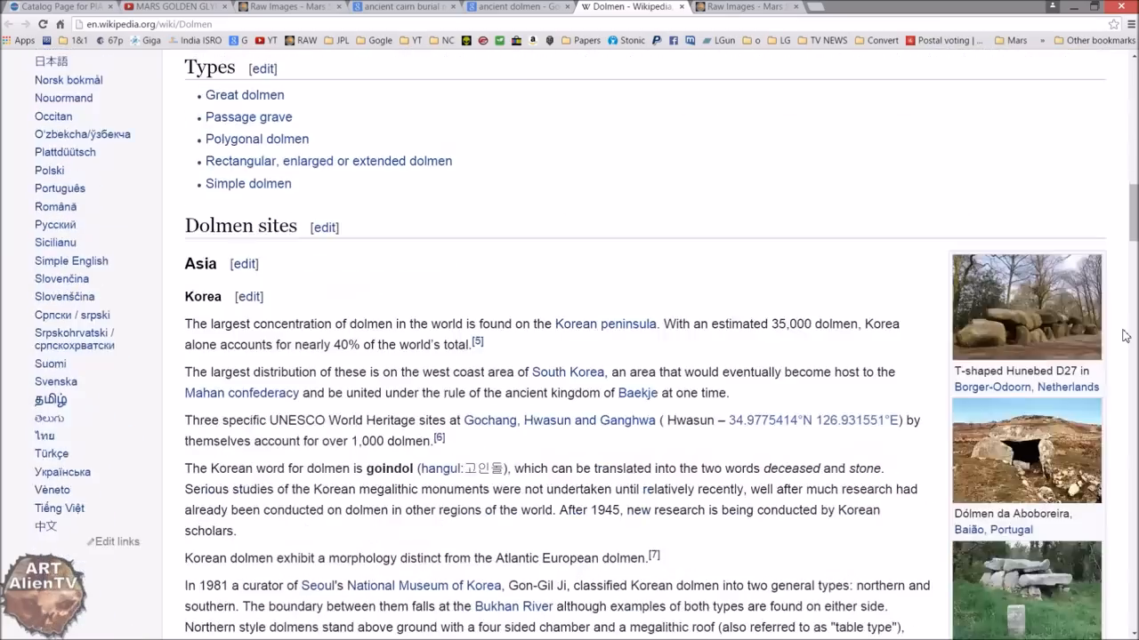
scroll("down", 3)
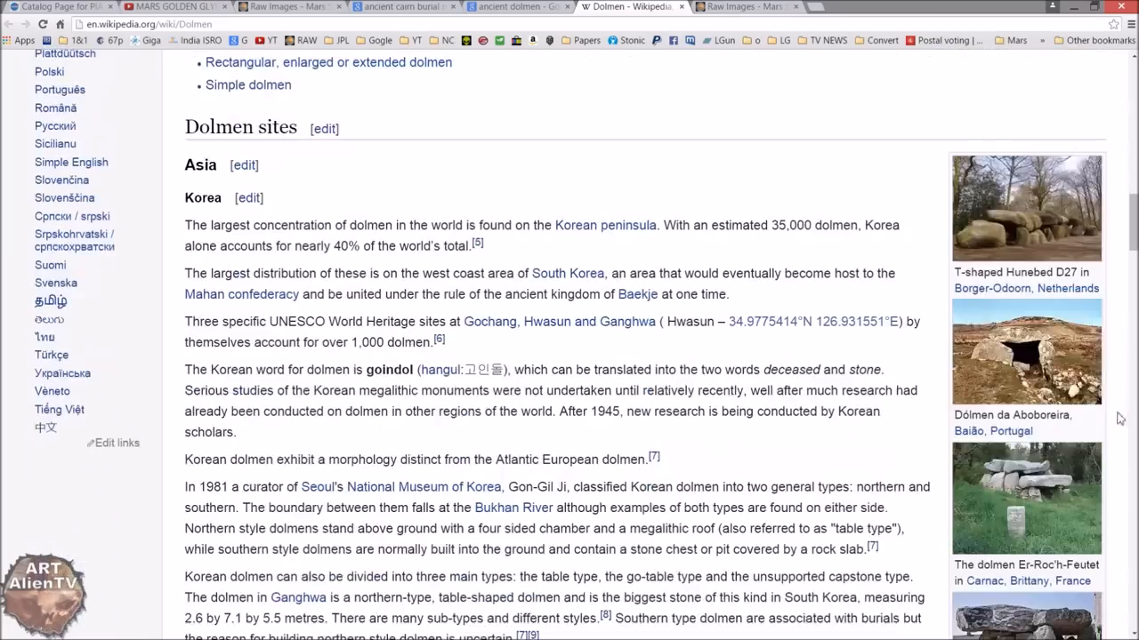
scroll("down", 3)
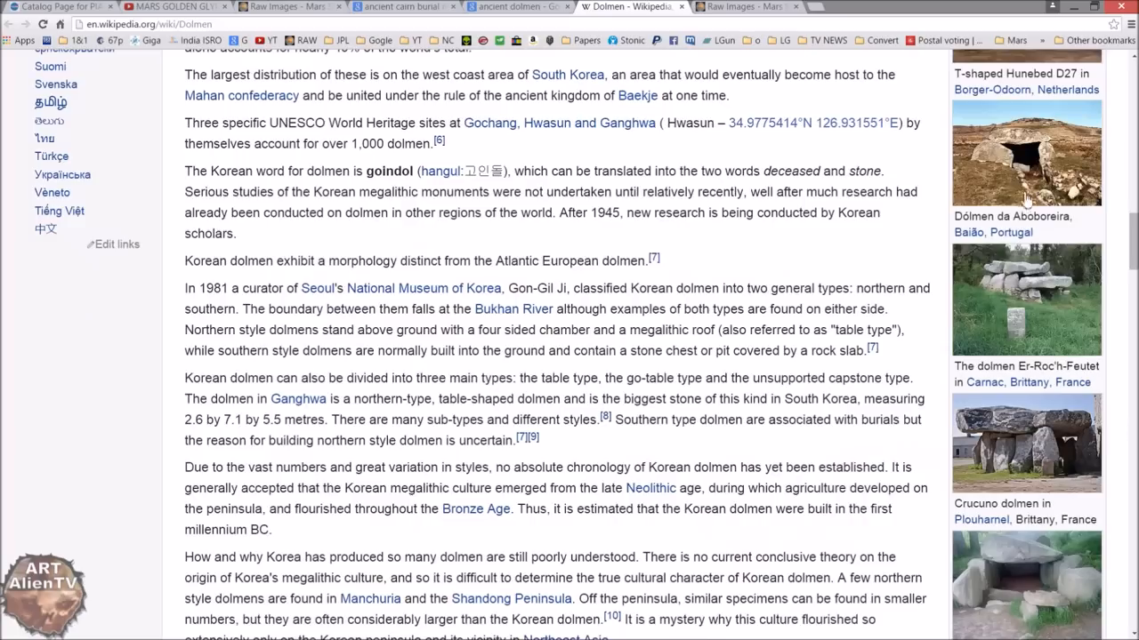
mouse_move(996, 184)
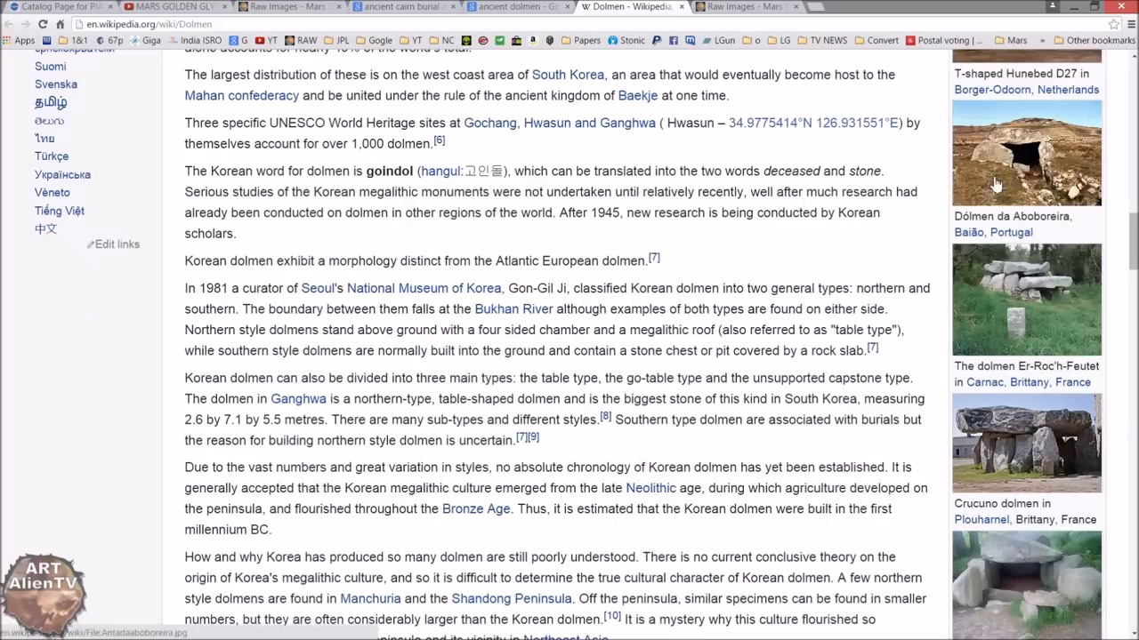
Step: Enlarge the Dólmen da Aboboreira photo, then close the viewer
left_click(1025, 152)
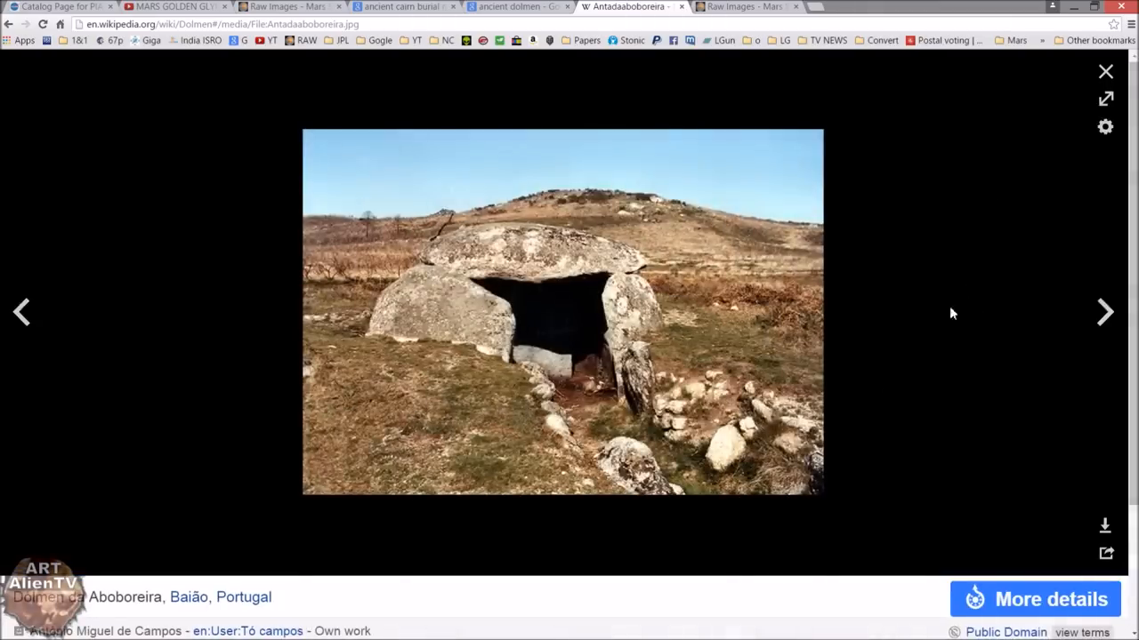
mouse_move(645, 265)
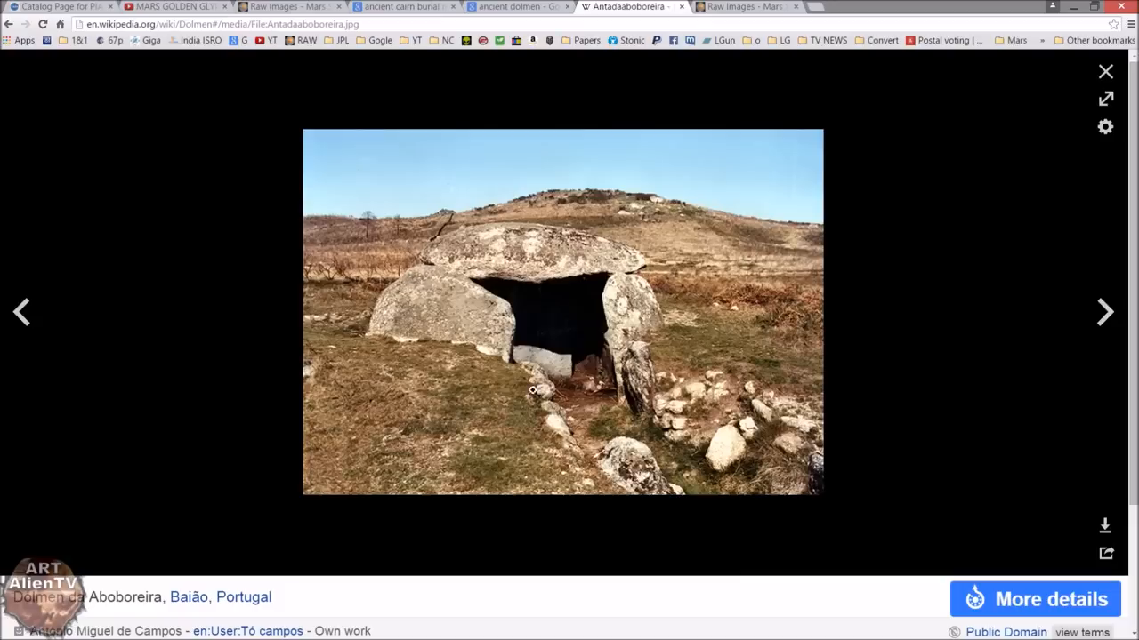
mouse_move(627, 406)
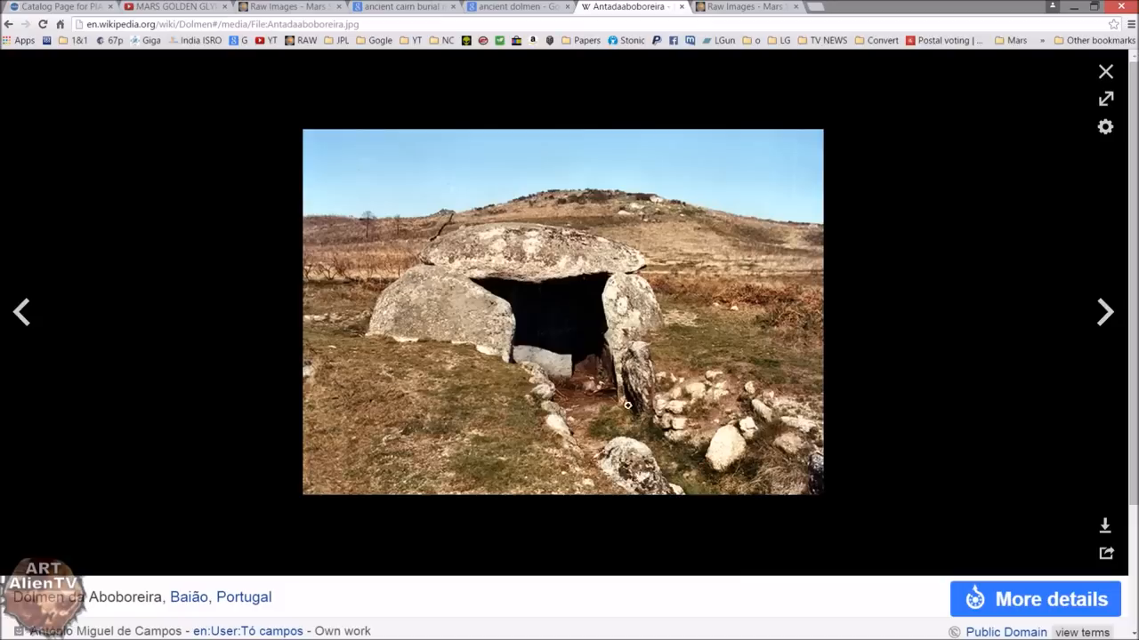
mouse_move(558, 351)
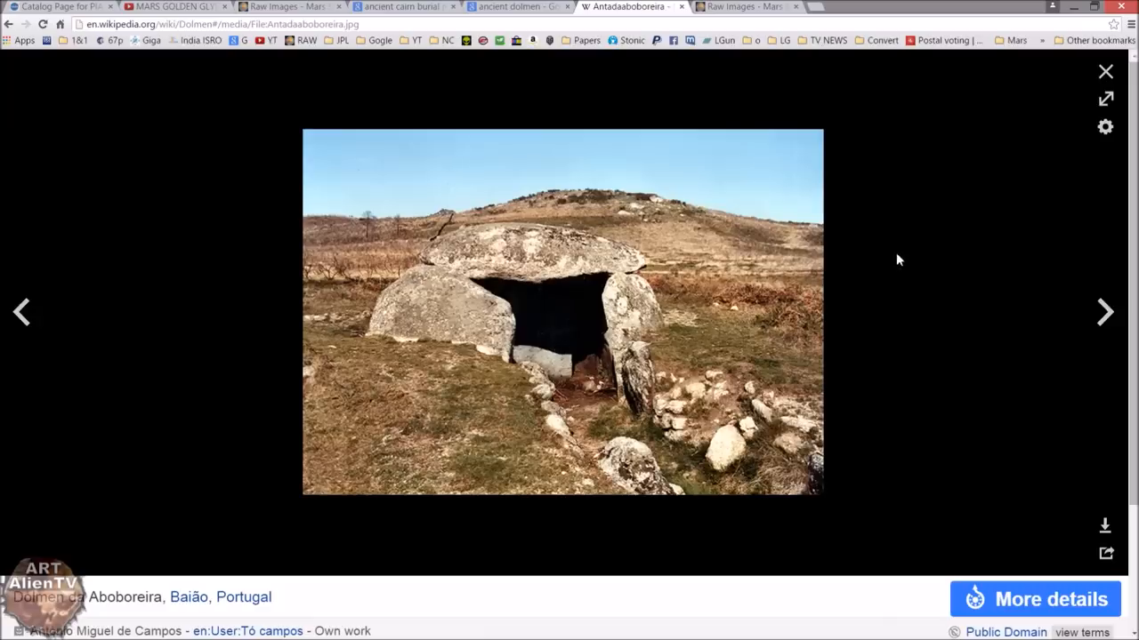
mouse_move(1021, 126)
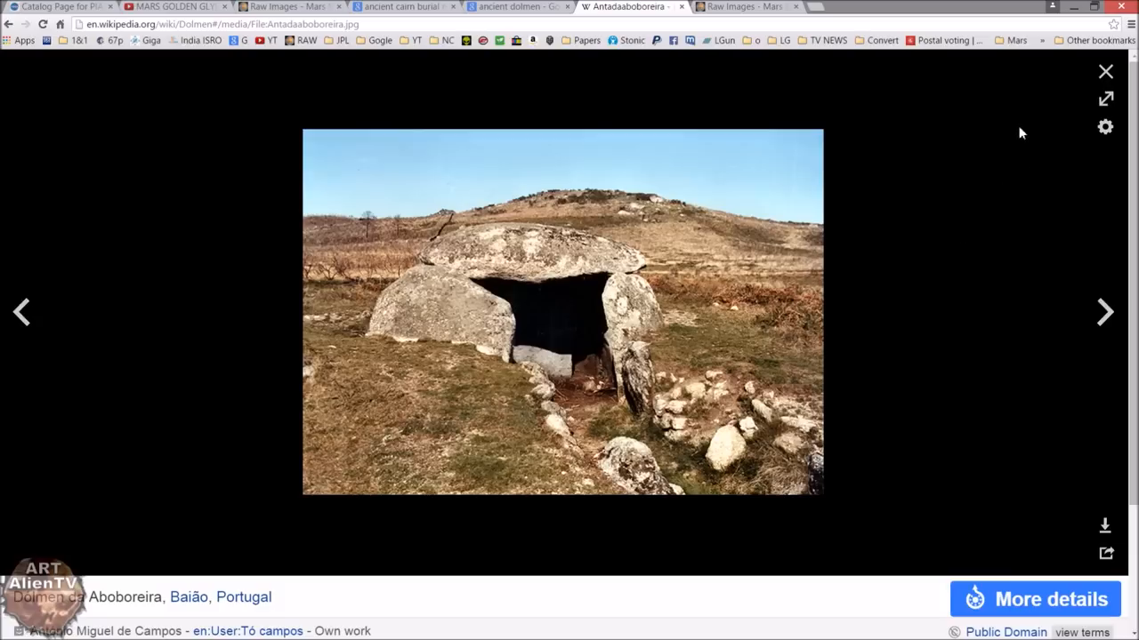
mouse_move(737, 116)
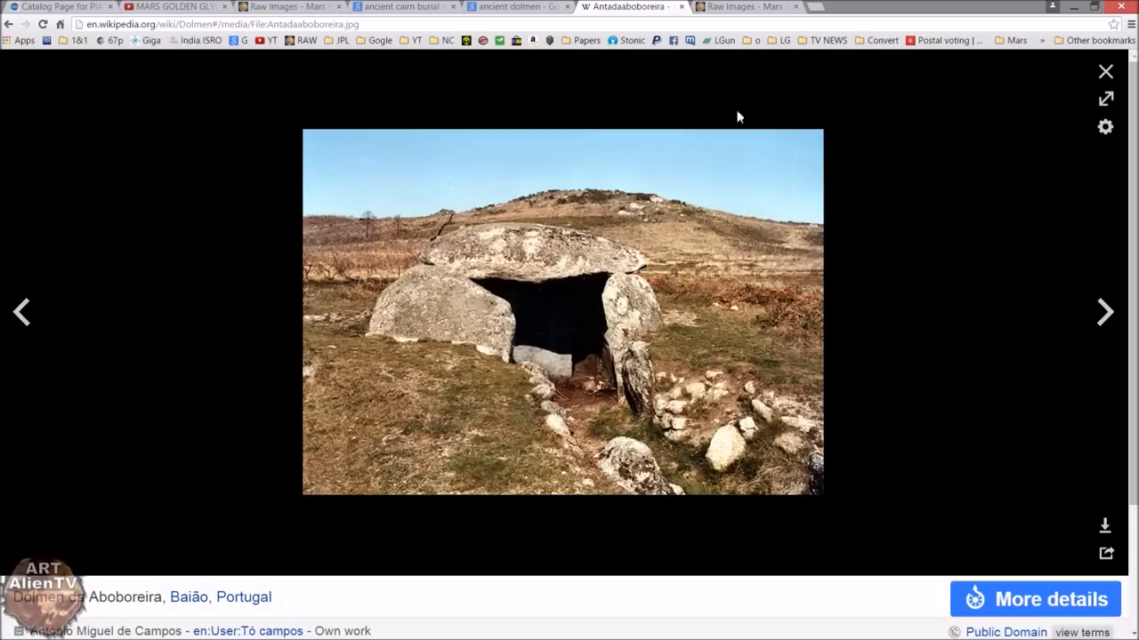
left_click(1105, 71)
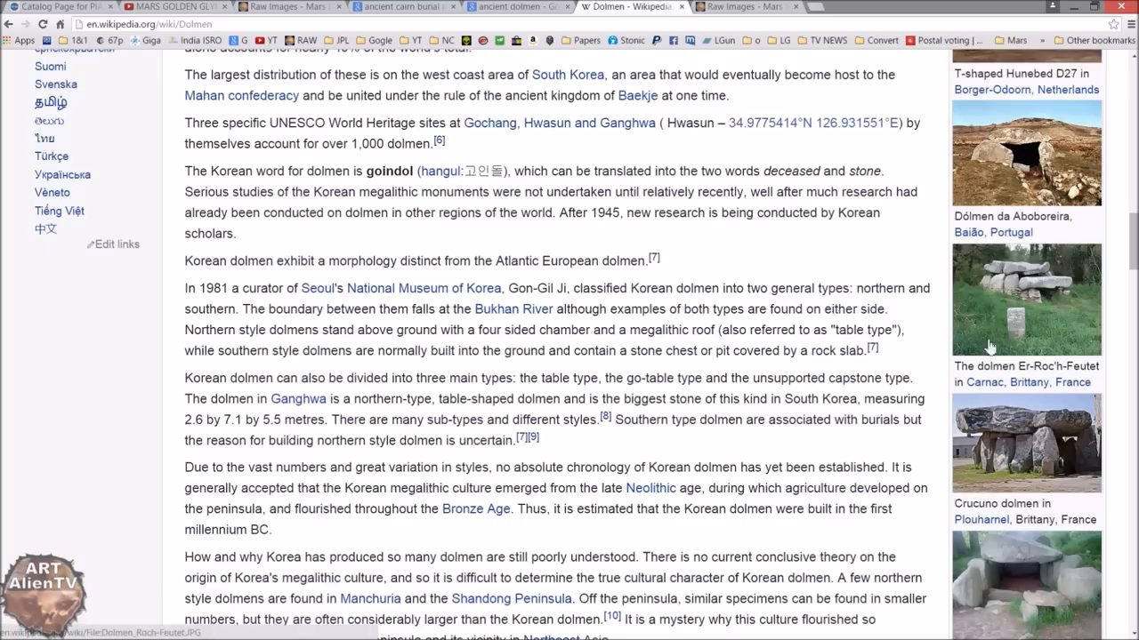
Step: Scroll through the dolmen photos in the Wikipedia Dolmen article
scroll("down", 3)
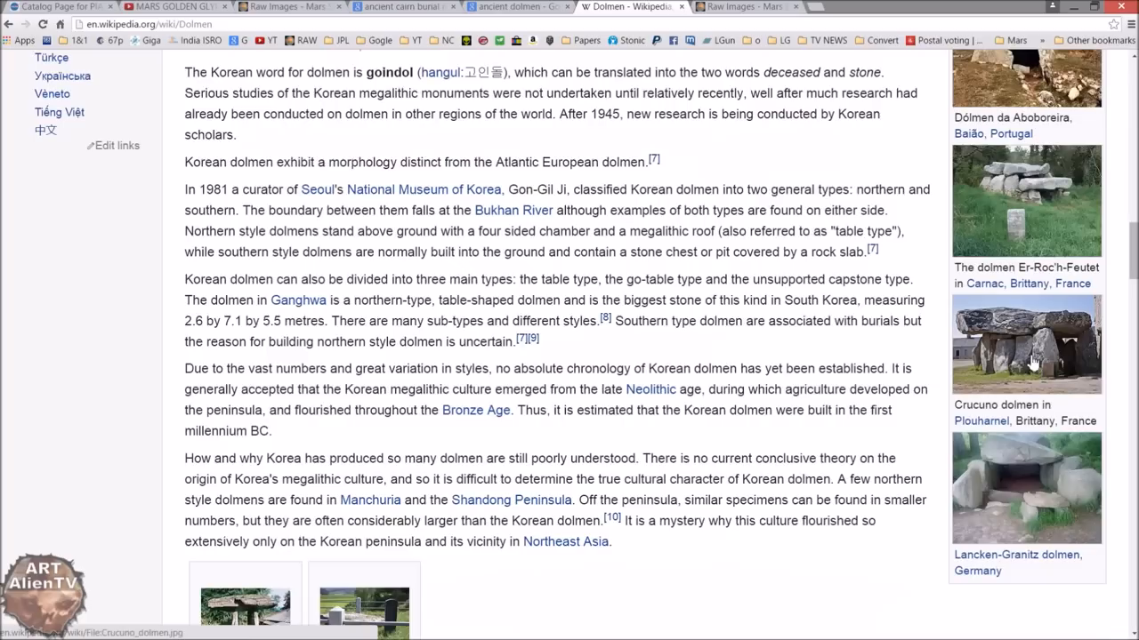
mouse_move(1036, 478)
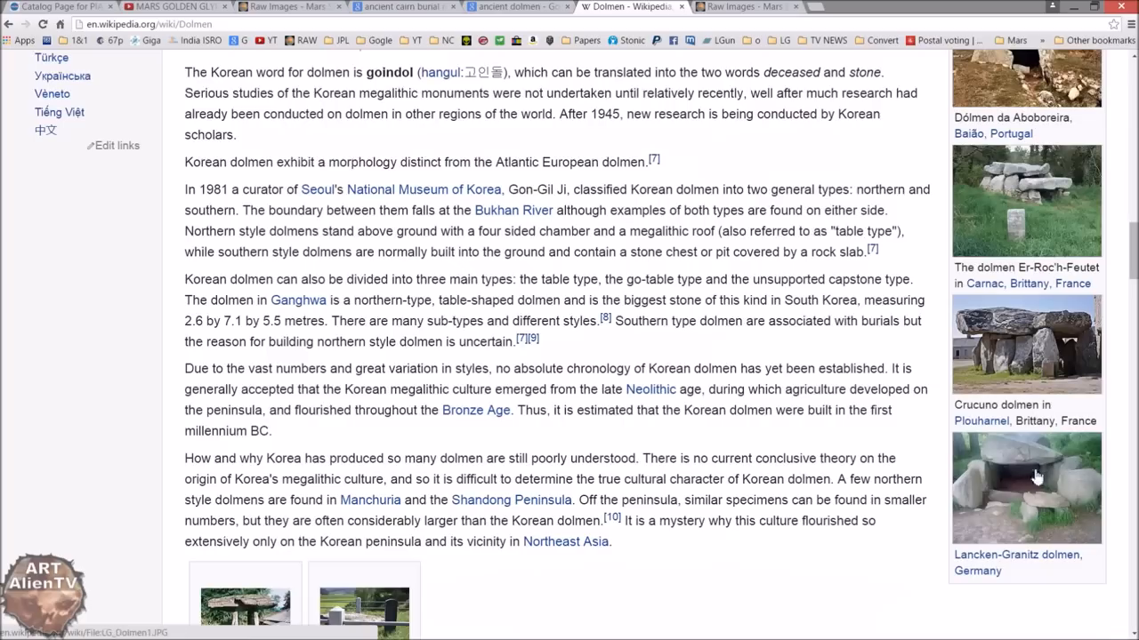
mouse_move(1020, 534)
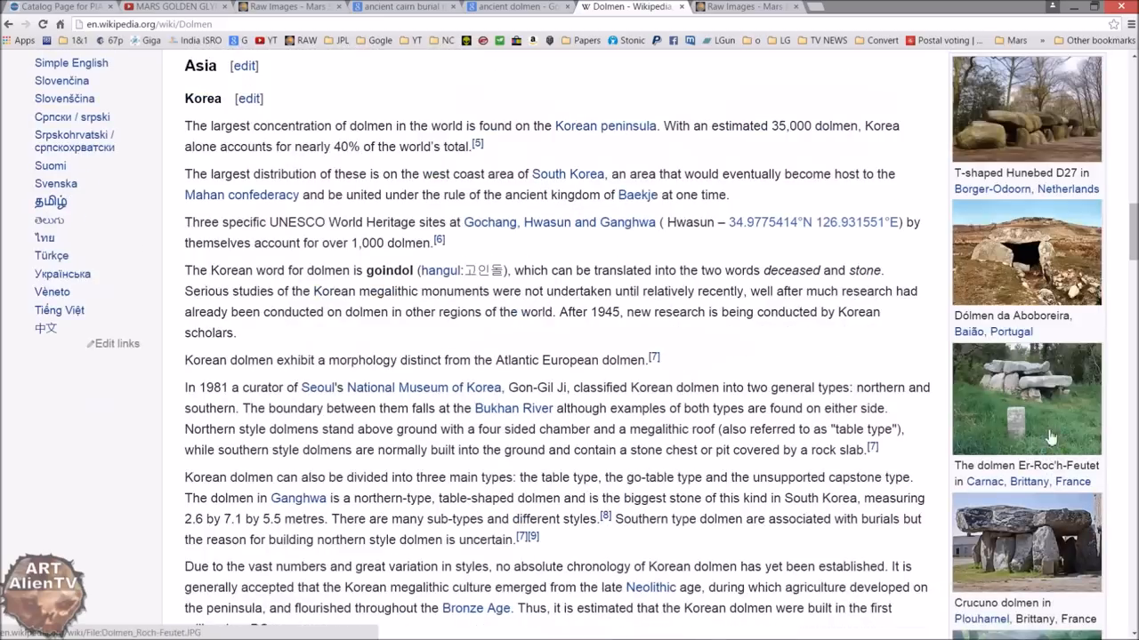
scroll("down", 3)
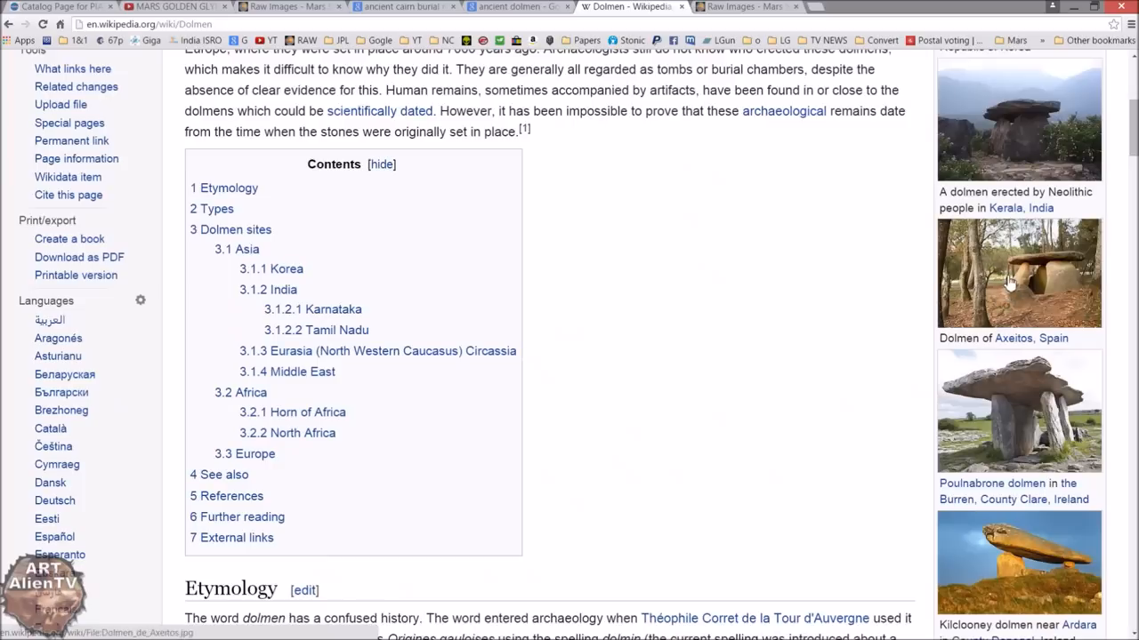
mouse_move(982, 331)
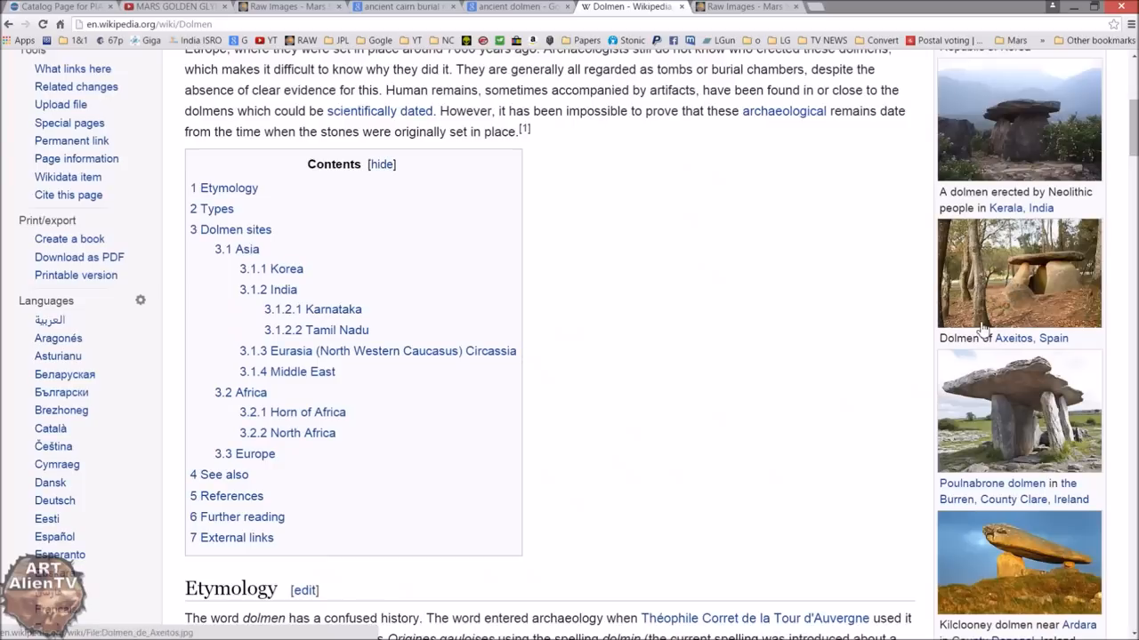
scroll("down", 3)
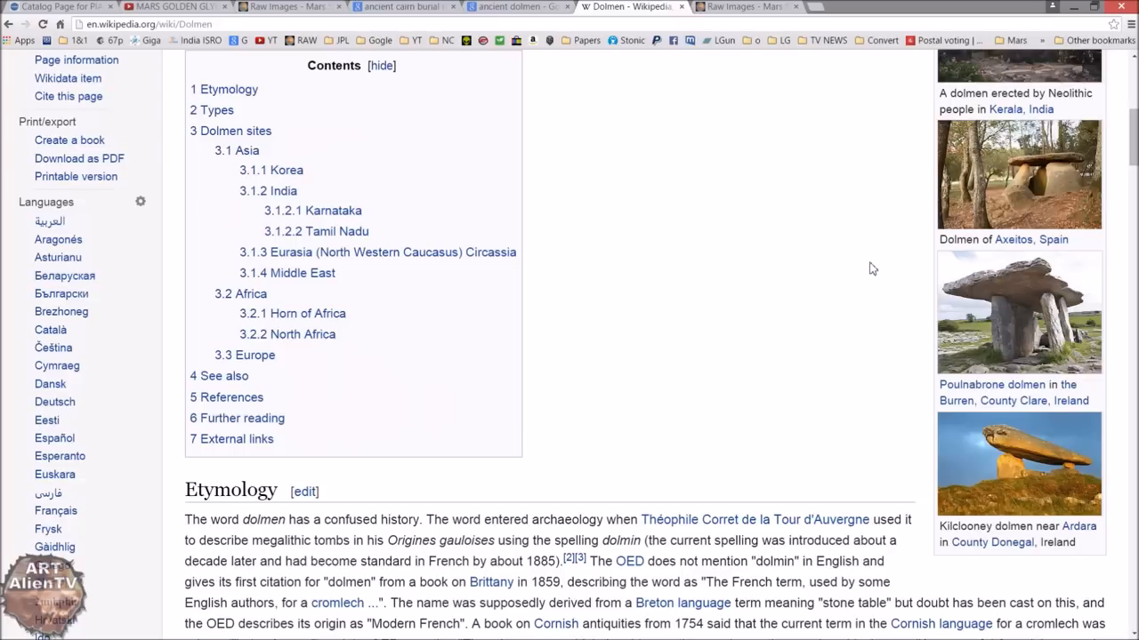
mouse_move(901, 289)
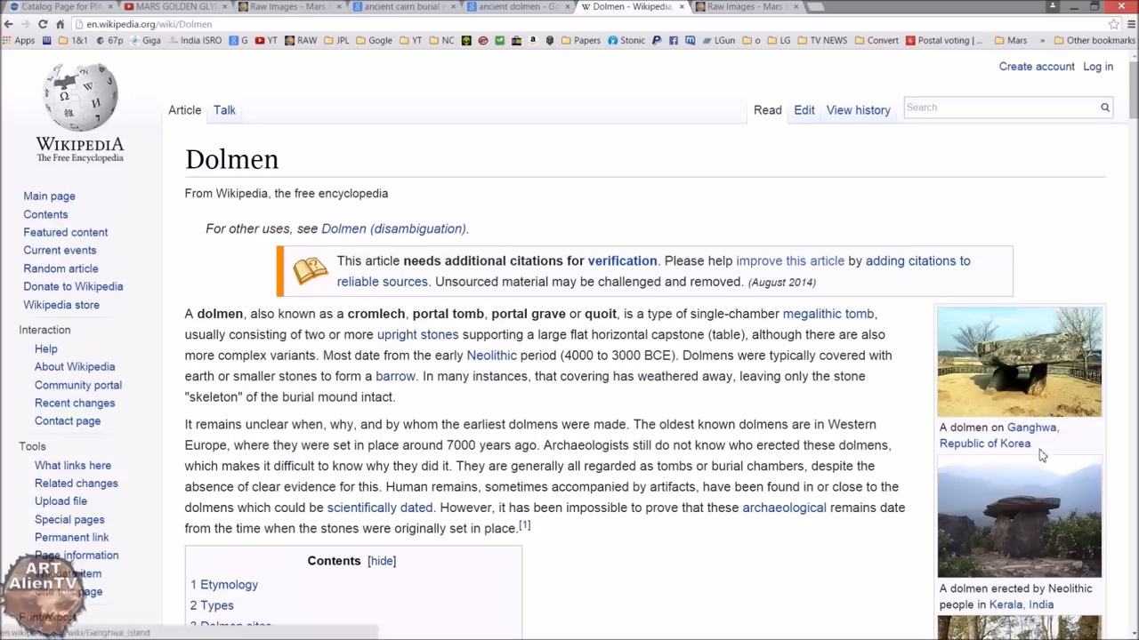
scroll("down", 3)
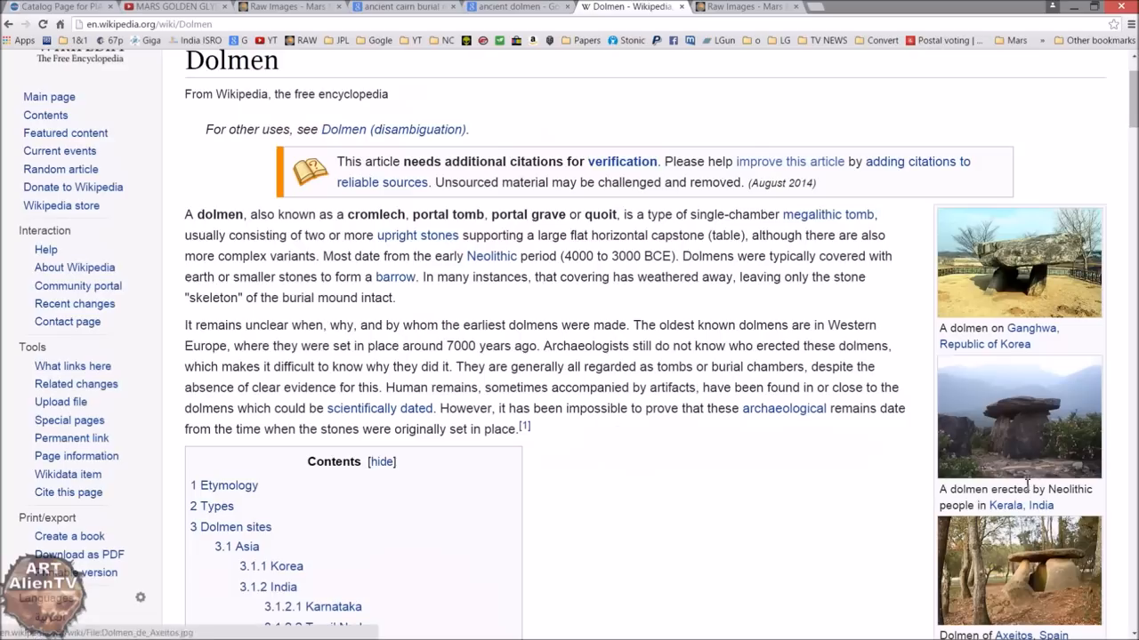
mouse_move(1034, 283)
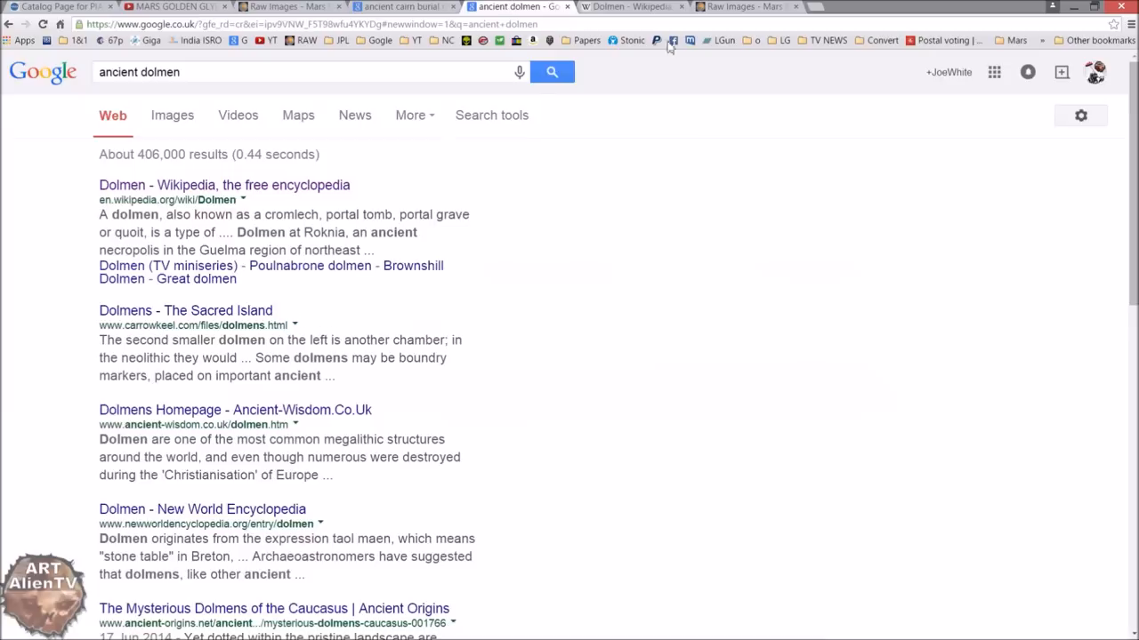
Step: Show the Curiosity Mastcam Sol 955 raw images page in the browser
left_click(743, 6)
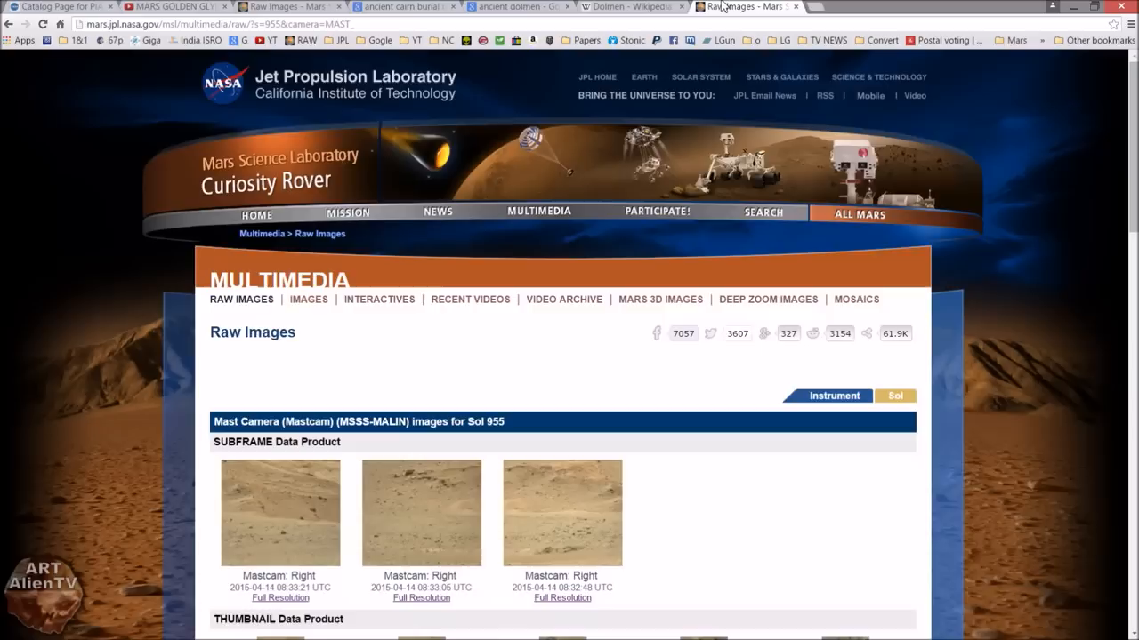
mouse_move(1103, 129)
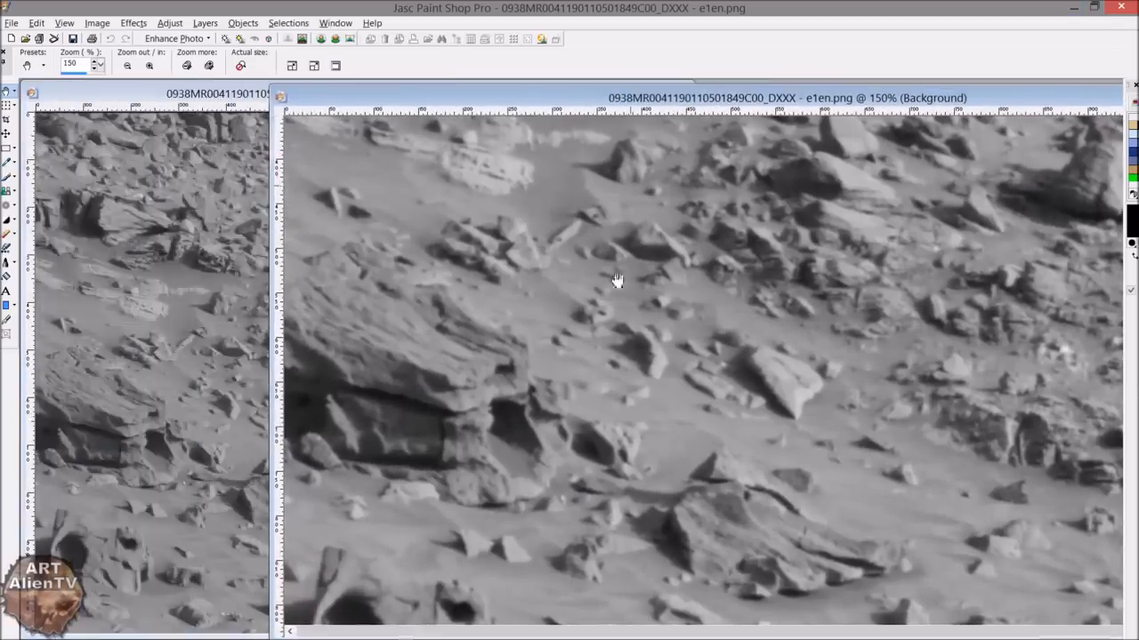
mouse_move(559, 456)
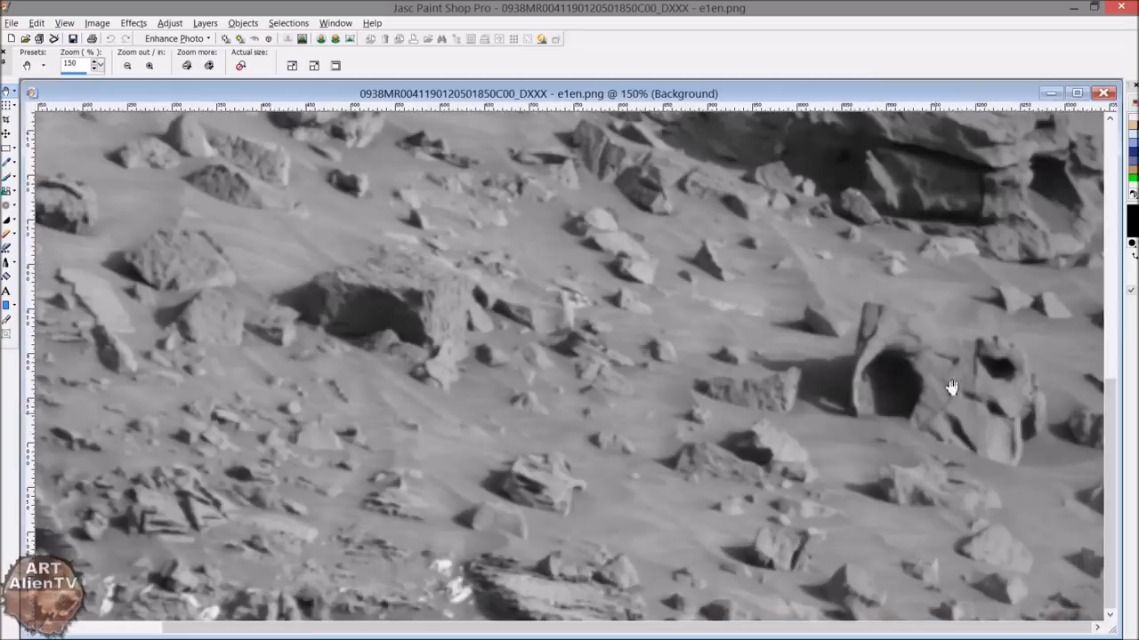
Step: Zoom out on the 1850C00 terrain image to view its hollow rocks
left_click(126, 65)
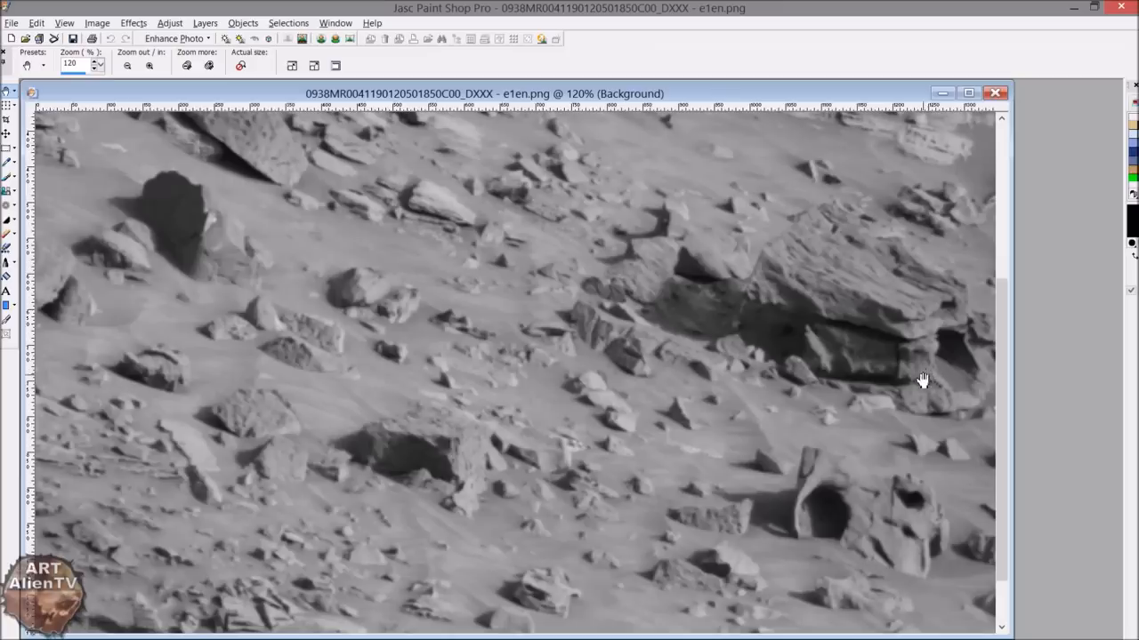
mouse_move(979, 387)
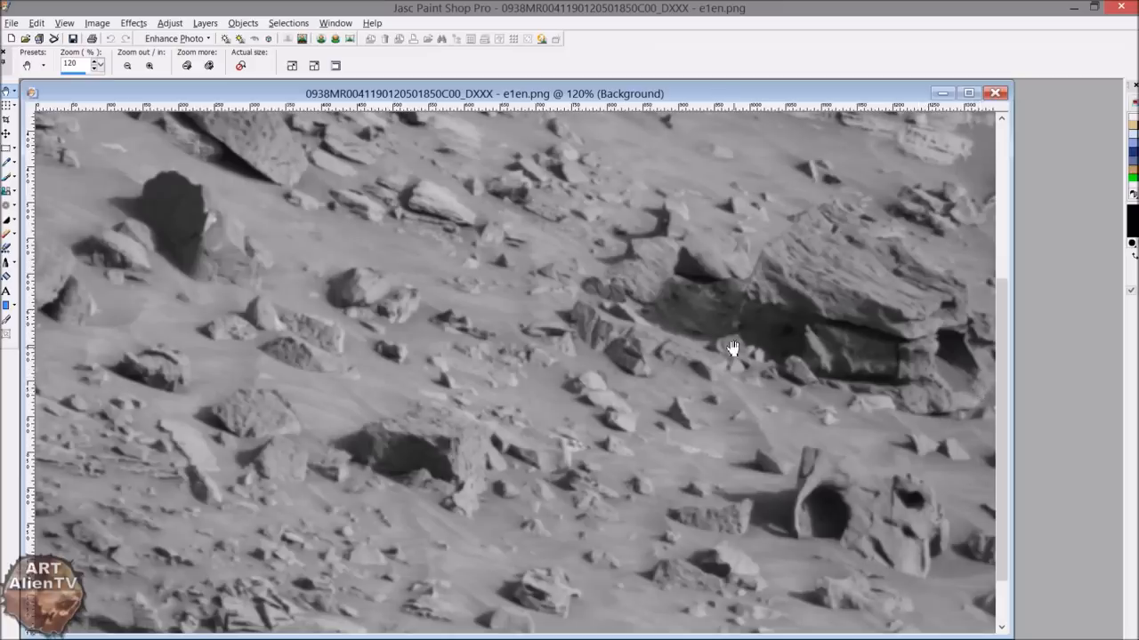
mouse_move(949, 387)
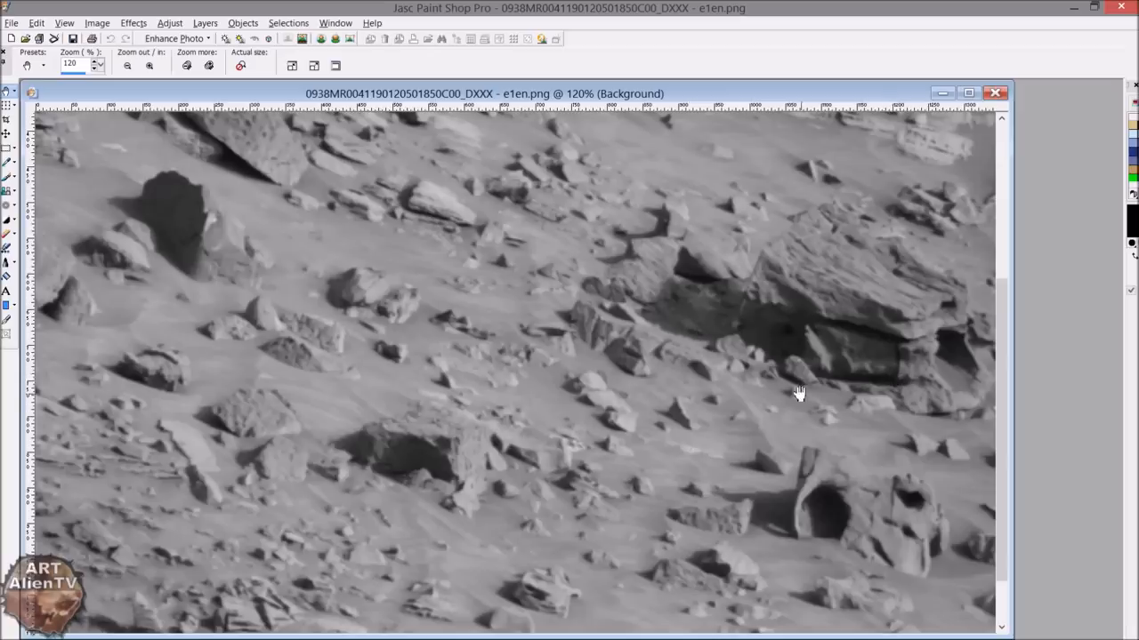
mouse_move(776, 381)
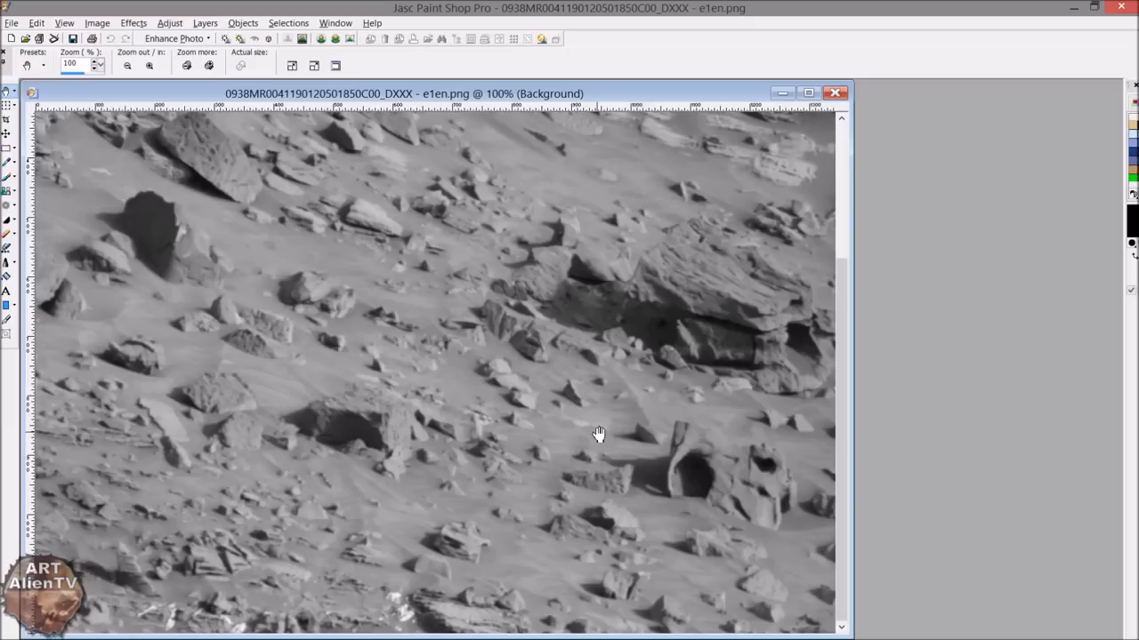
mouse_move(740, 456)
type("250")
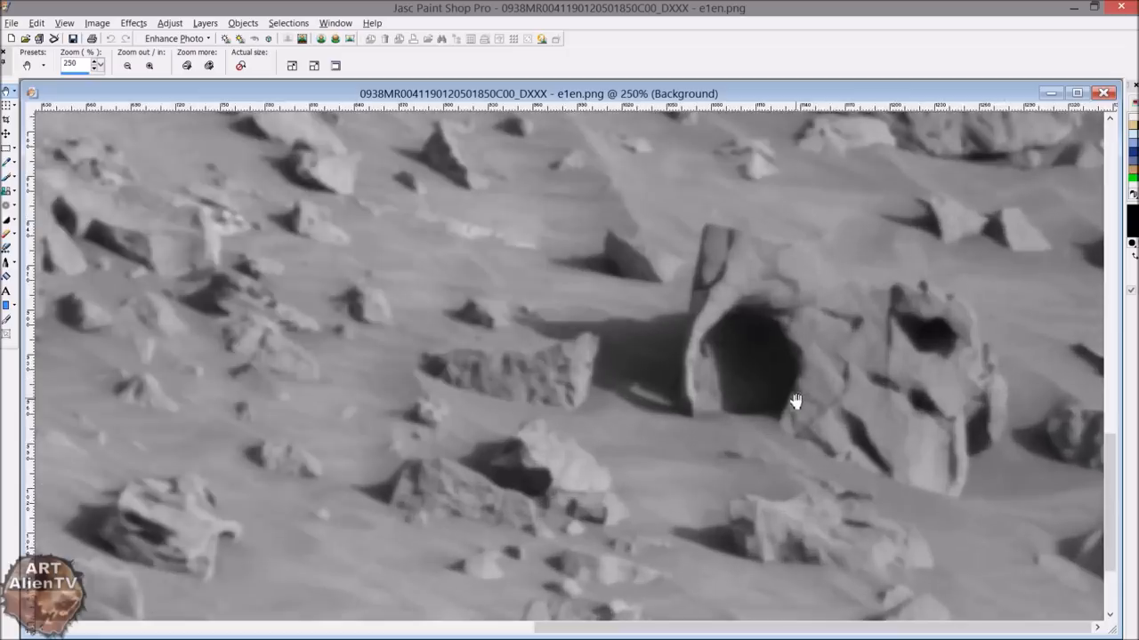
mouse_move(785, 414)
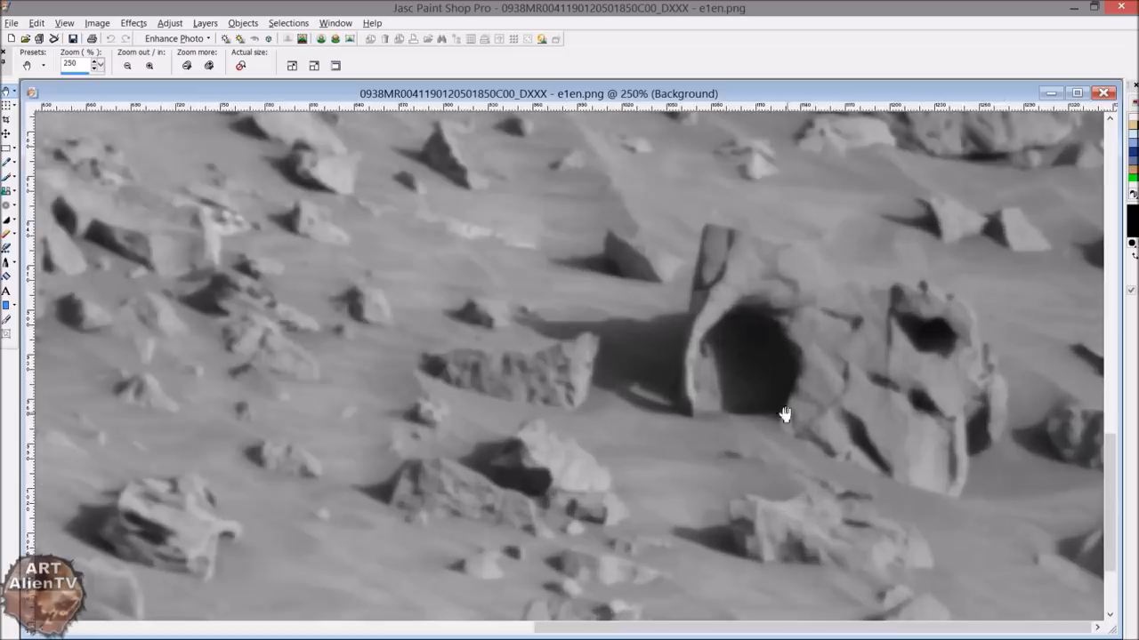
left_click(126, 65)
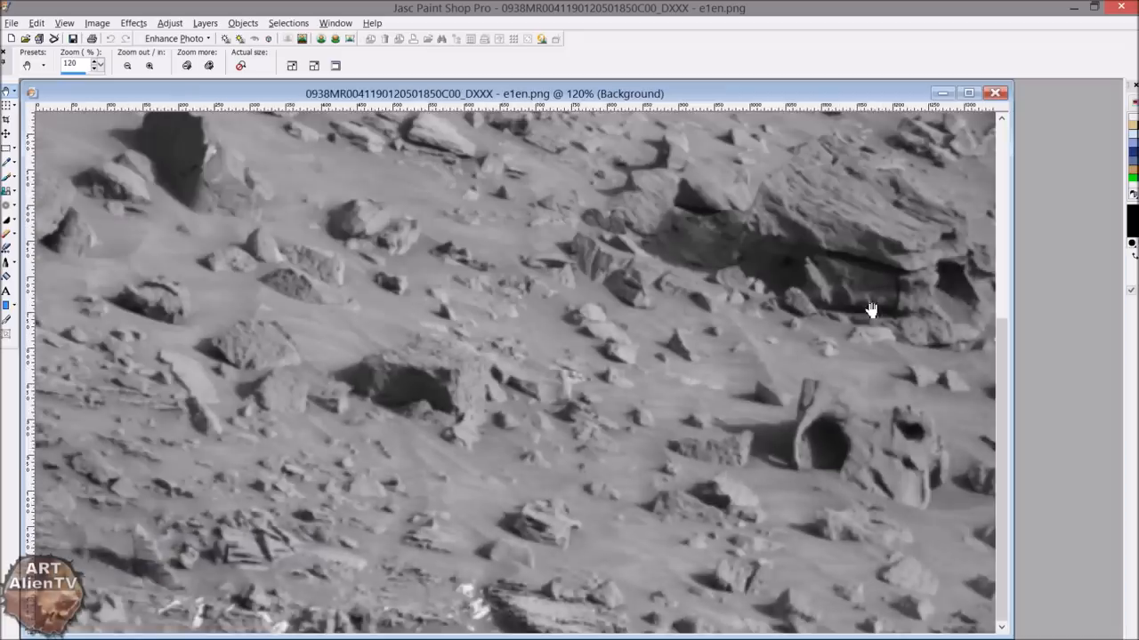
mouse_move(870, 447)
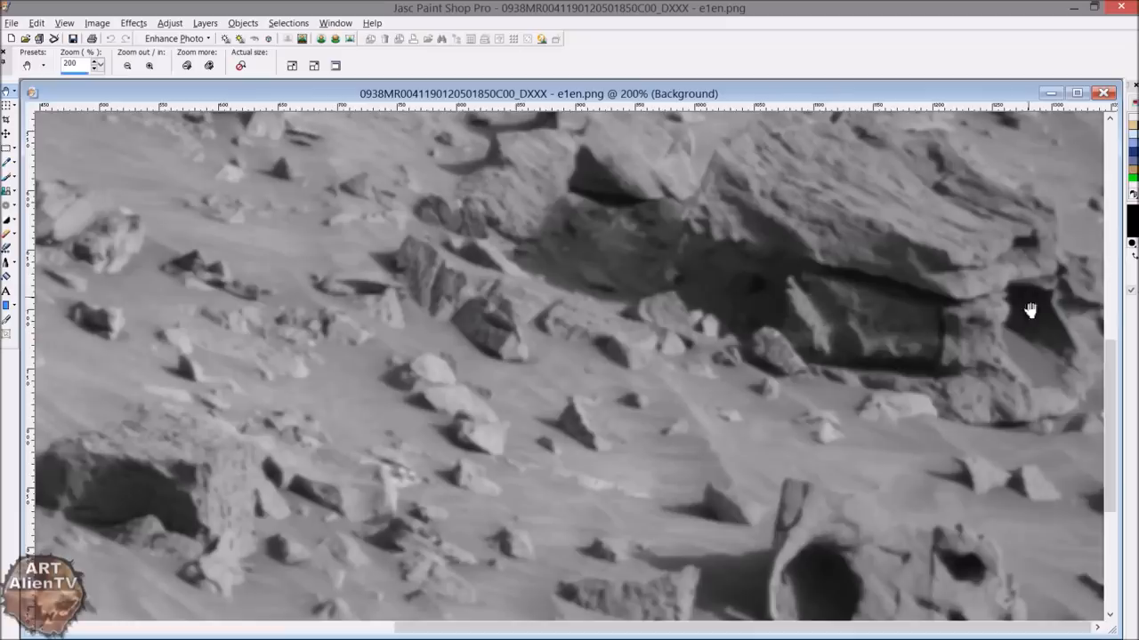
mouse_move(1010, 369)
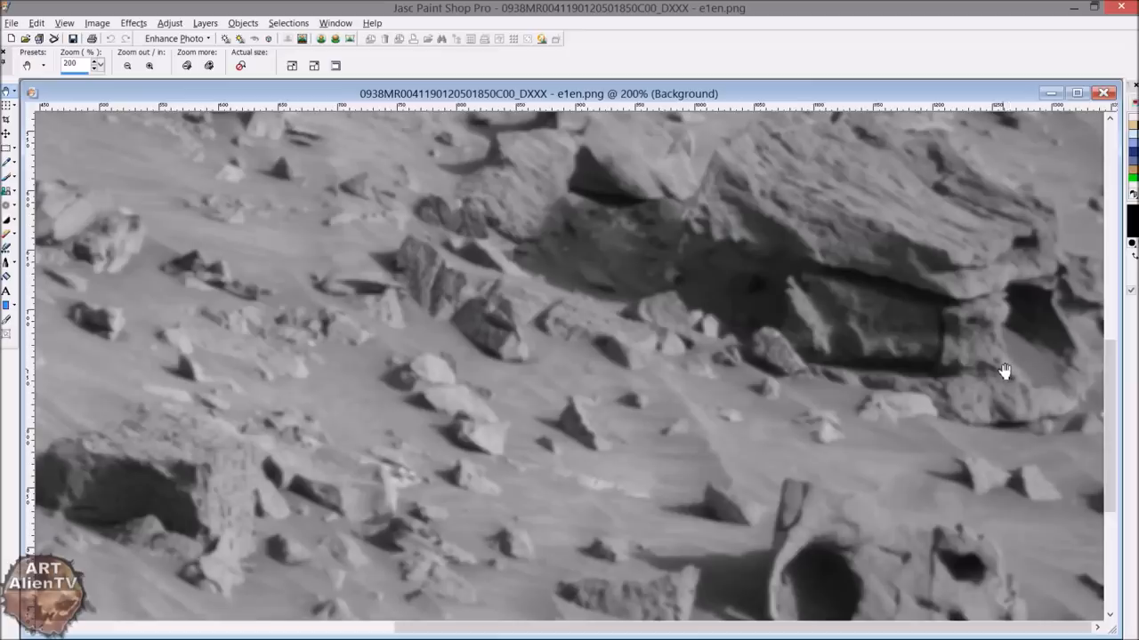
mouse_move(1054, 239)
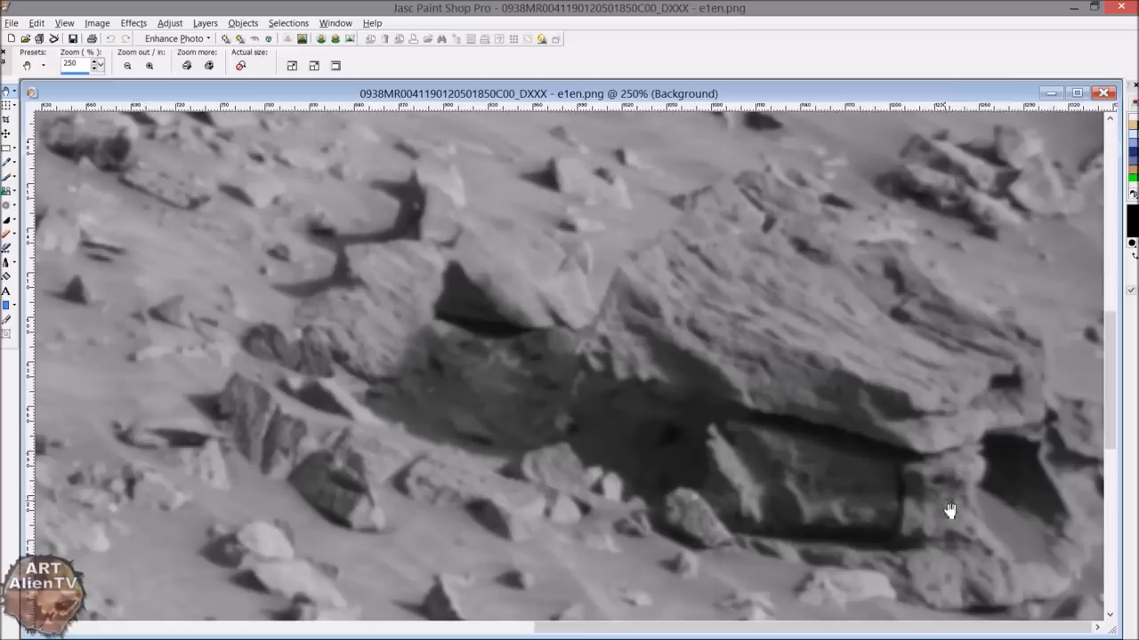
mouse_move(770, 438)
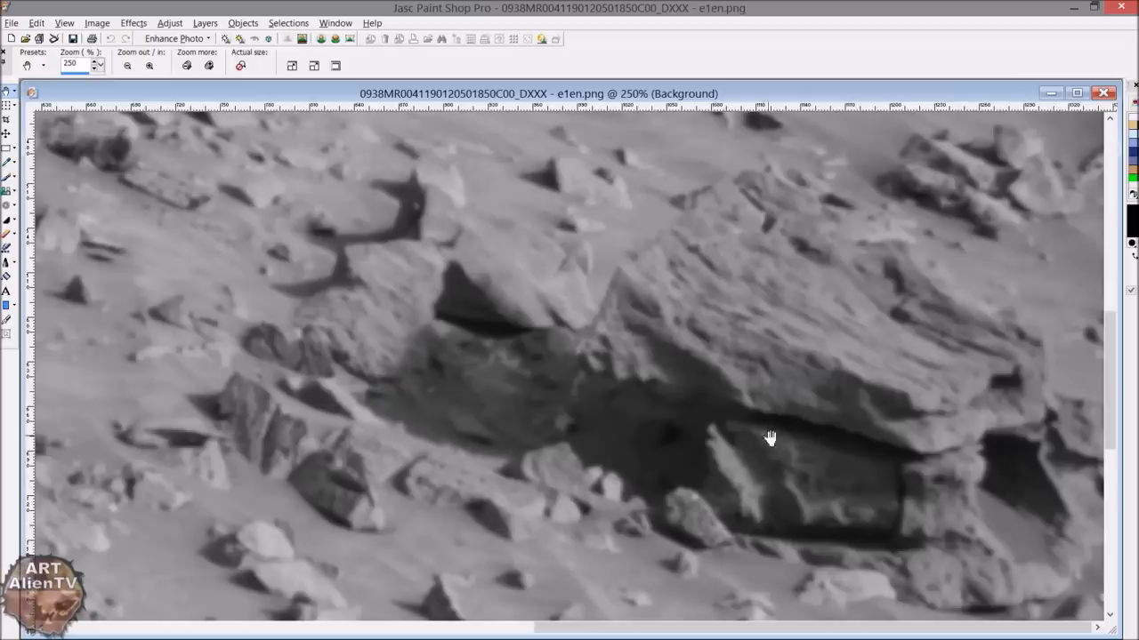
mouse_move(1001, 572)
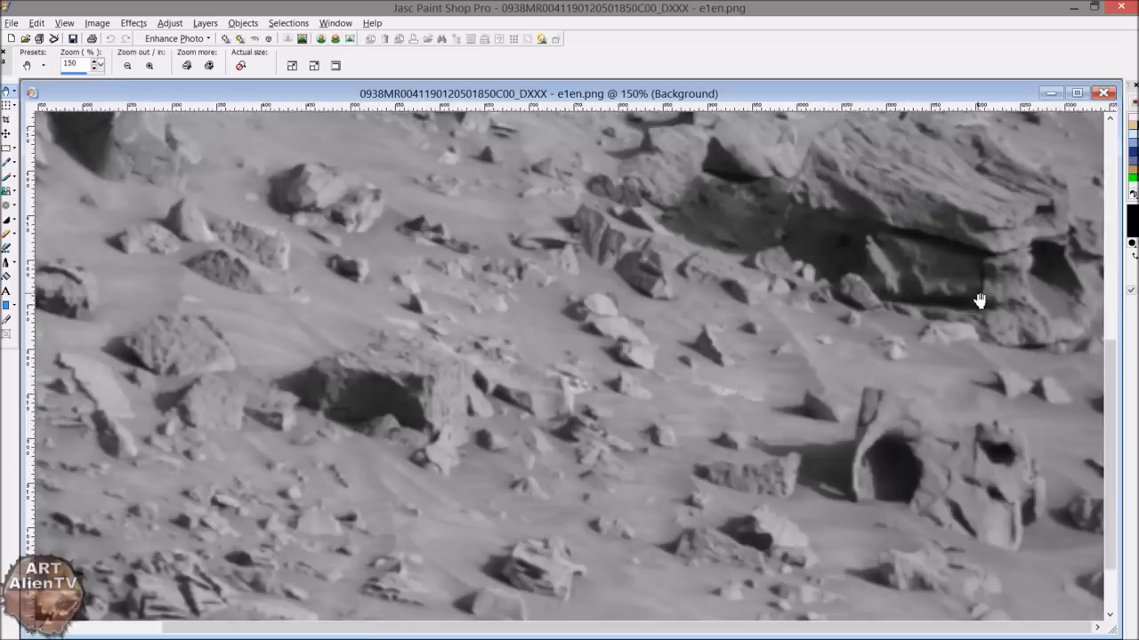
mouse_move(952, 320)
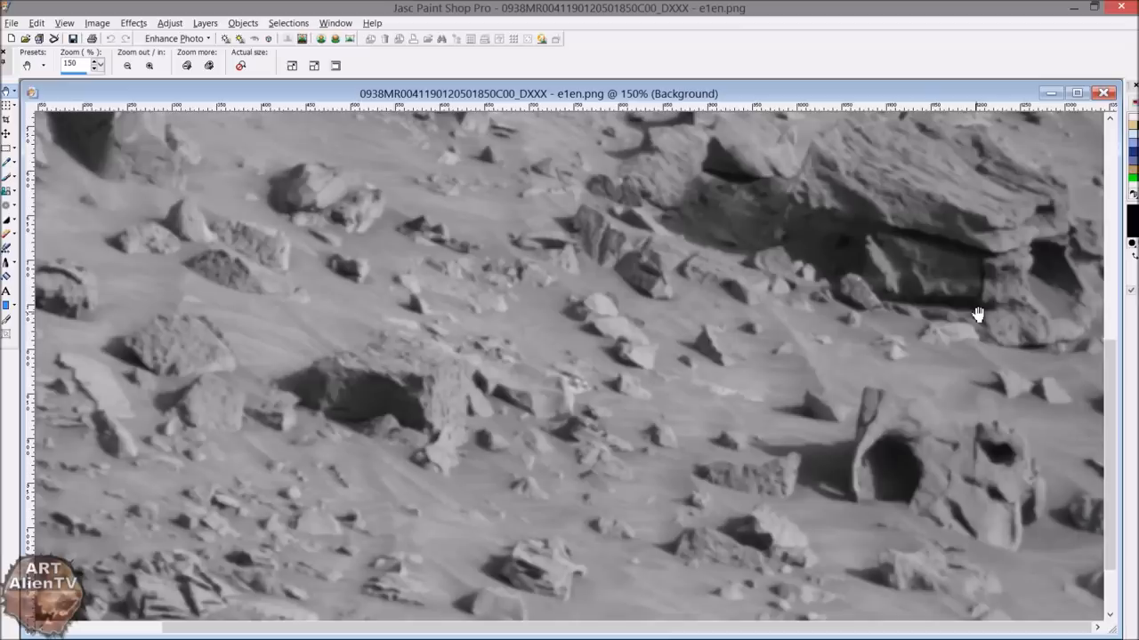
mouse_move(996, 304)
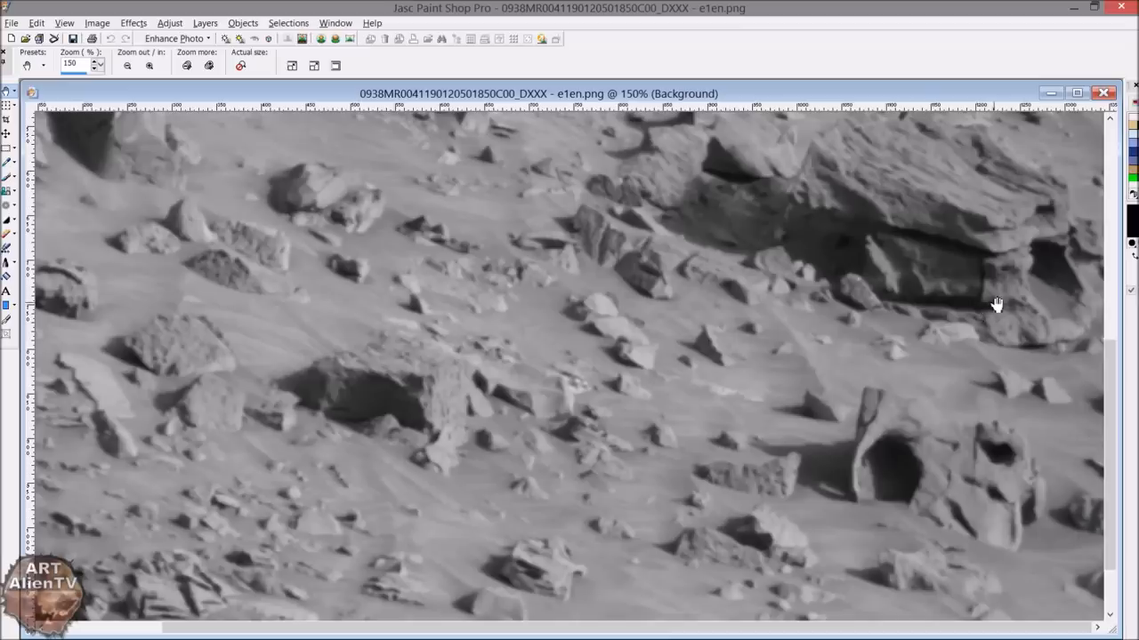
mouse_move(985, 365)
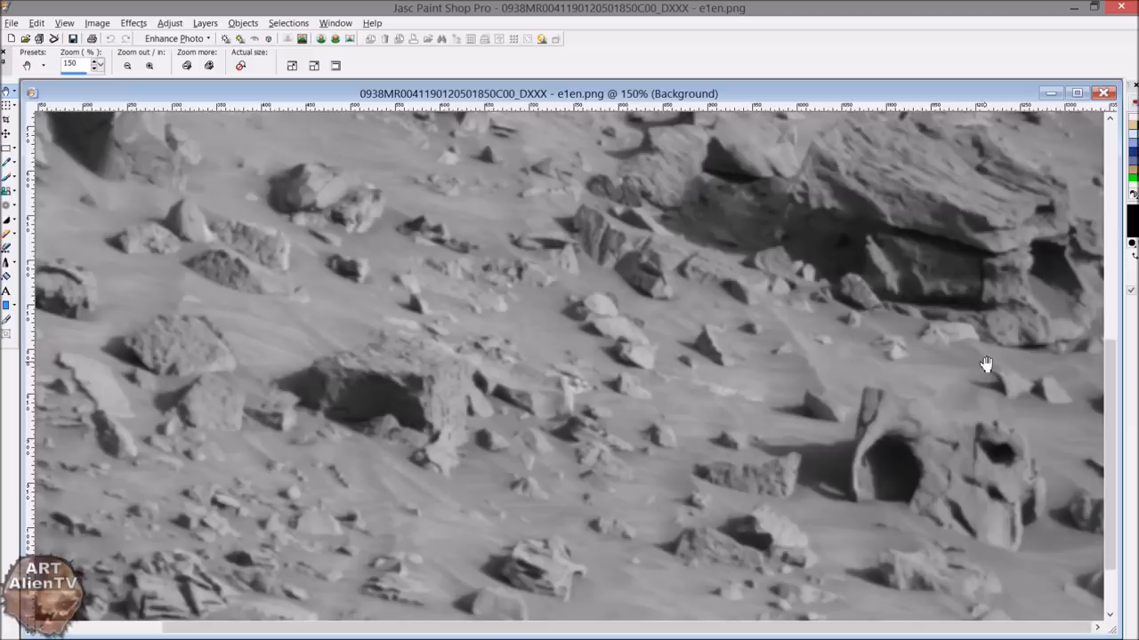
mouse_move(977, 334)
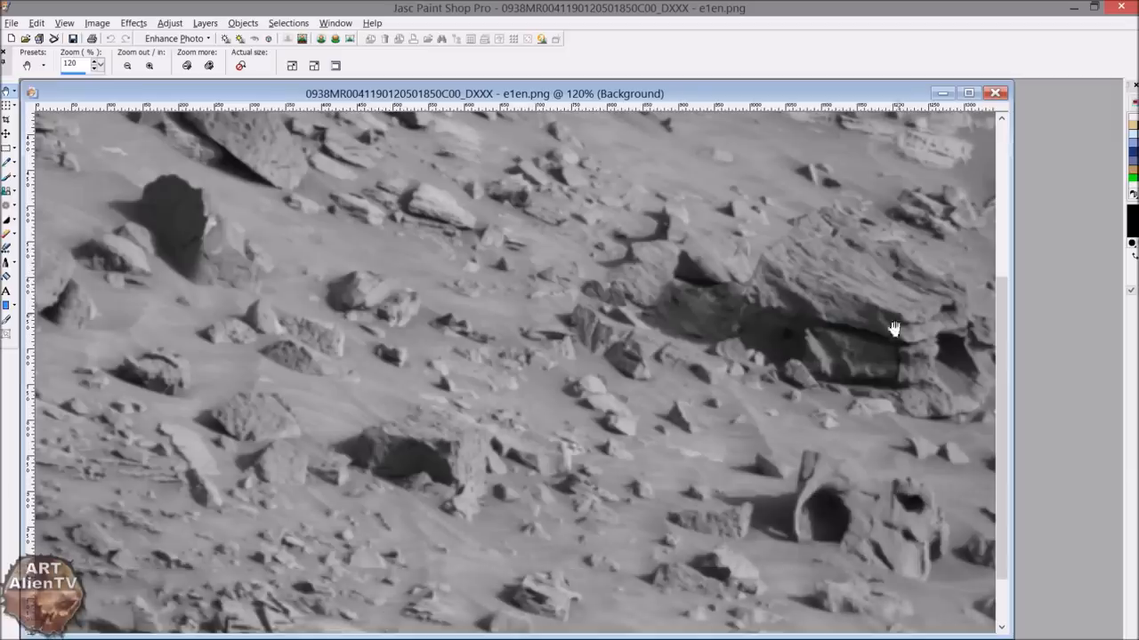
mouse_move(840, 385)
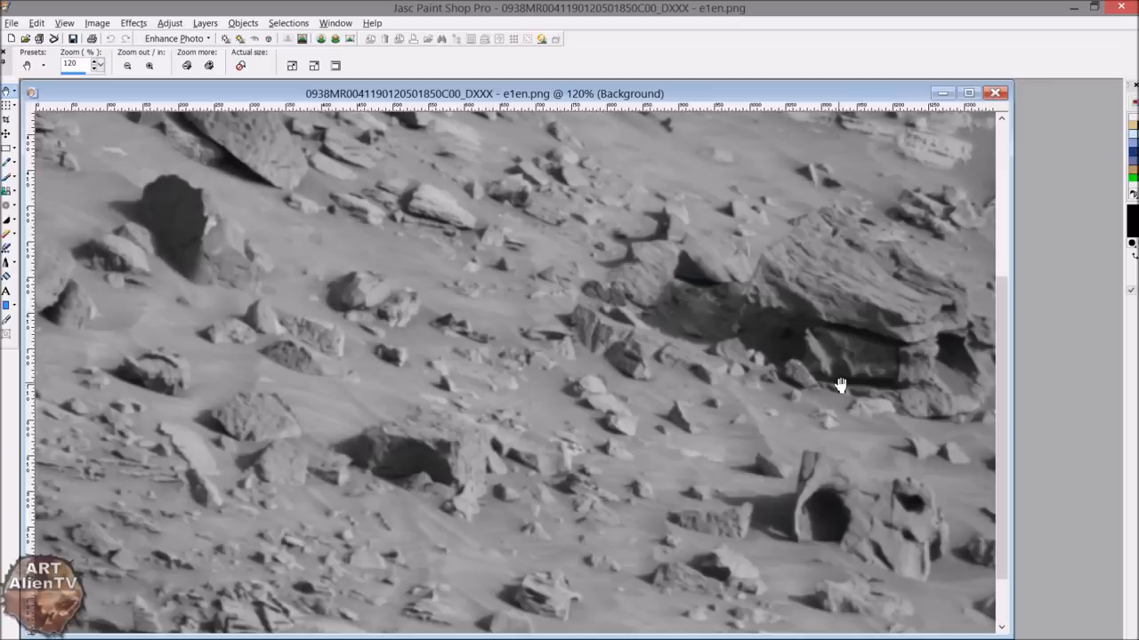
mouse_move(941, 410)
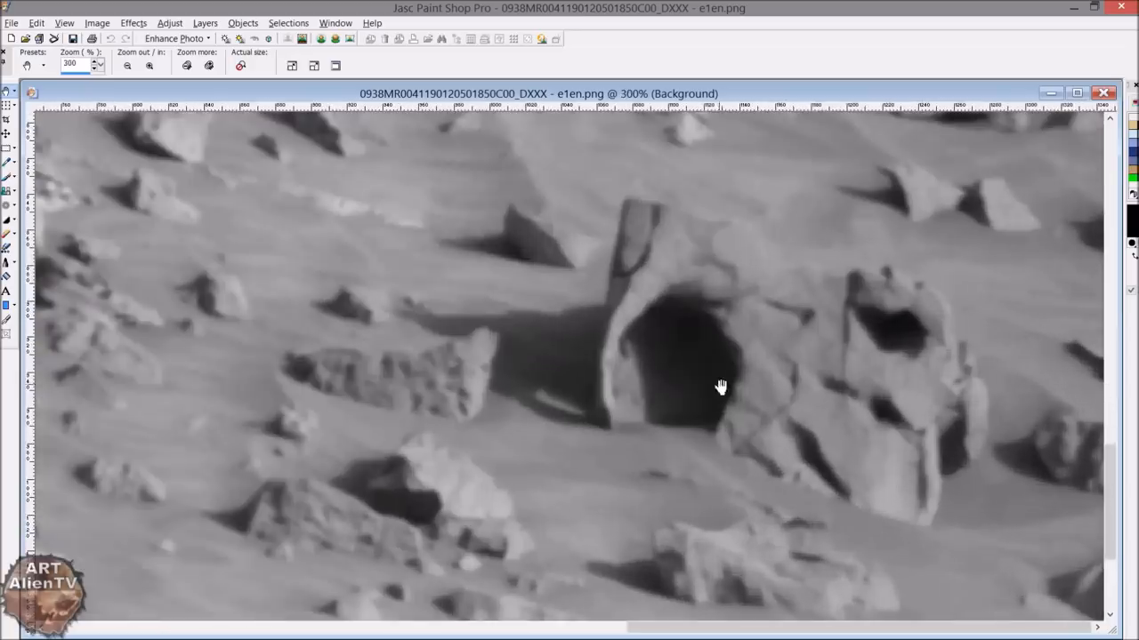
mouse_move(636, 322)
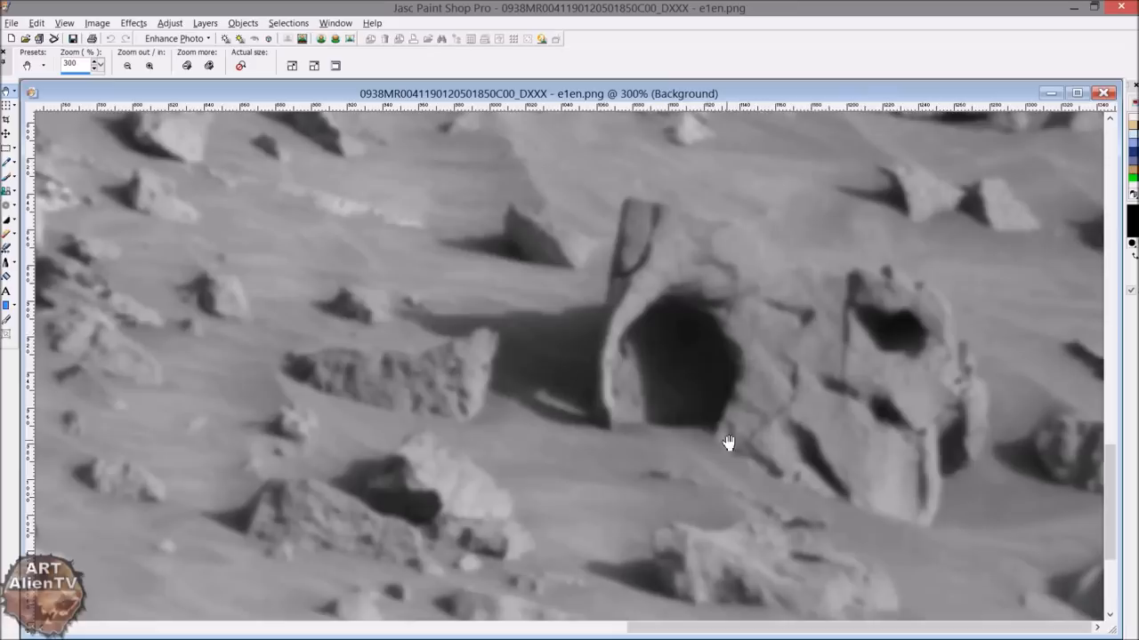
mouse_move(723, 439)
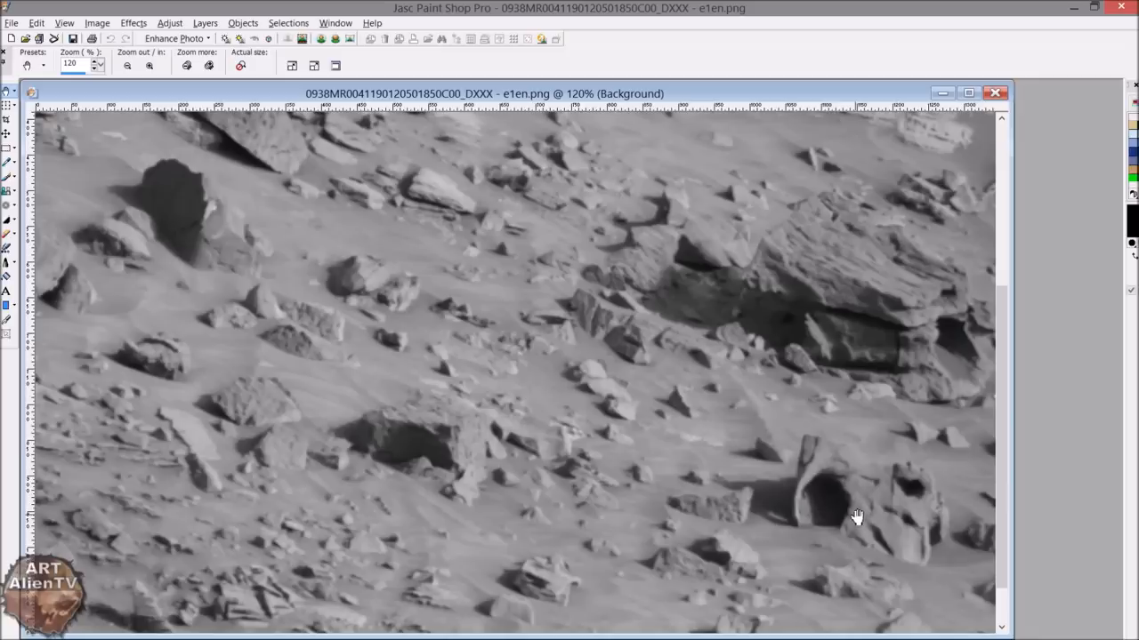
Step: Magnify the e1en.png rock ledge, then zoom back out to 120%
left_click(148, 65)
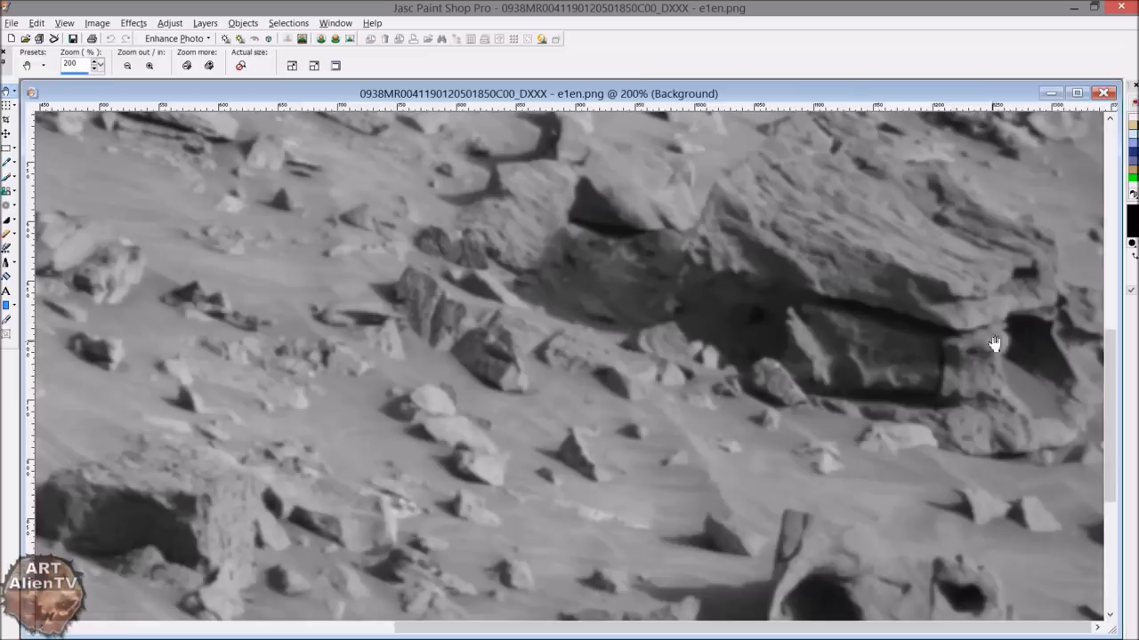
left_click(148, 65)
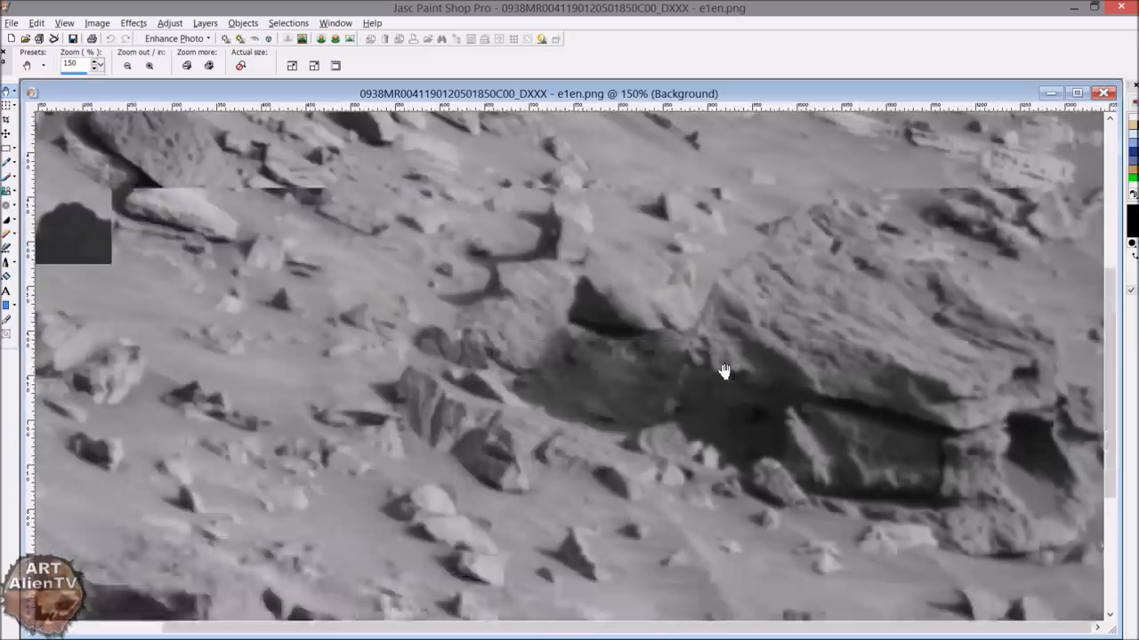
left_click(126, 65)
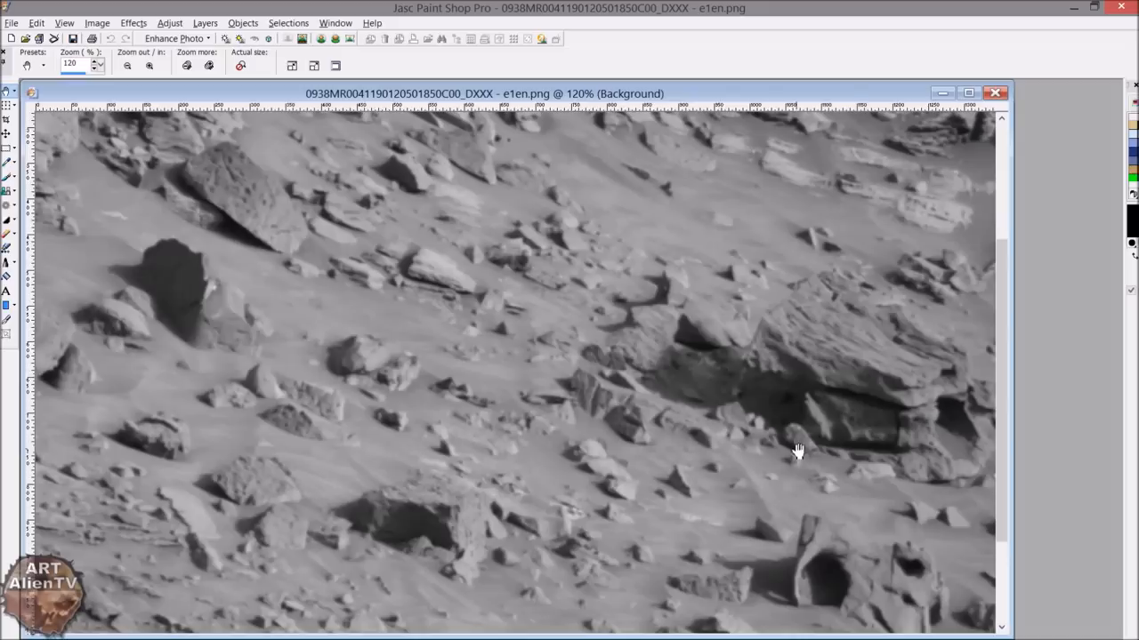
mouse_move(557, 633)
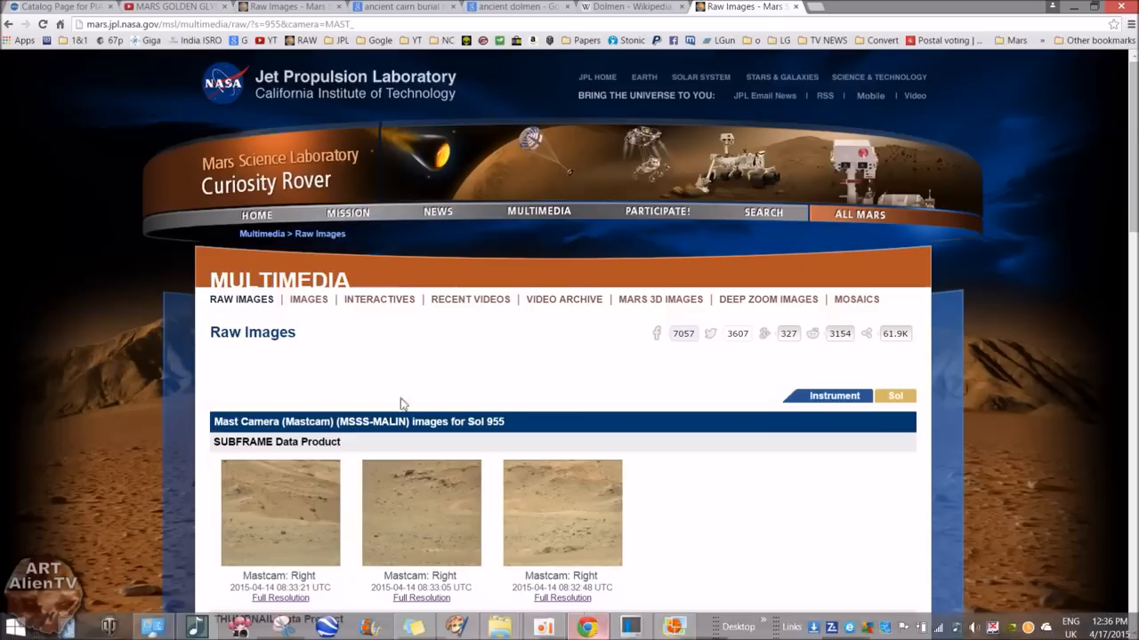
Step: Play the MARS GOLDEN GLYPHS video, pausing on the enhanced and negative coffin views
left_click(173, 6)
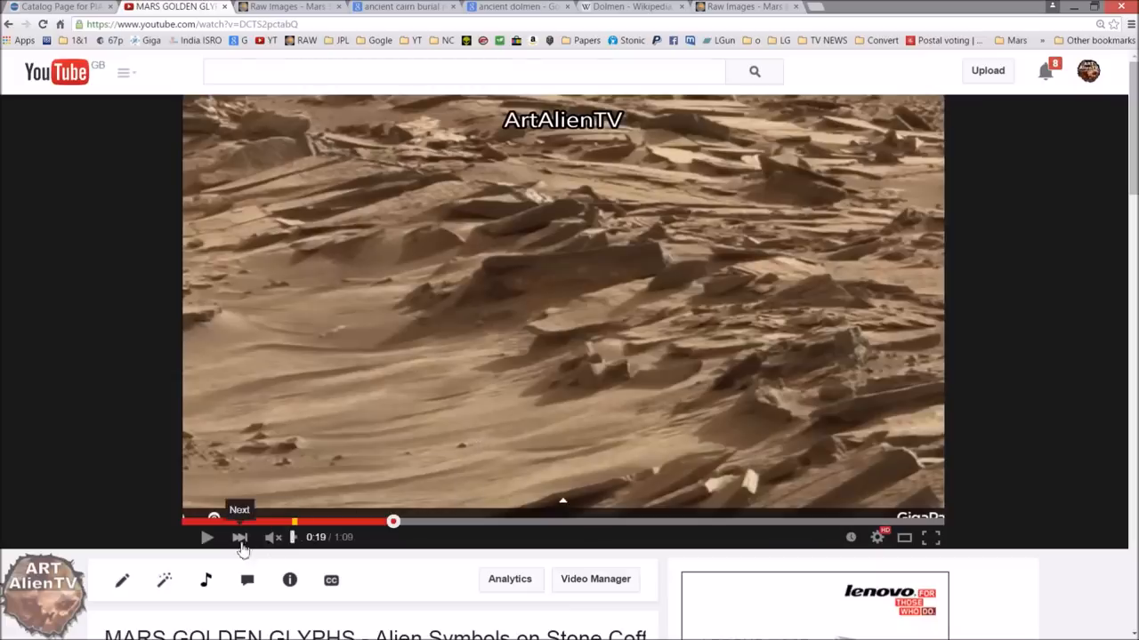
left_click(206, 538)
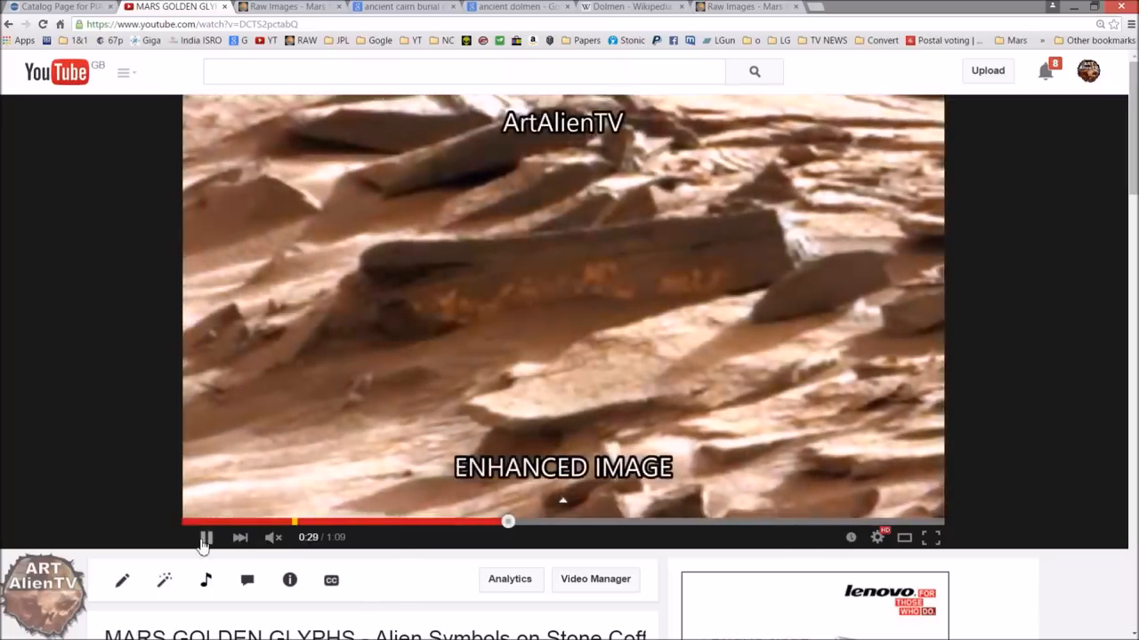
left_click(206, 537)
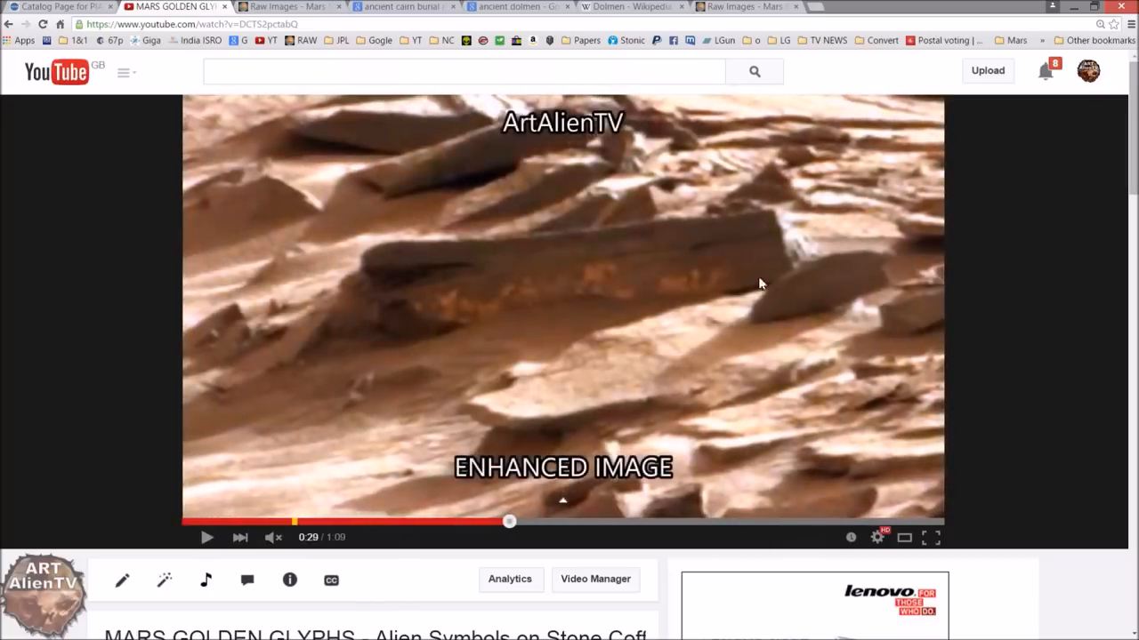
mouse_move(661, 238)
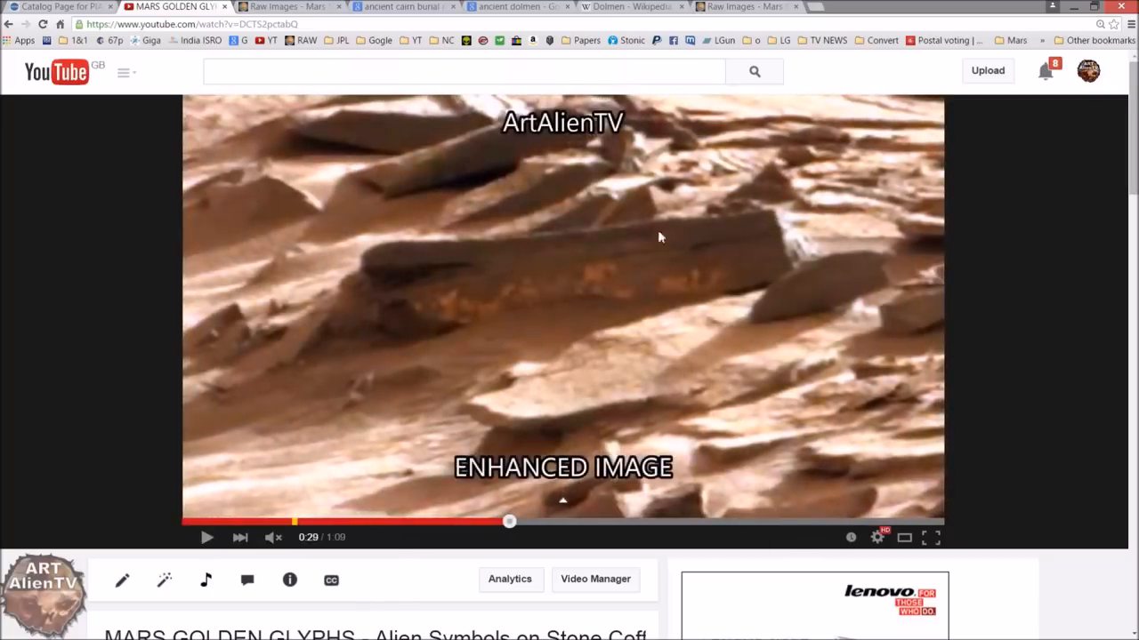
mouse_move(417, 311)
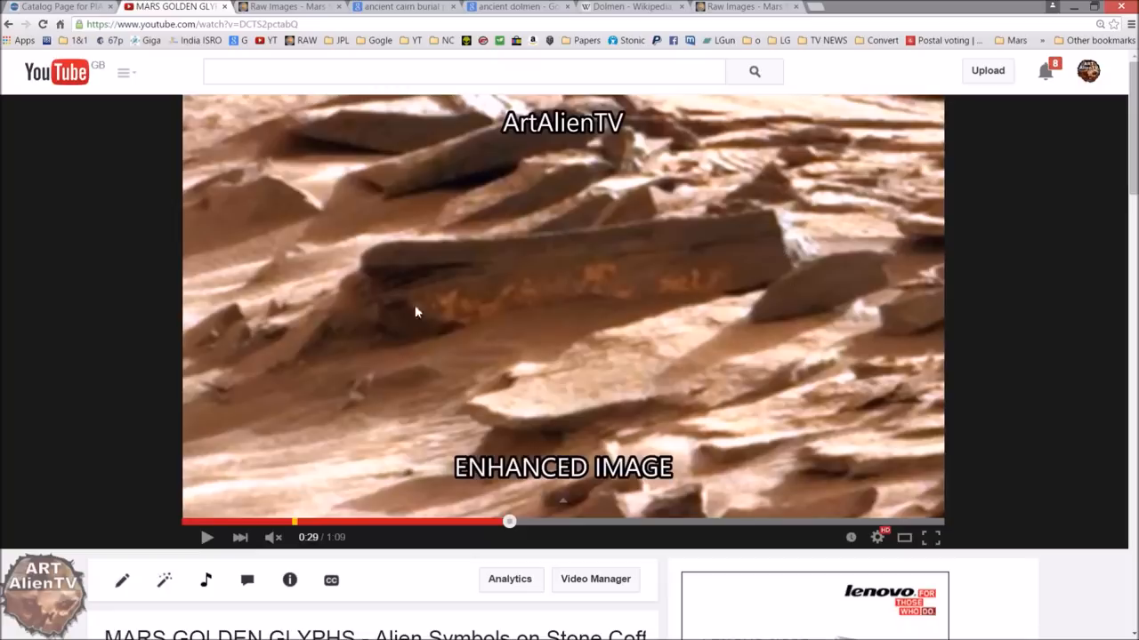
mouse_move(356, 319)
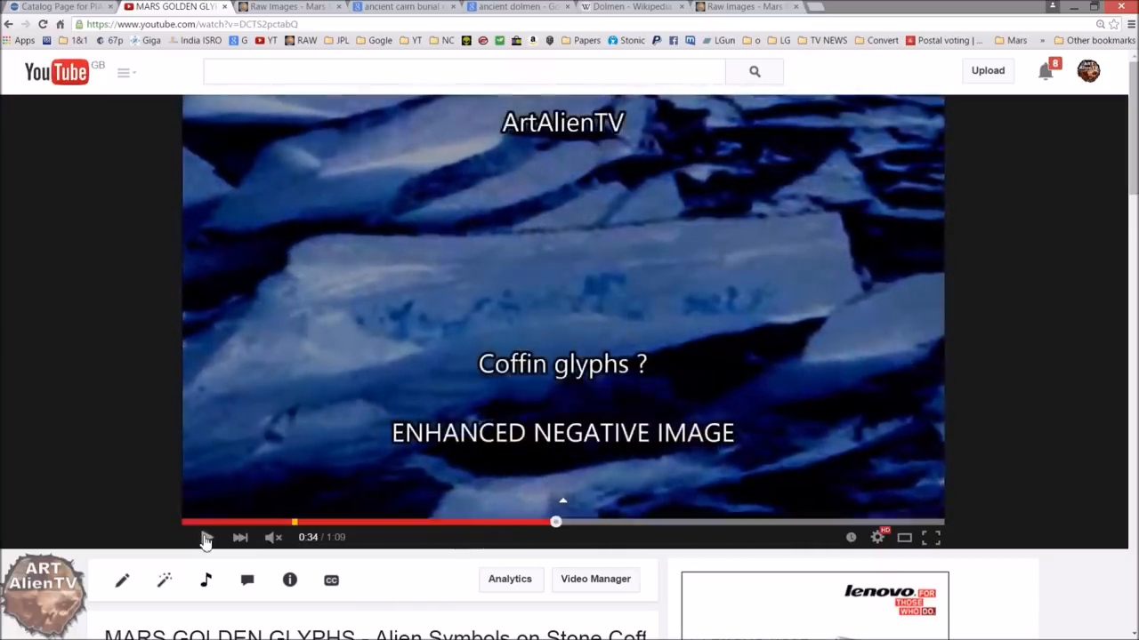
left_click(206, 538)
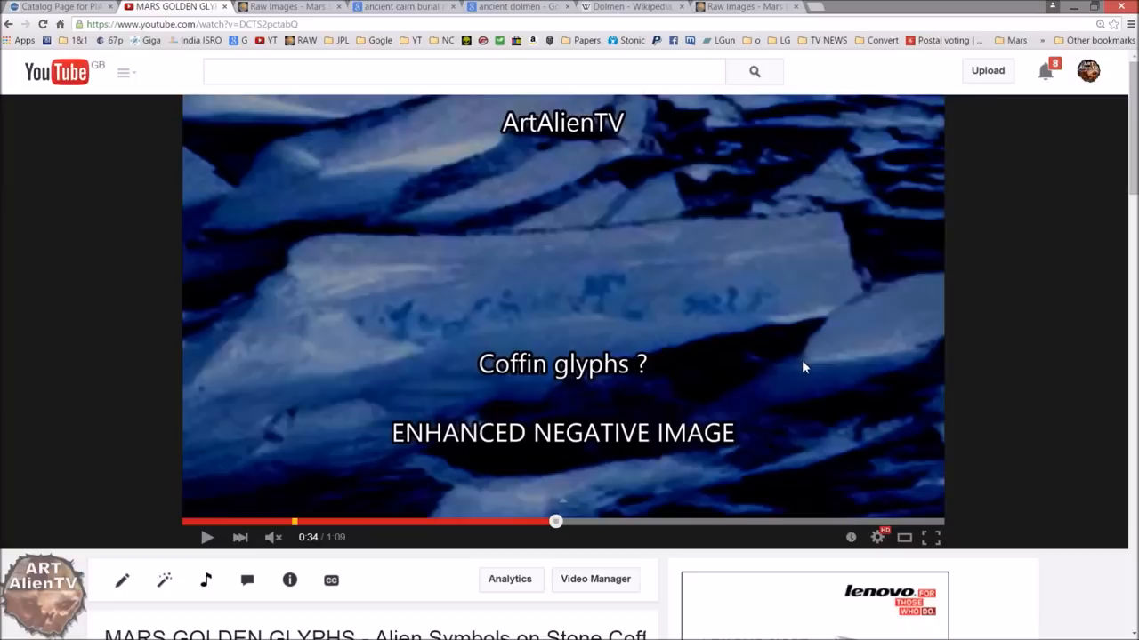
mouse_move(207, 538)
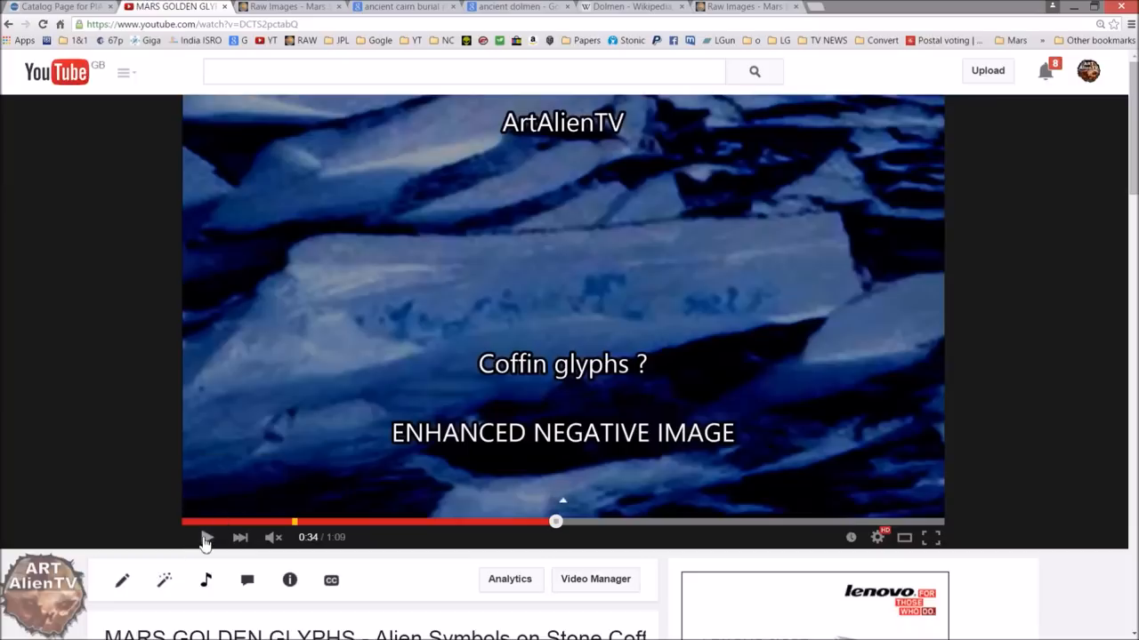
Step: Pause on the raw coffin lid view, then stop the video near 0:58
left_click(205, 538)
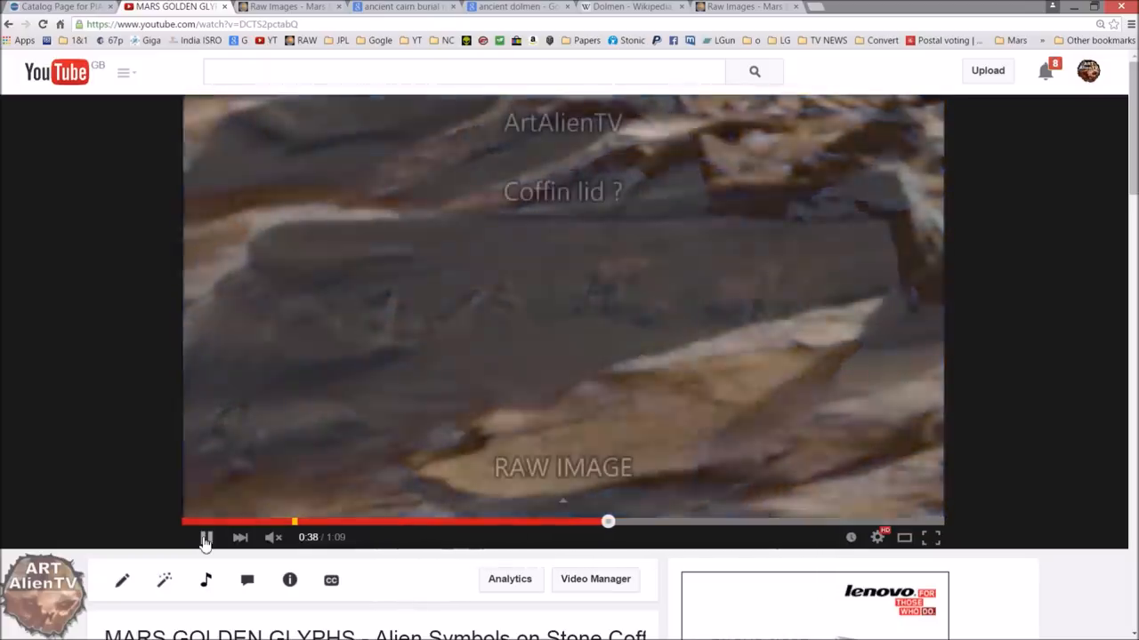
left_click(206, 537)
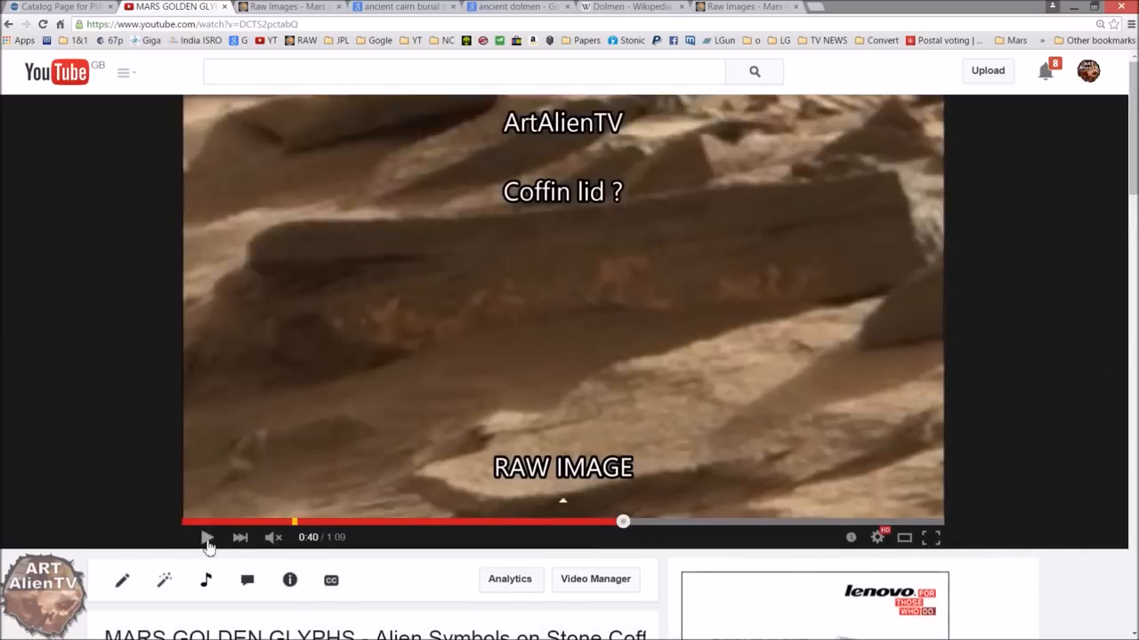
left_click(206, 538)
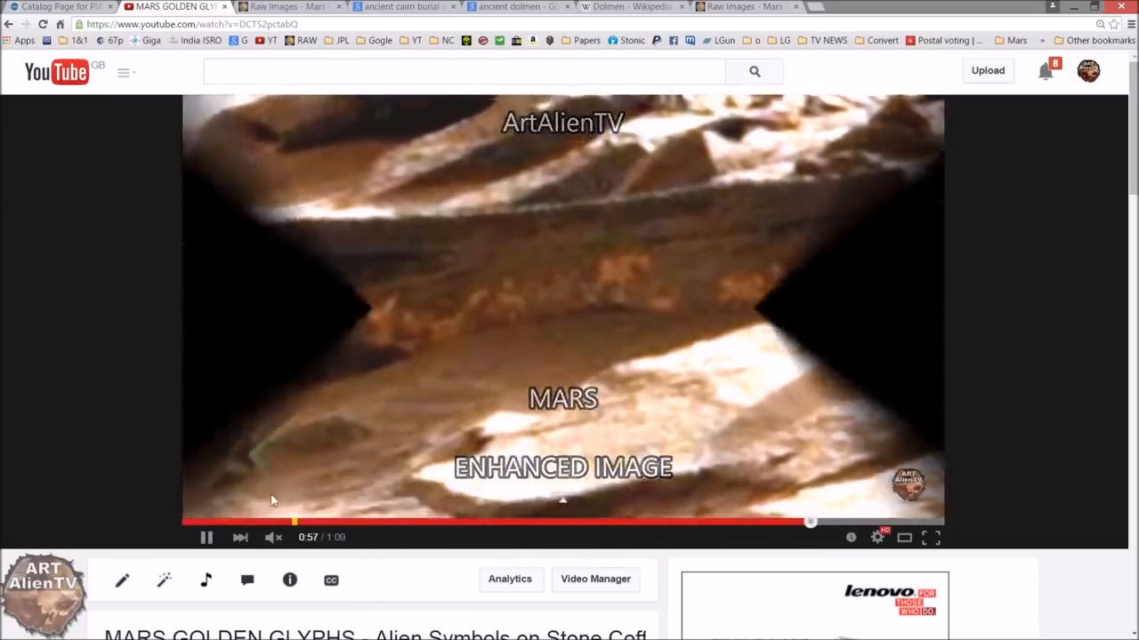
left_click(207, 537)
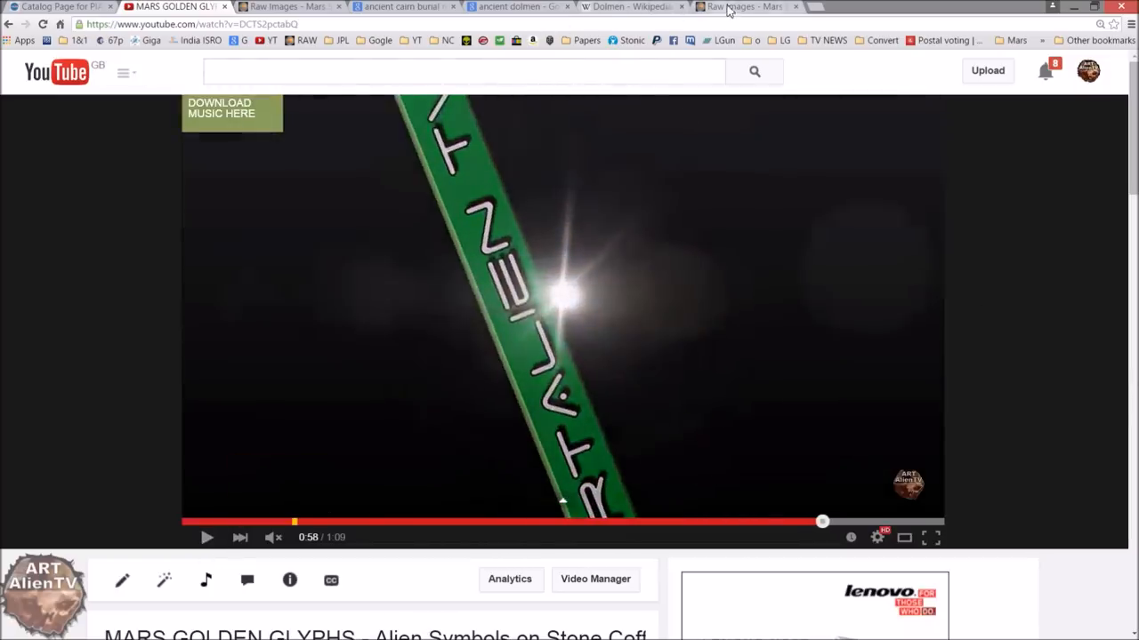
left_click(630, 7)
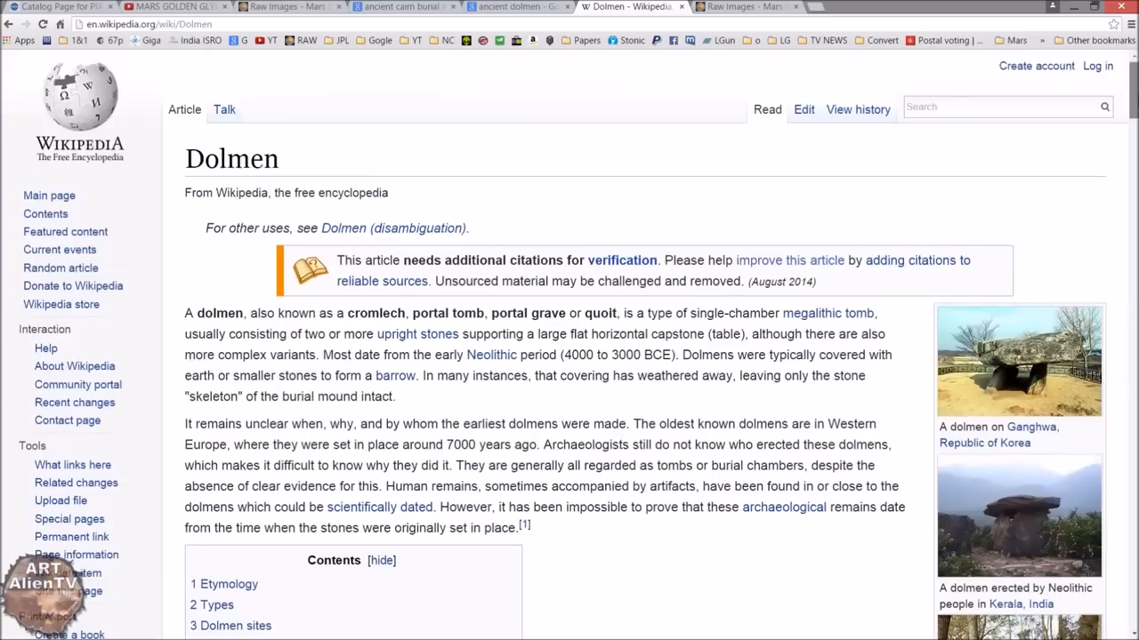
mouse_move(545, 113)
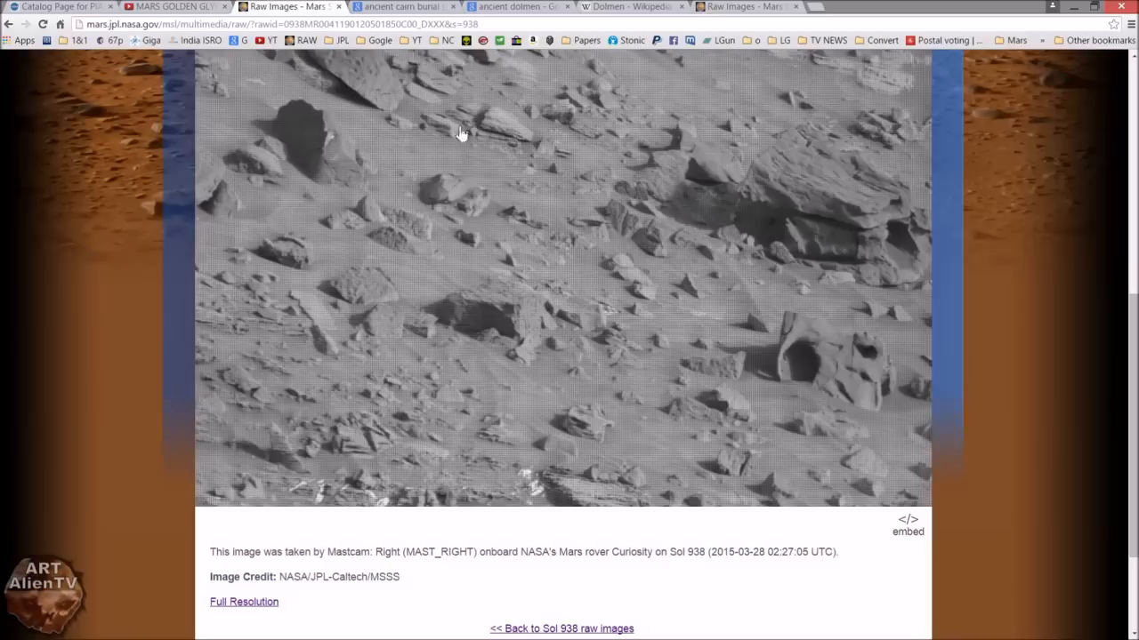
mouse_move(779, 223)
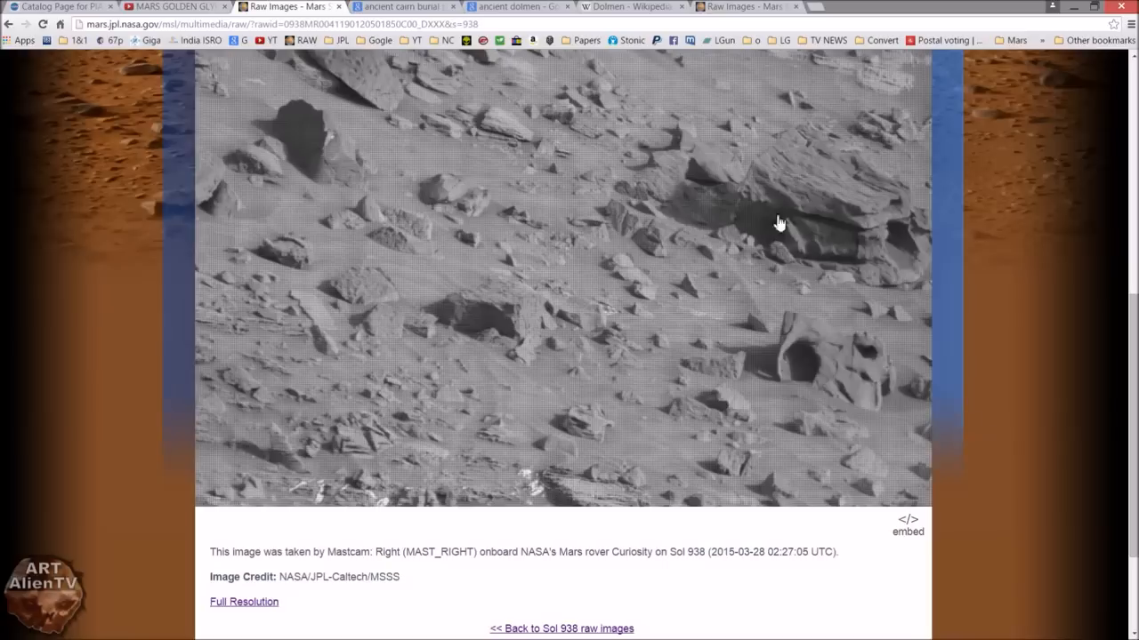
mouse_move(869, 365)
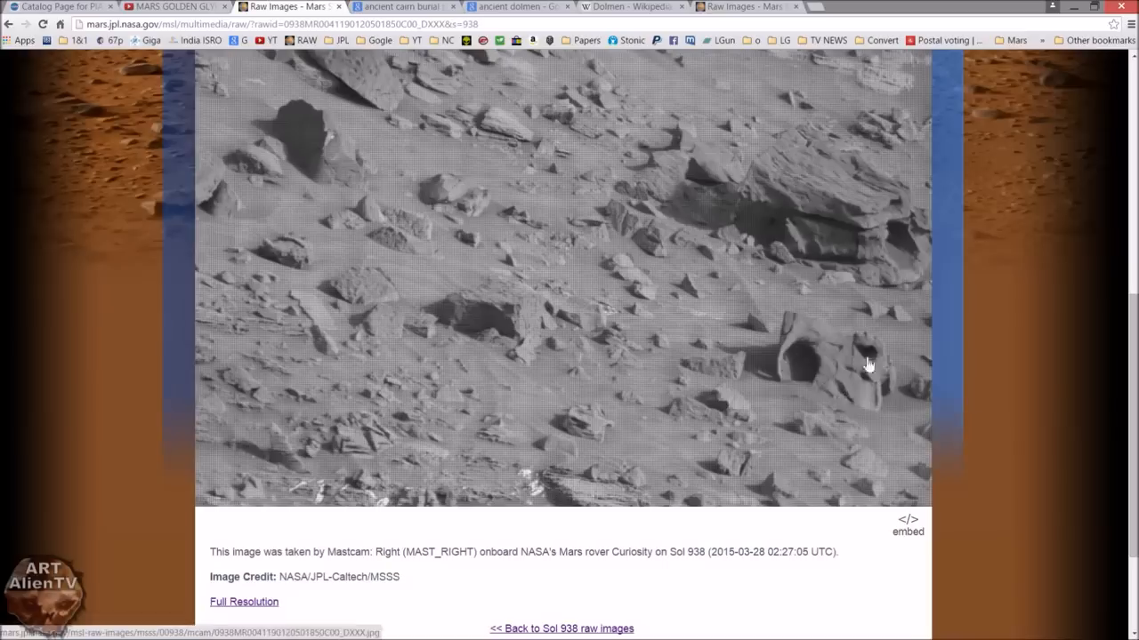
mouse_move(880, 271)
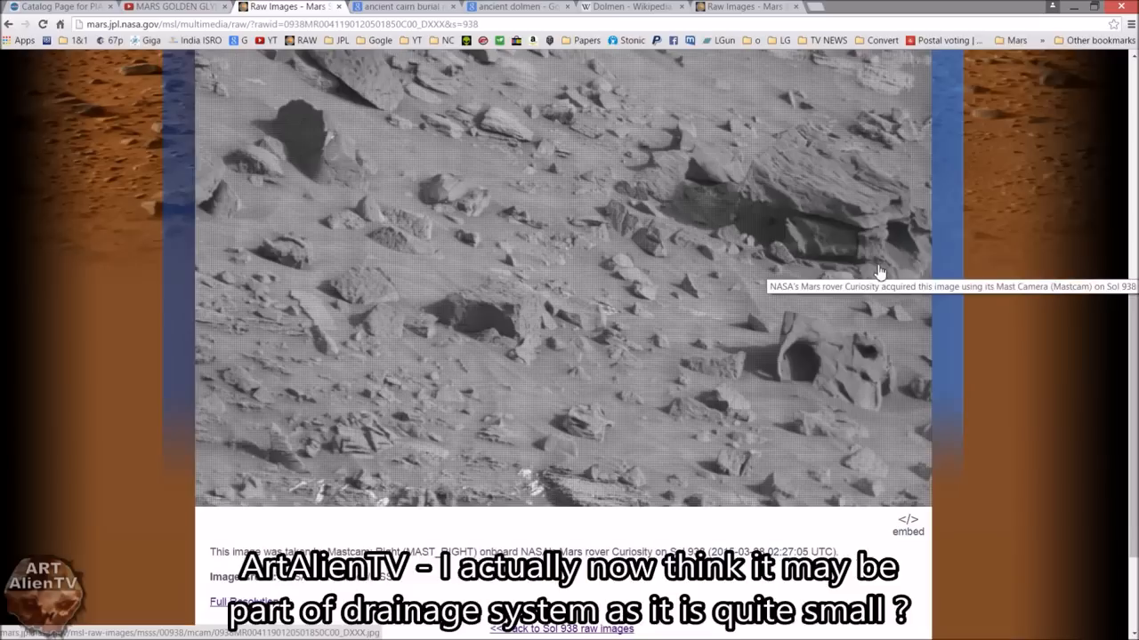
mouse_move(896, 253)
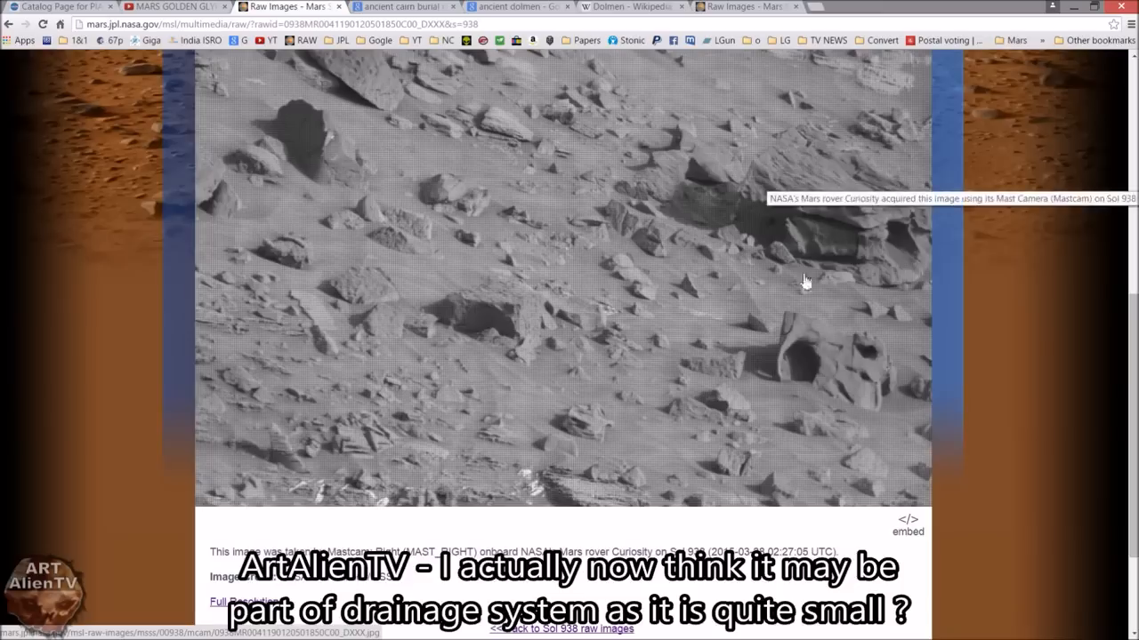
mouse_move(778, 391)
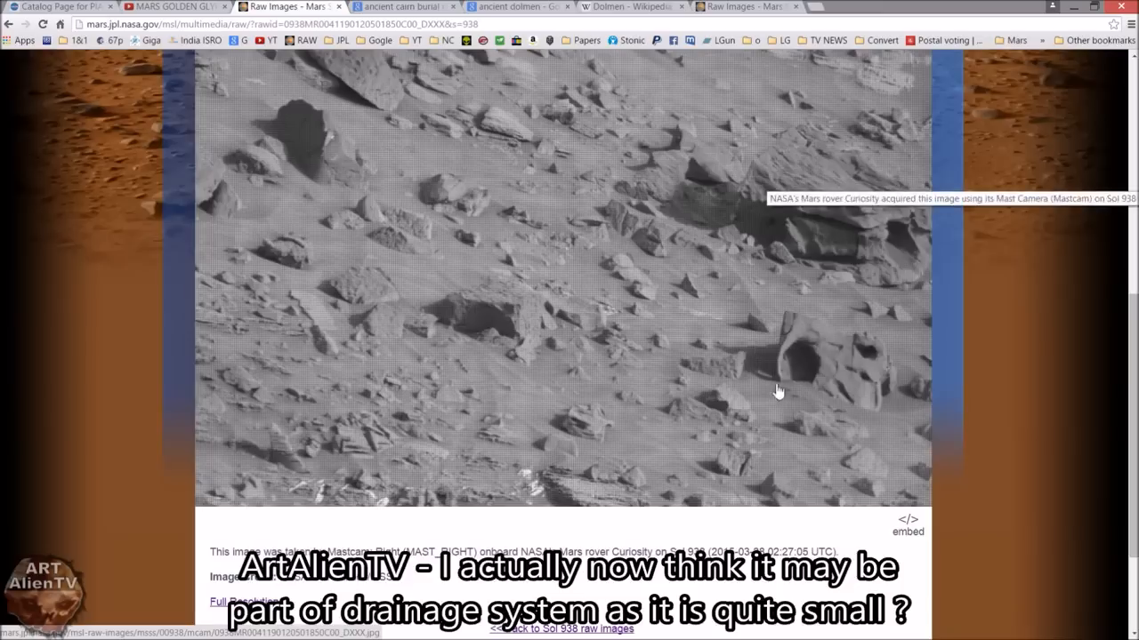
mouse_move(937, 318)
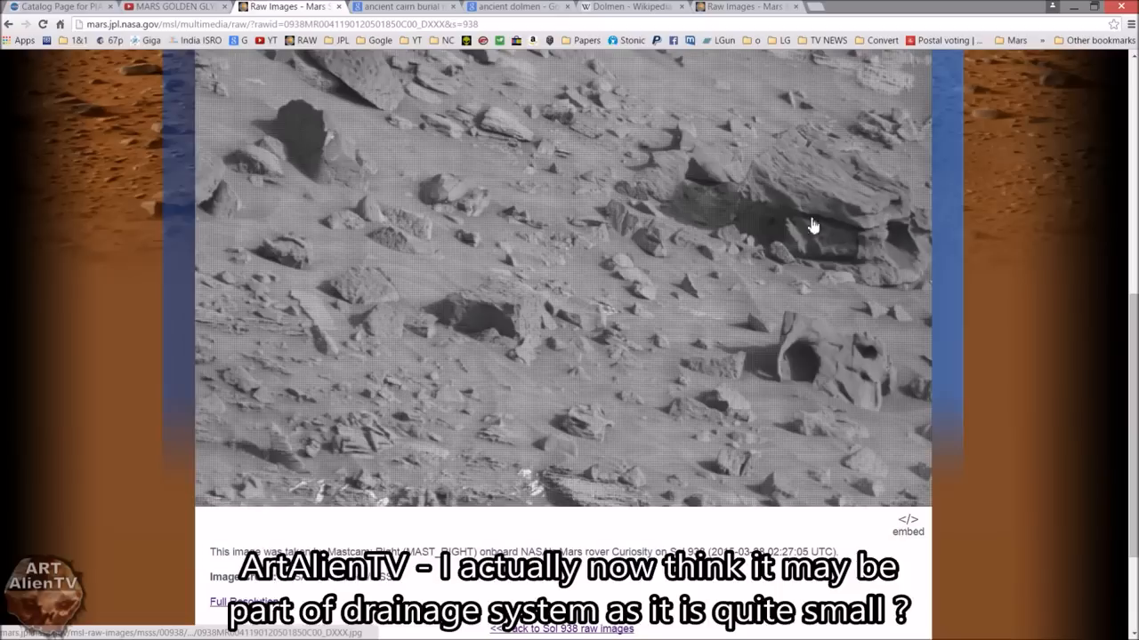
mouse_move(676, 118)
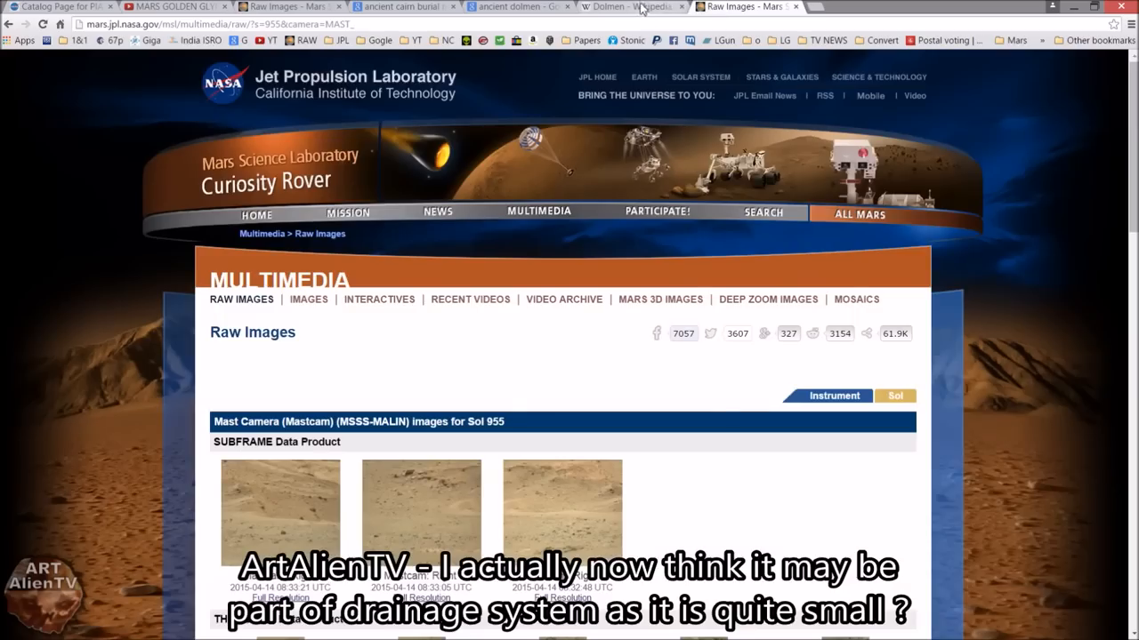
Step: Scroll through the Dolmen Wikipedia article's photos and back to the top
left_click(631, 6)
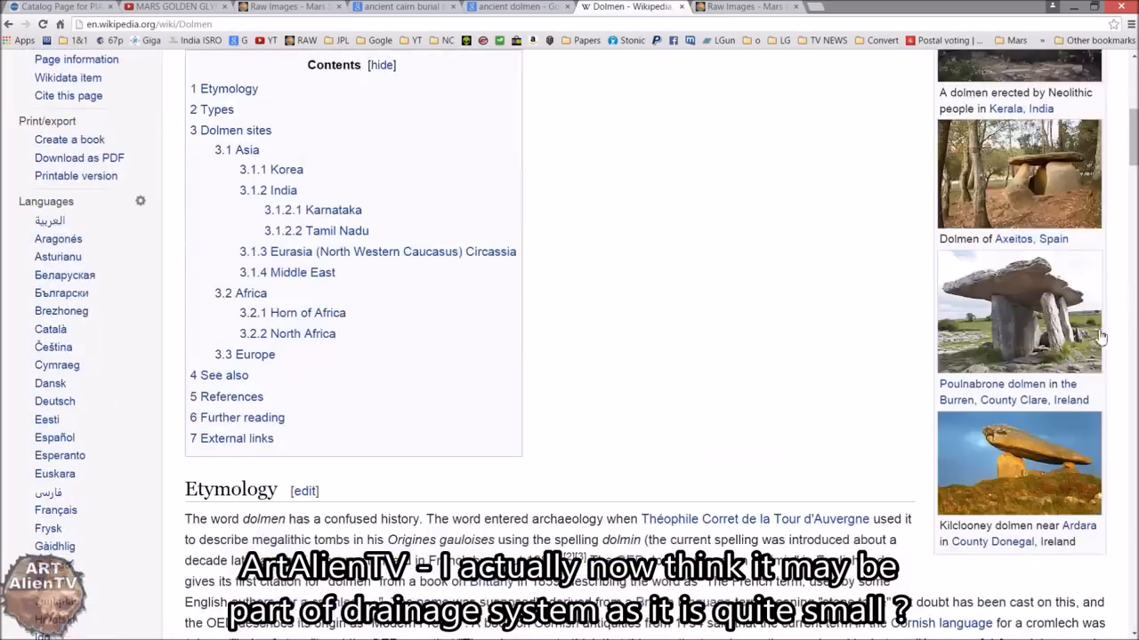
scroll("down", 3)
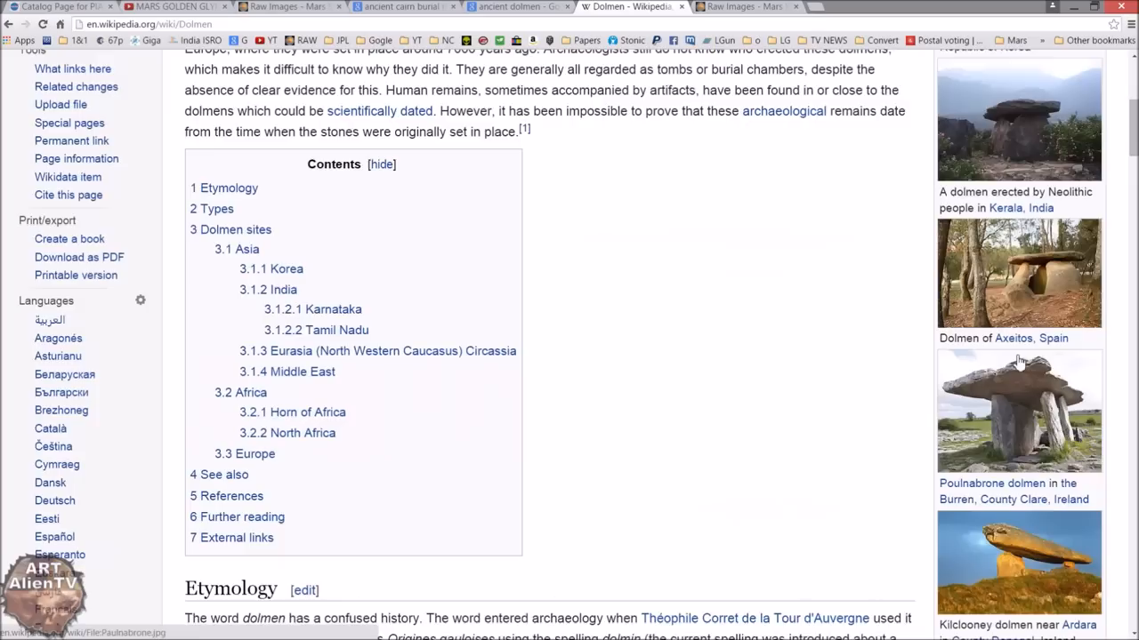
scroll("down", 3)
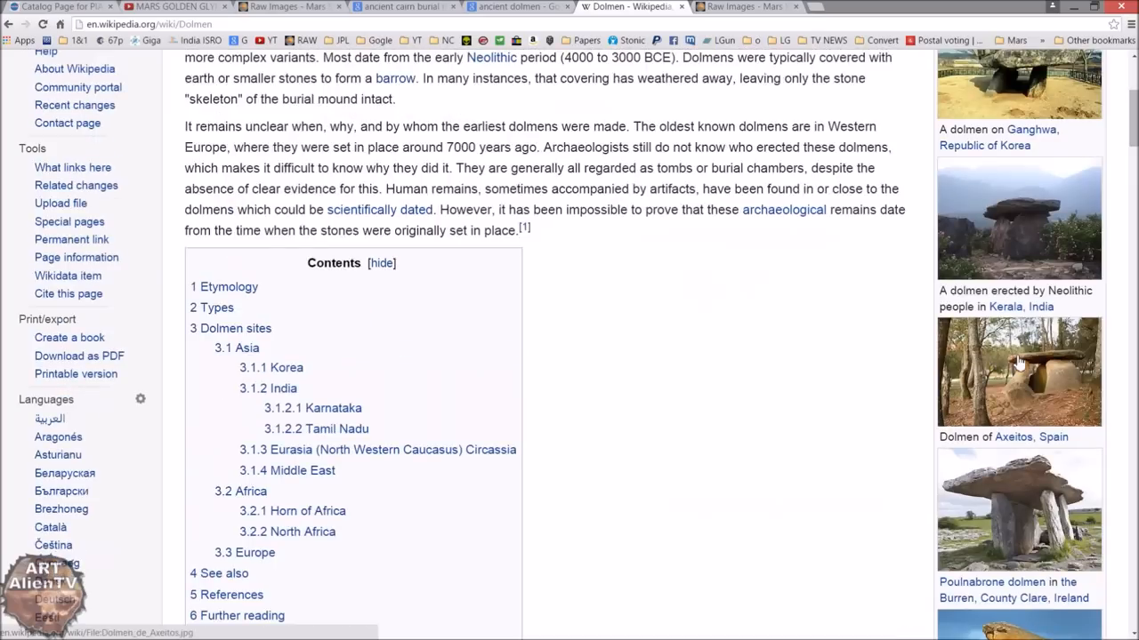
mouse_move(1027, 396)
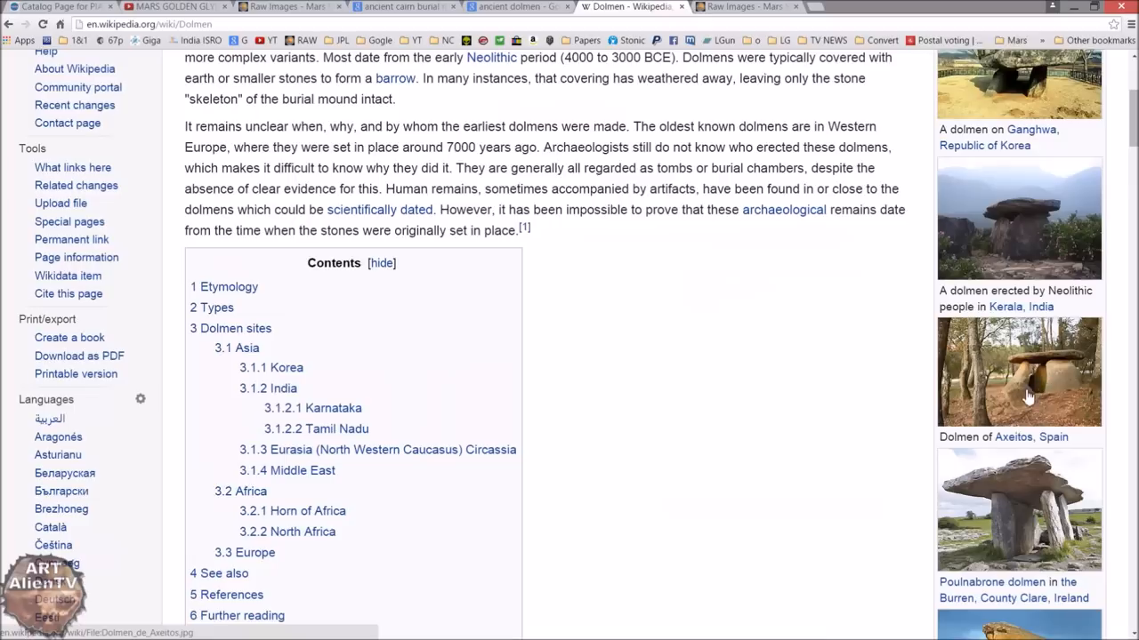
scroll("up", 3)
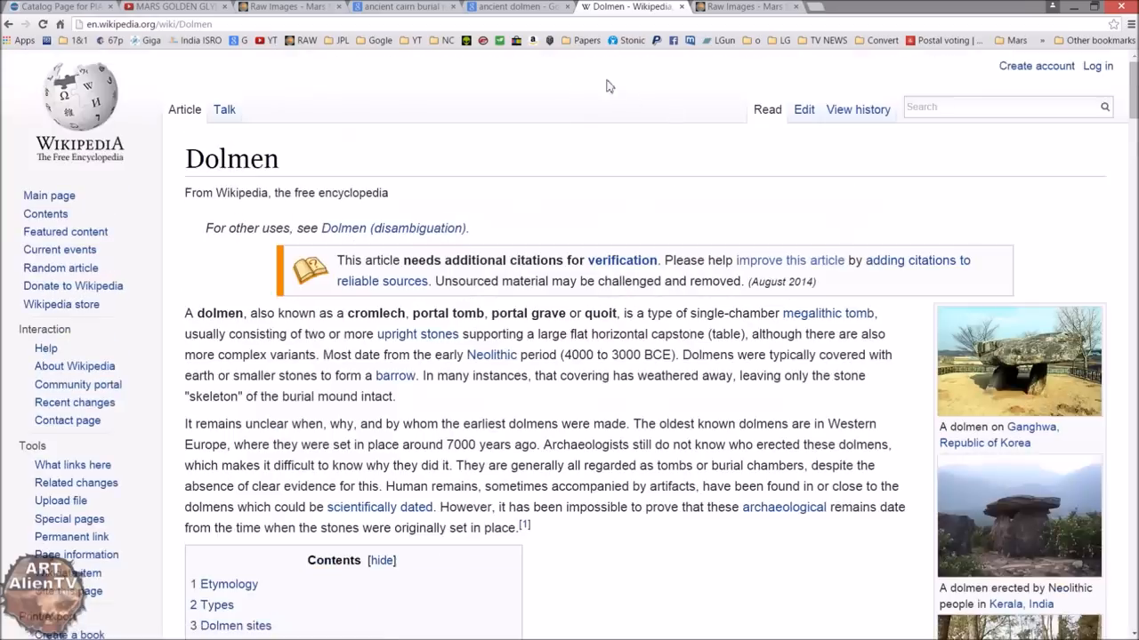
Step: Minimize Chrome and Paint Shop Pro and select the first SOL 821 clip file
left_click(516, 6)
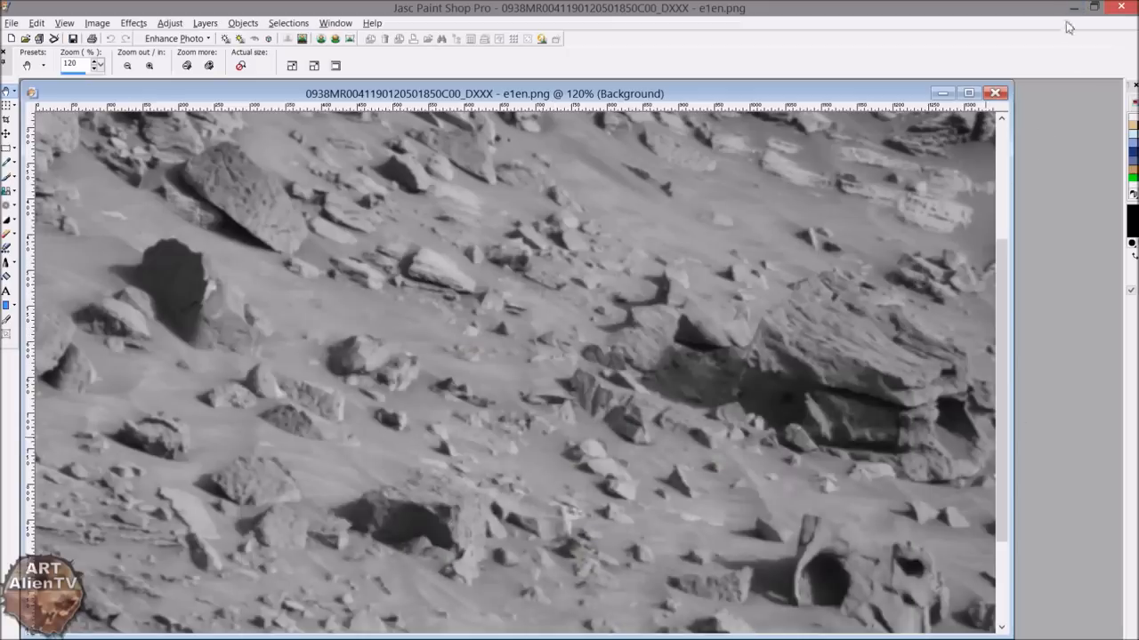
left_click(1120, 8)
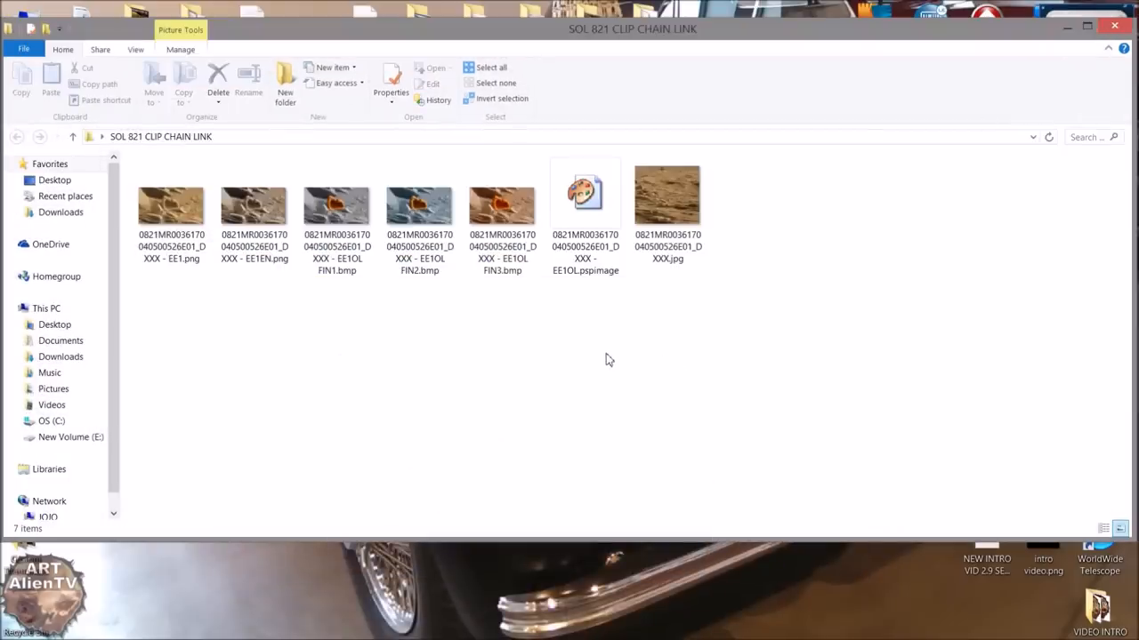
left_click(171, 205)
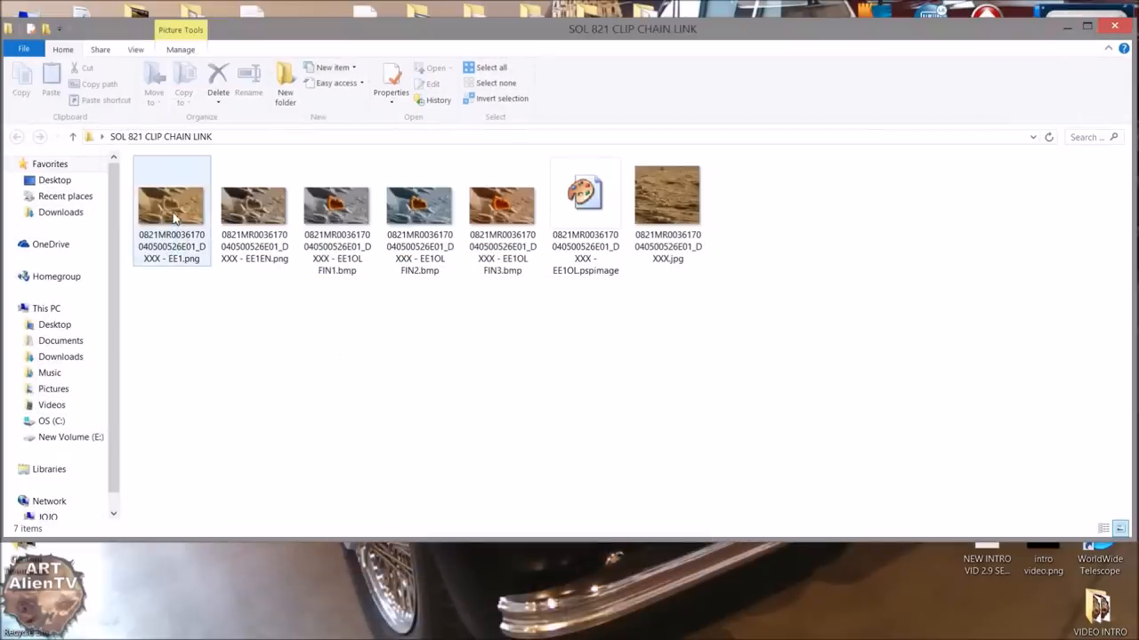
Step: Open EE1.png and step through the enhanced, colour-outlined clips to the original photo
double_click(171, 194)
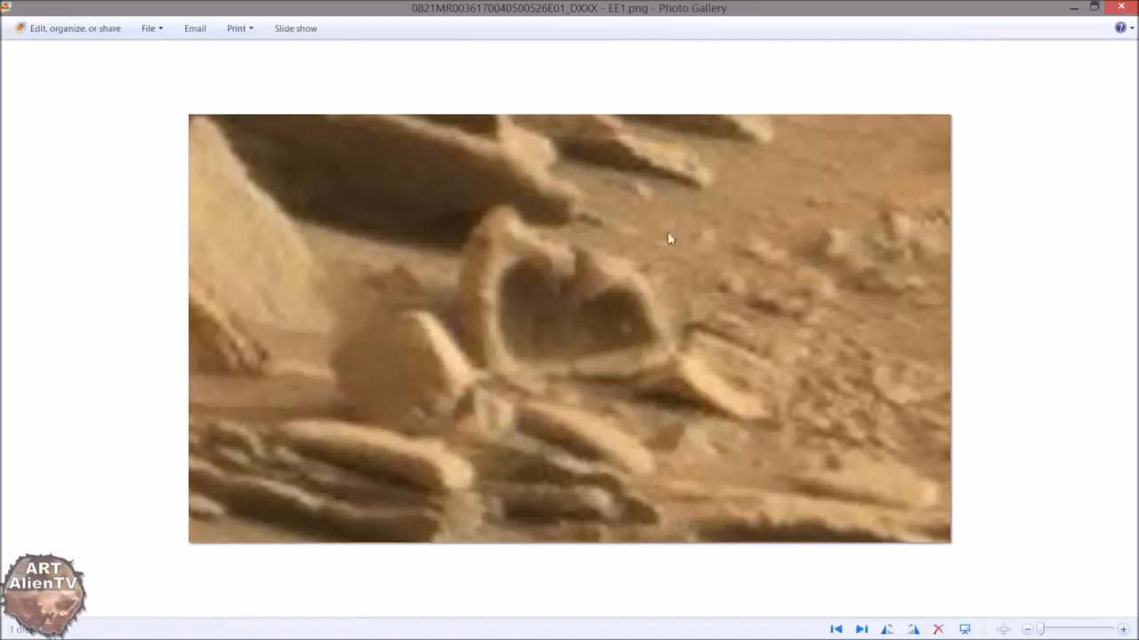
mouse_move(442, 21)
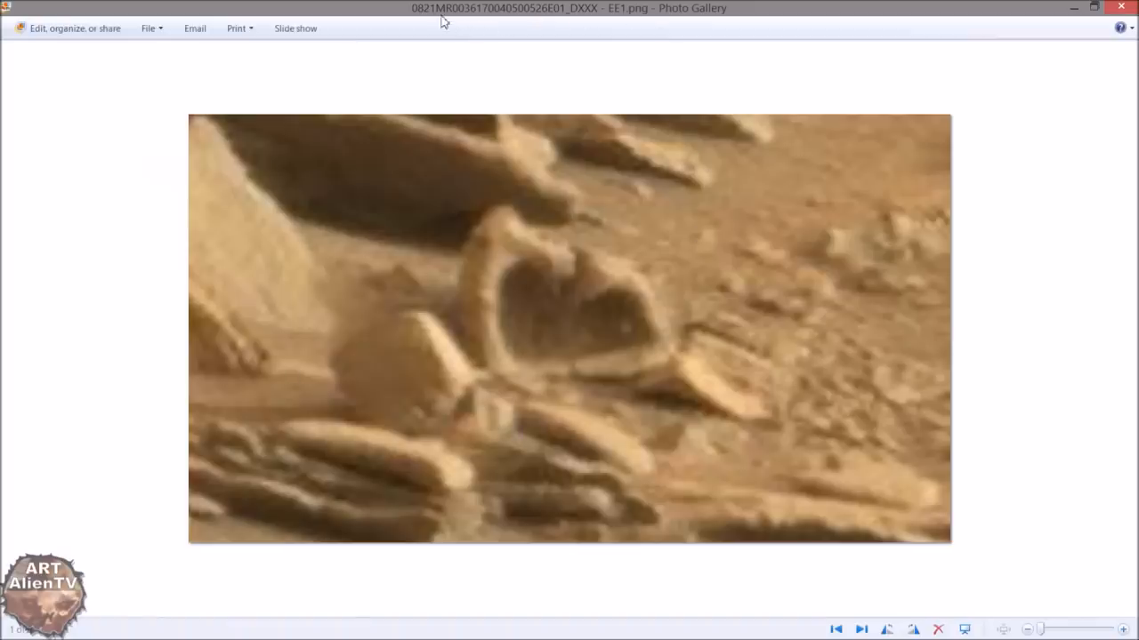
mouse_move(593, 413)
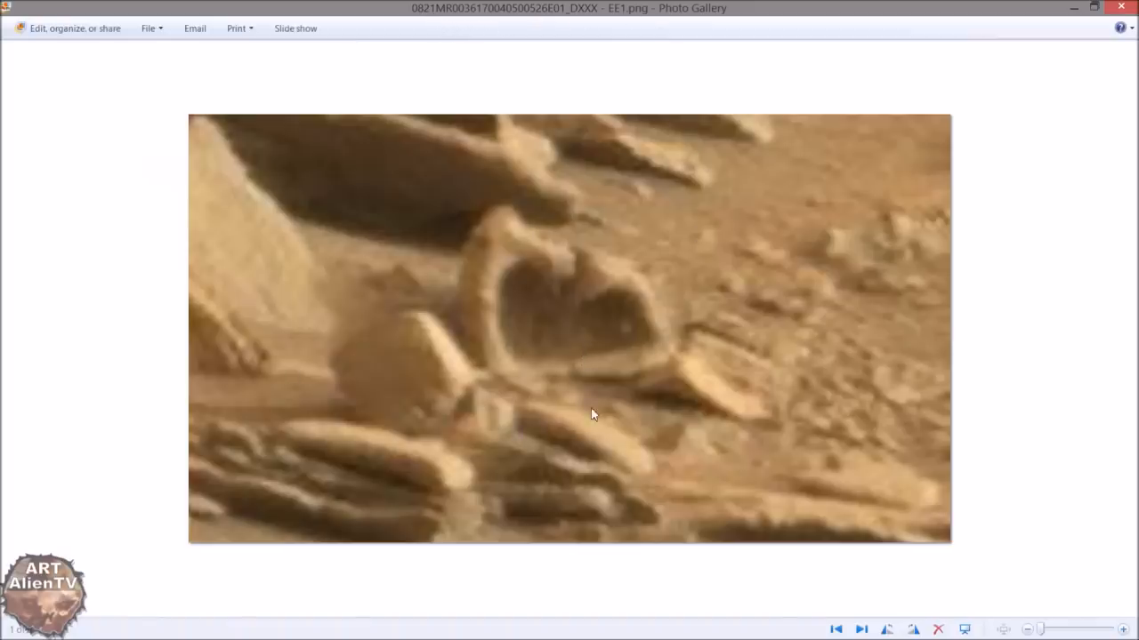
mouse_move(649, 561)
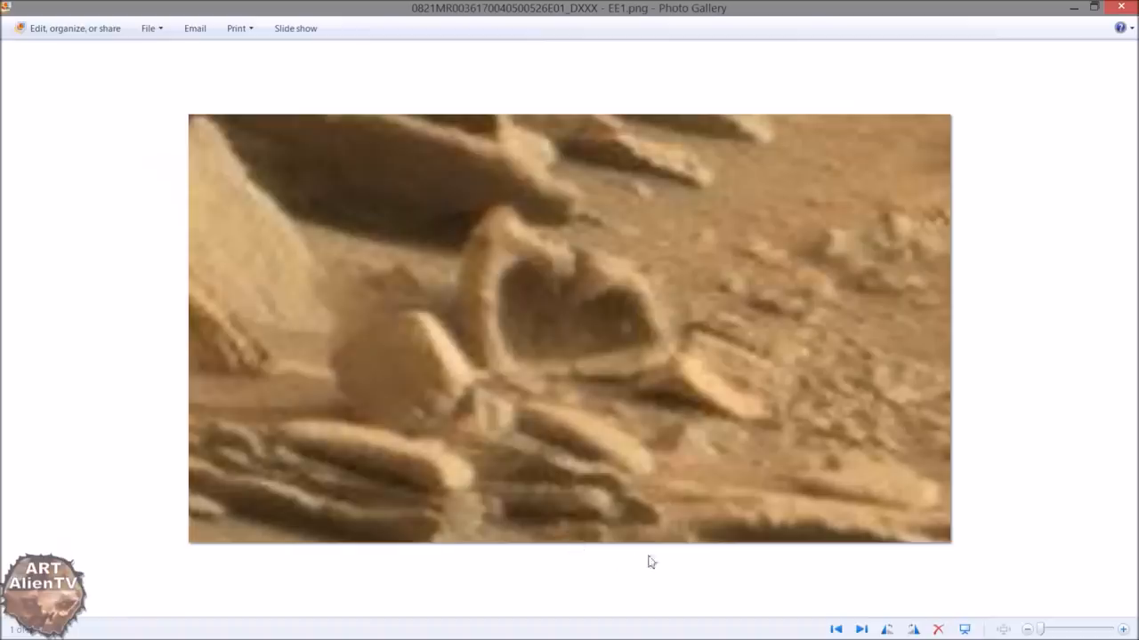
mouse_move(822, 578)
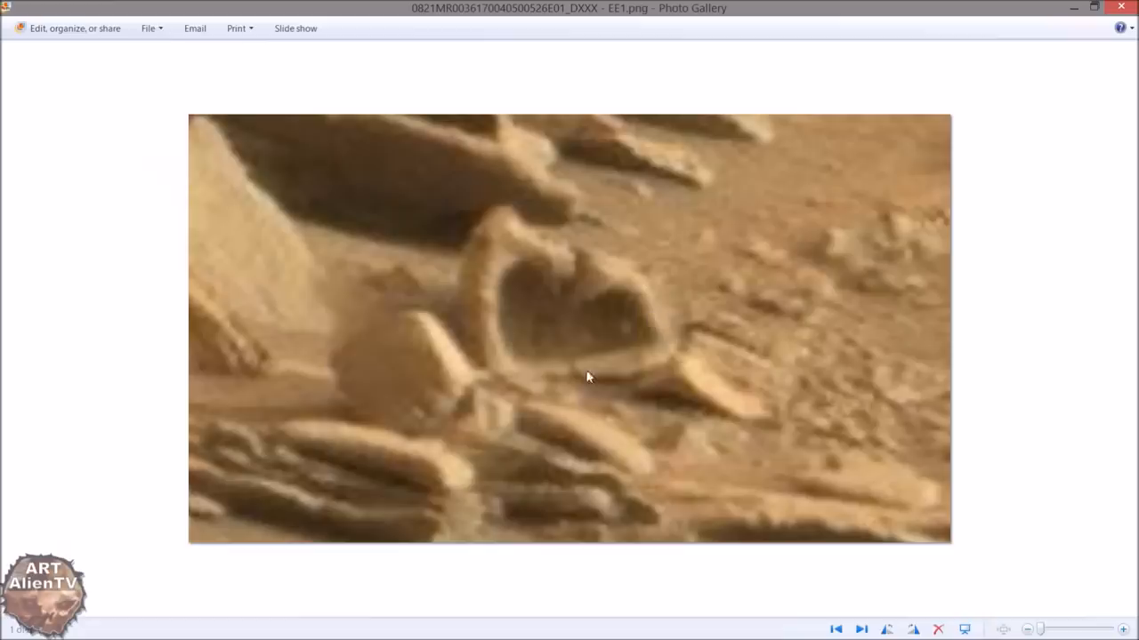
mouse_move(577, 391)
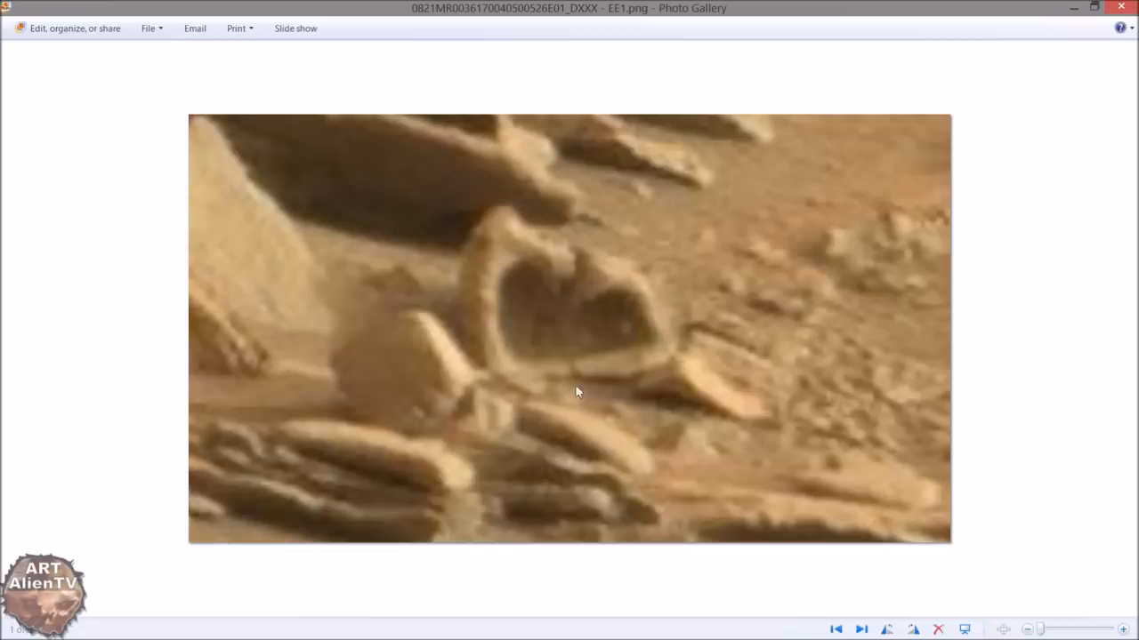
left_click(860, 629)
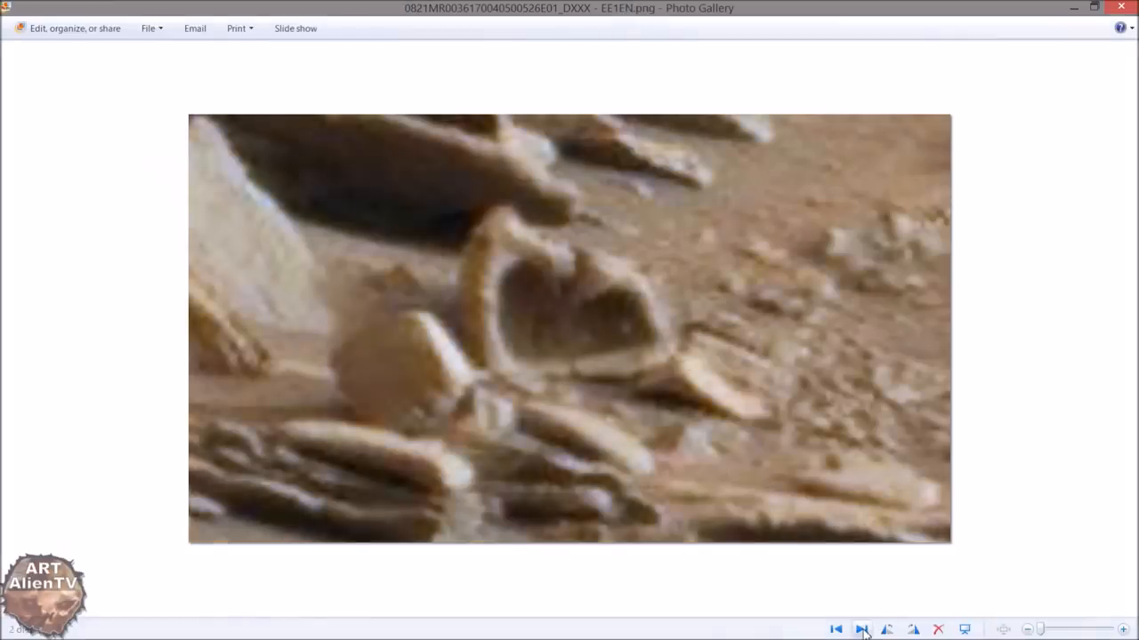
left_click(861, 629)
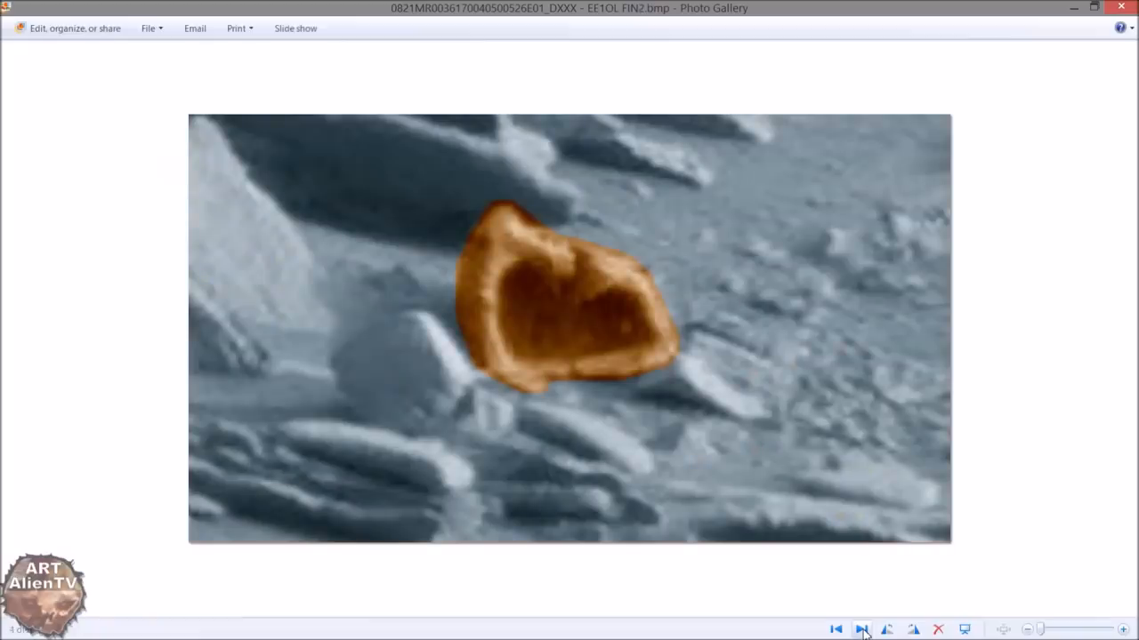
left_click(861, 629)
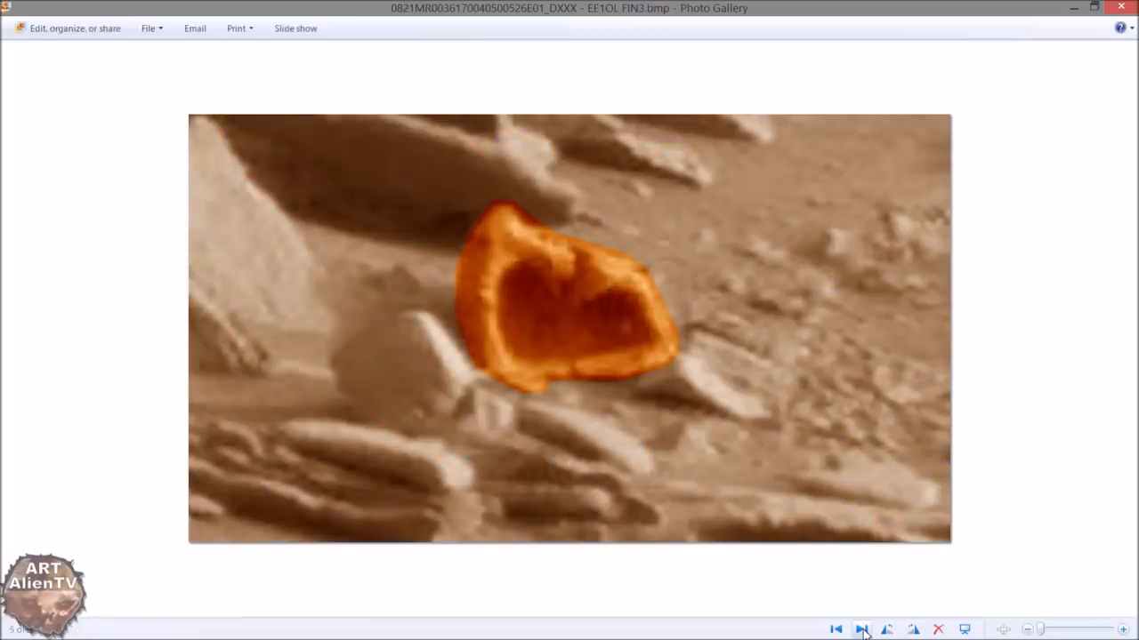
left_click(861, 629)
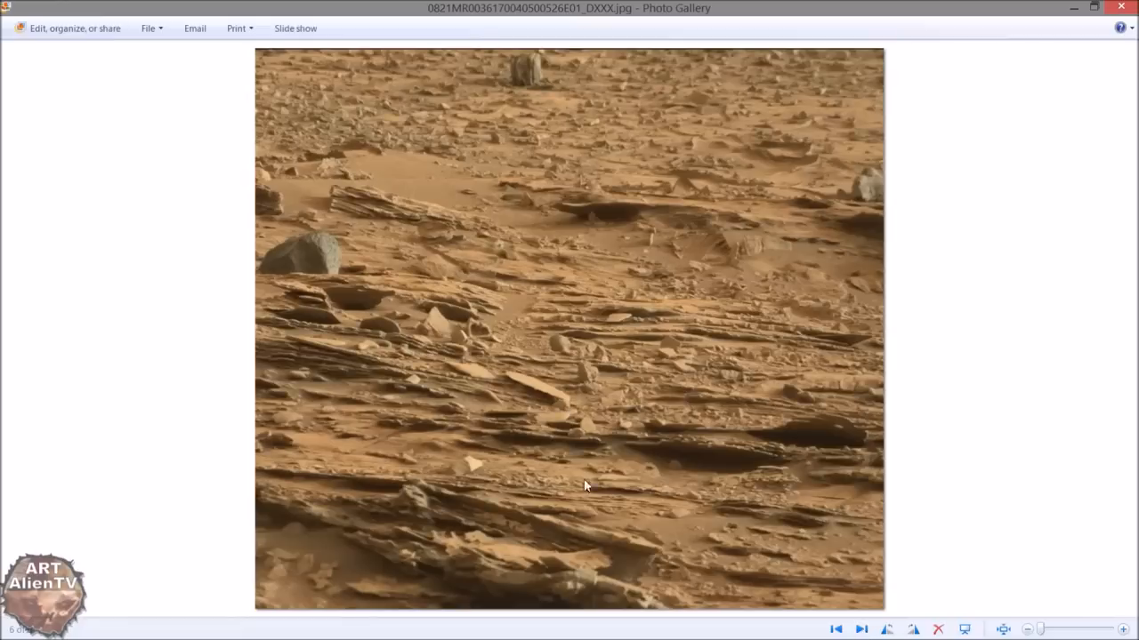
mouse_move(558, 465)
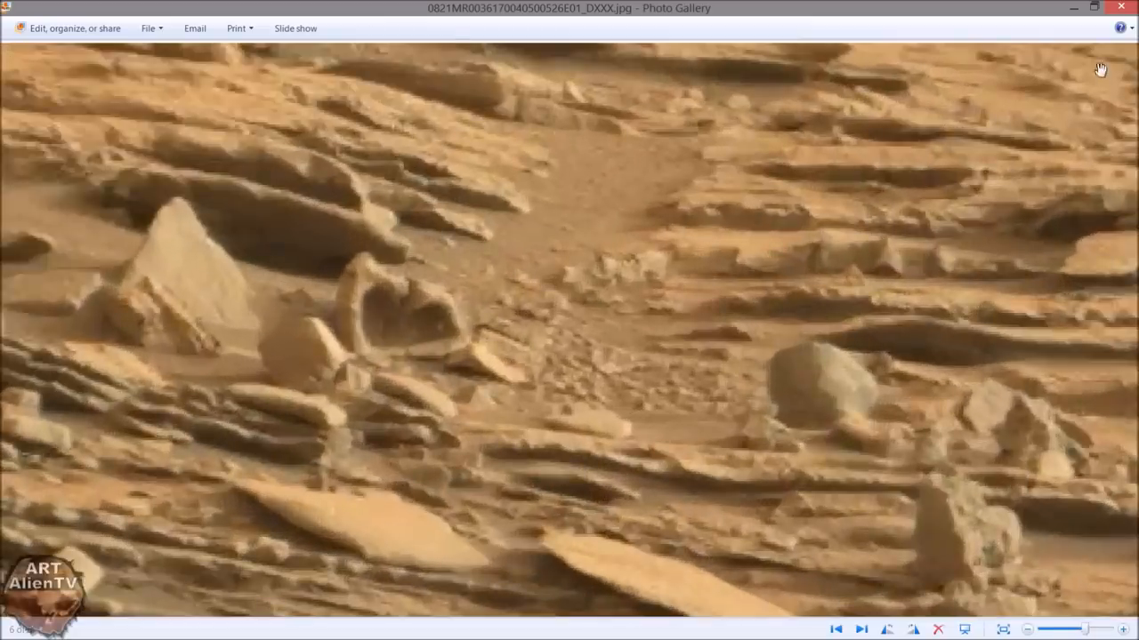
left_click(860, 629)
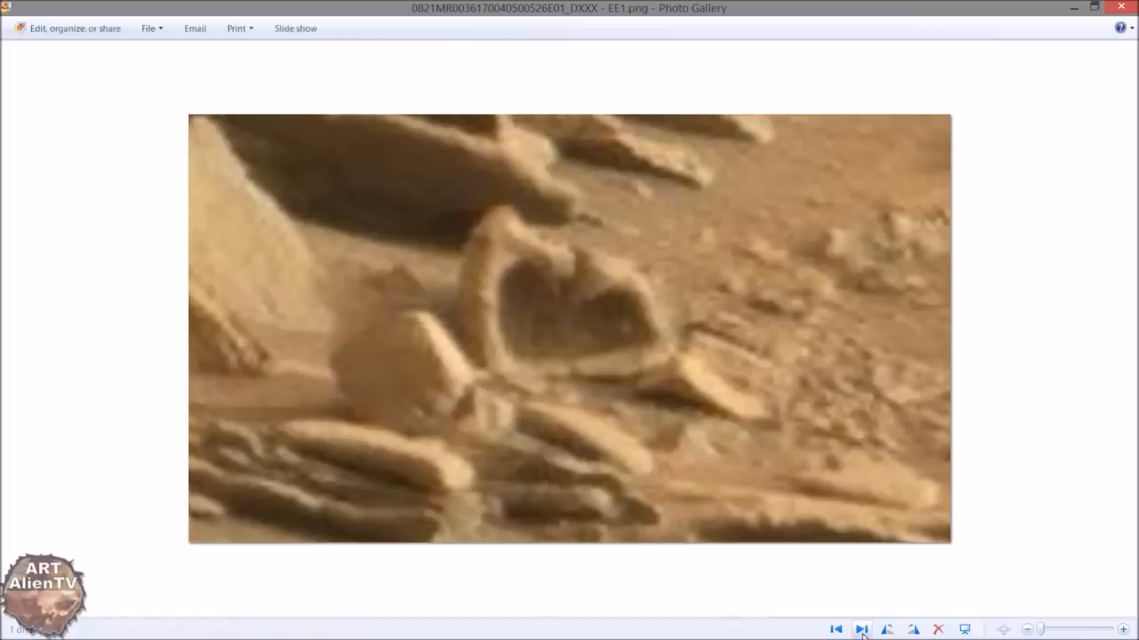
mouse_move(811, 551)
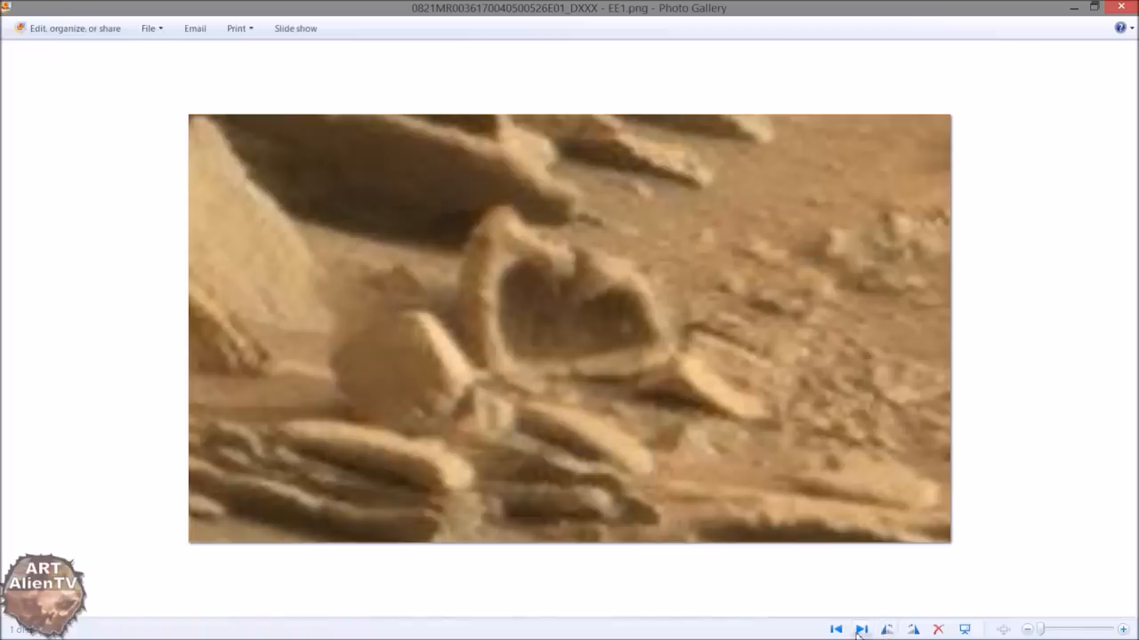
left_click(861, 628)
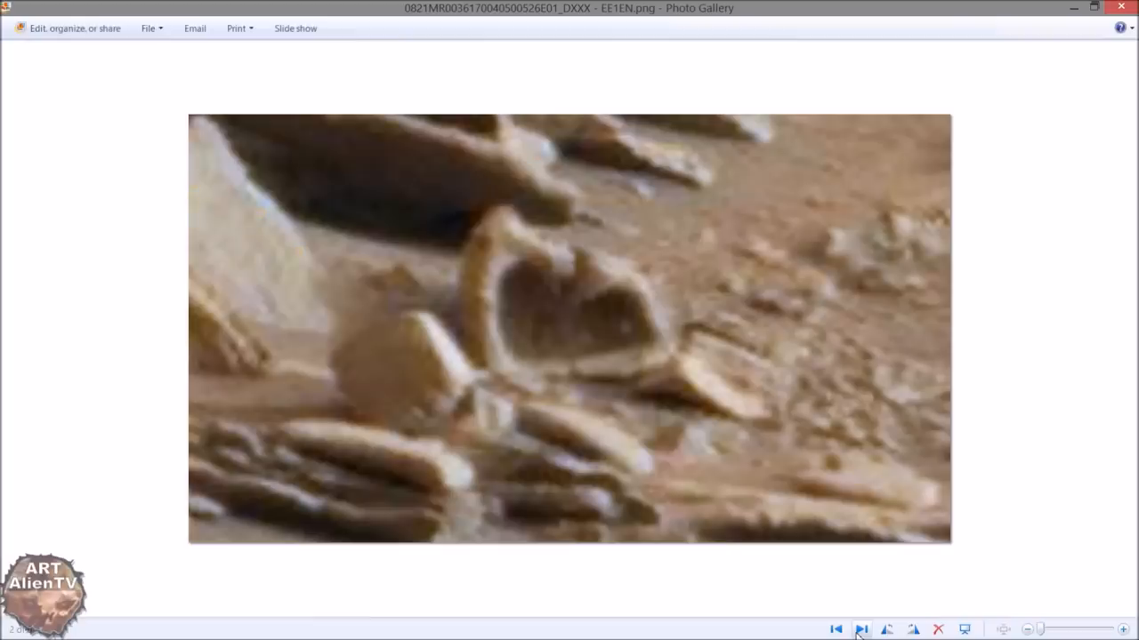
left_click(861, 629)
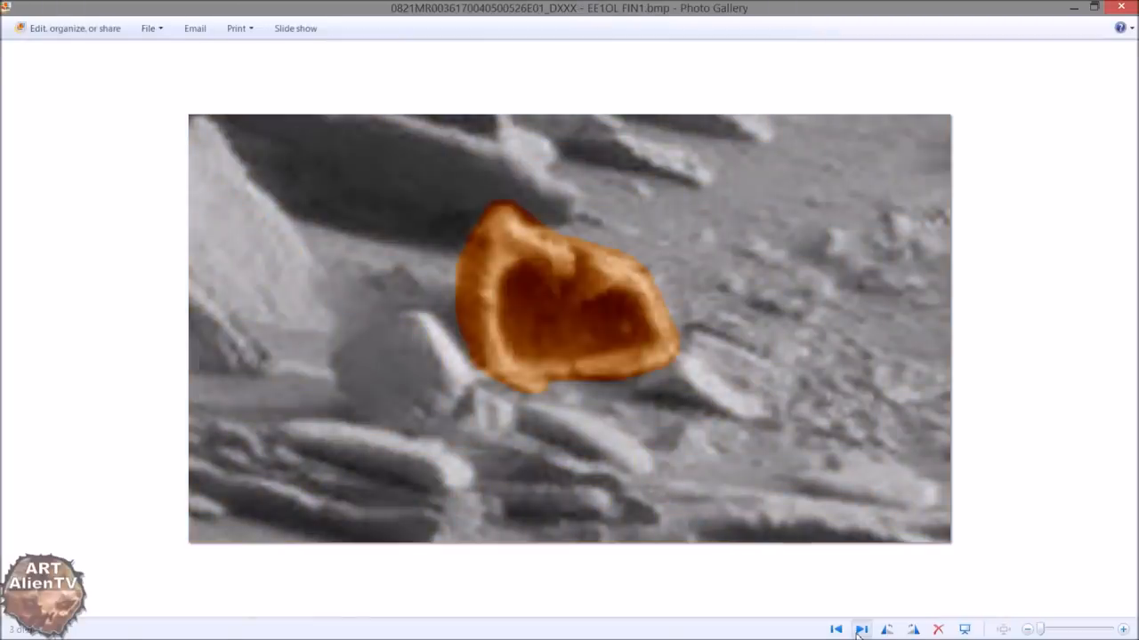
left_click(860, 629)
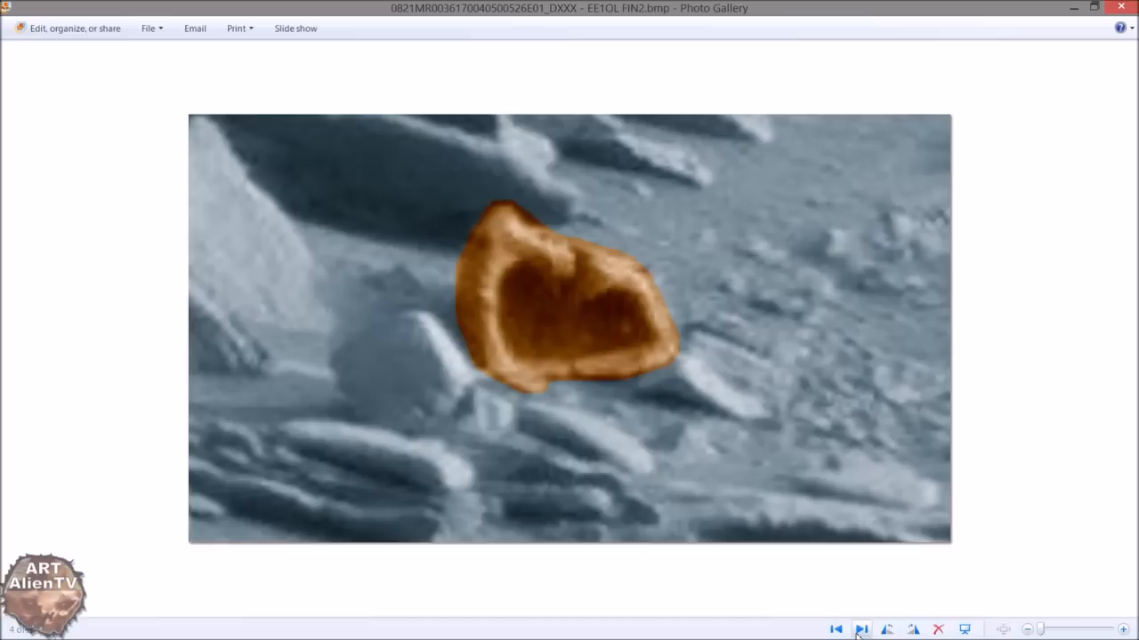
left_click(861, 629)
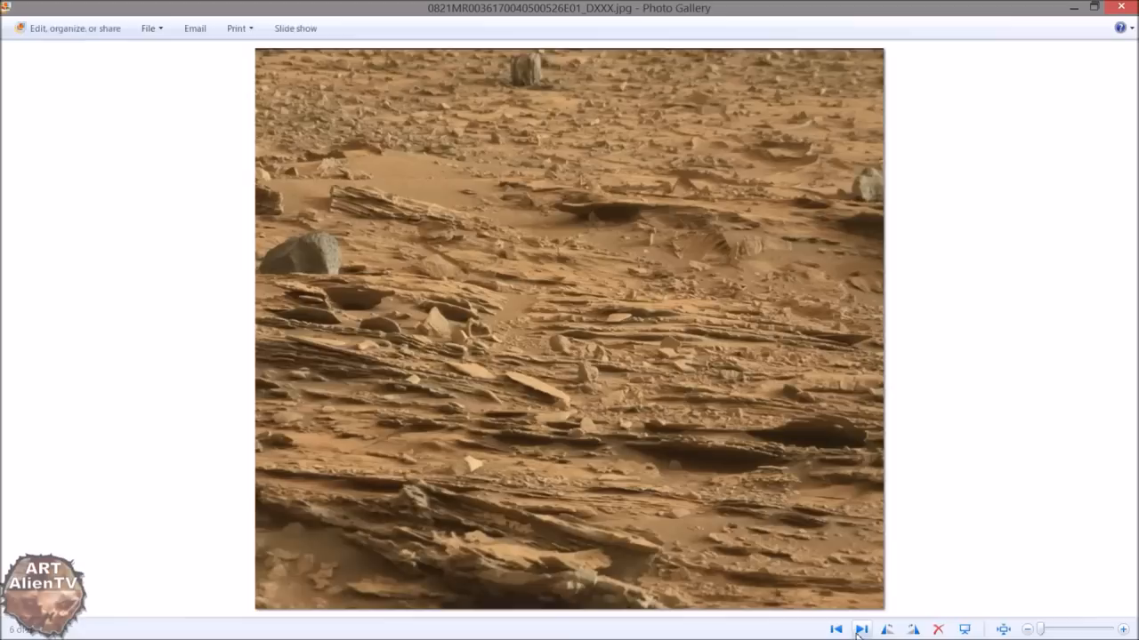